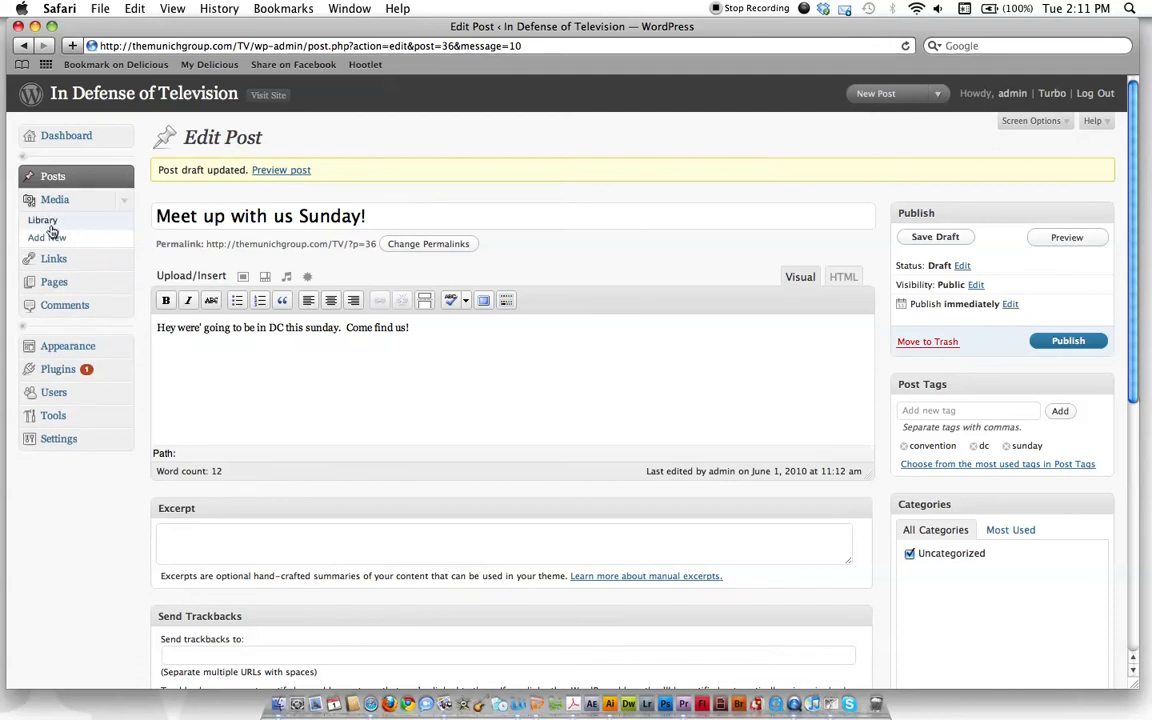
# Step: Show the Media Library, which reports no media attachments found
pyautogui.click(42, 220)
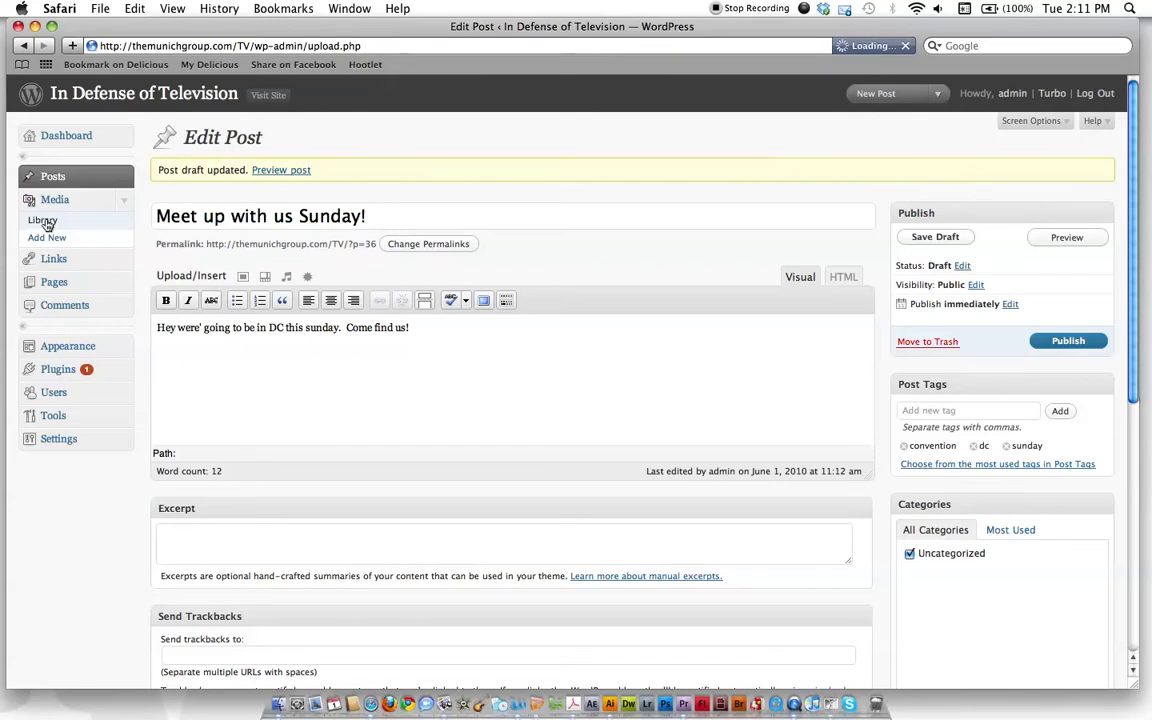
pyautogui.click(44, 218)
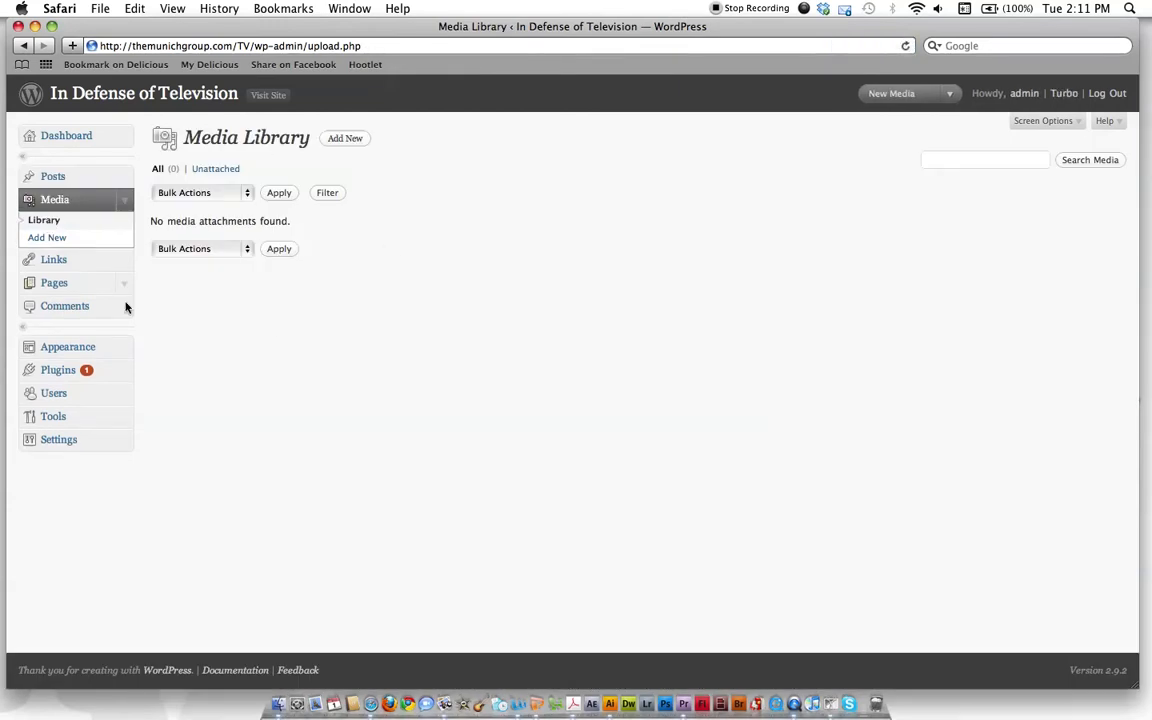
pyautogui.moveTo(428, 324)
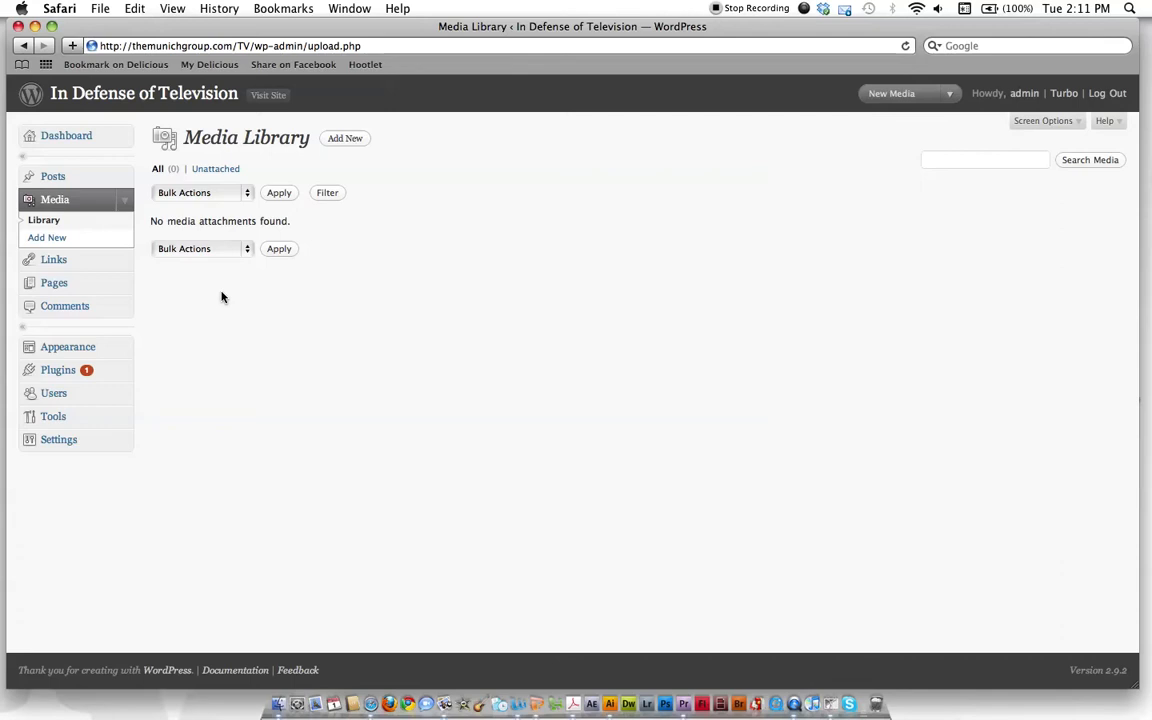
pyautogui.moveTo(46, 236)
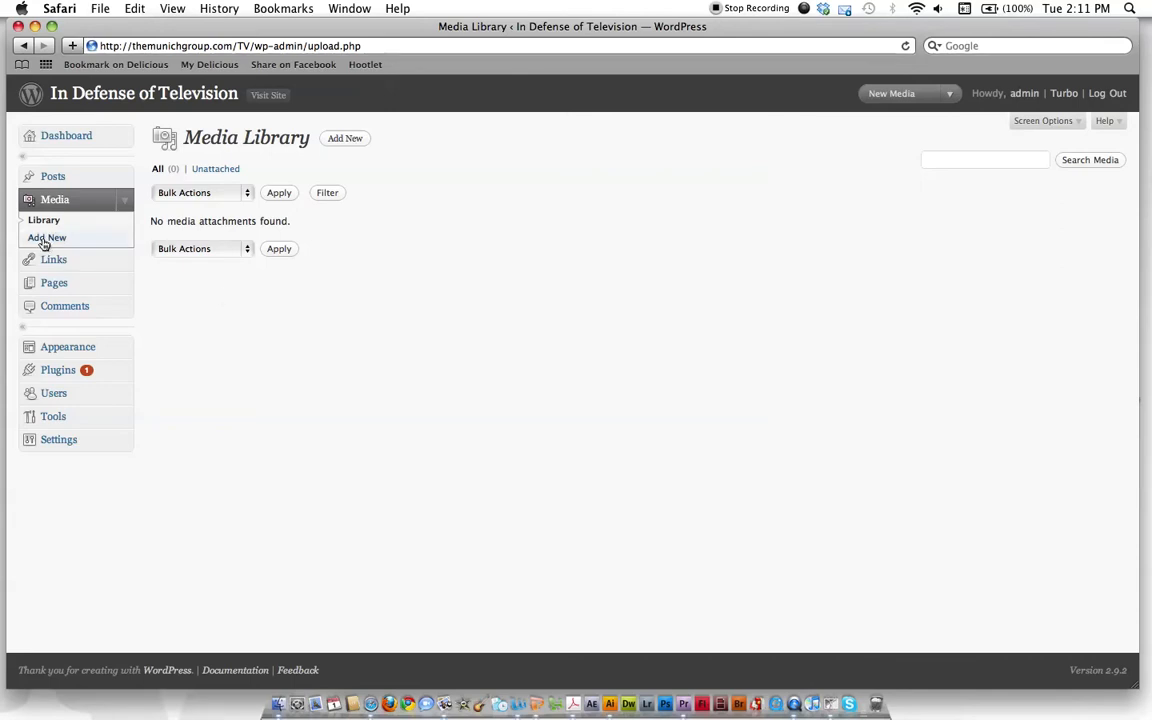
# Step: Upload swoop colors 2.png, title it Swoop Image and save all changes
pyautogui.click(48, 236)
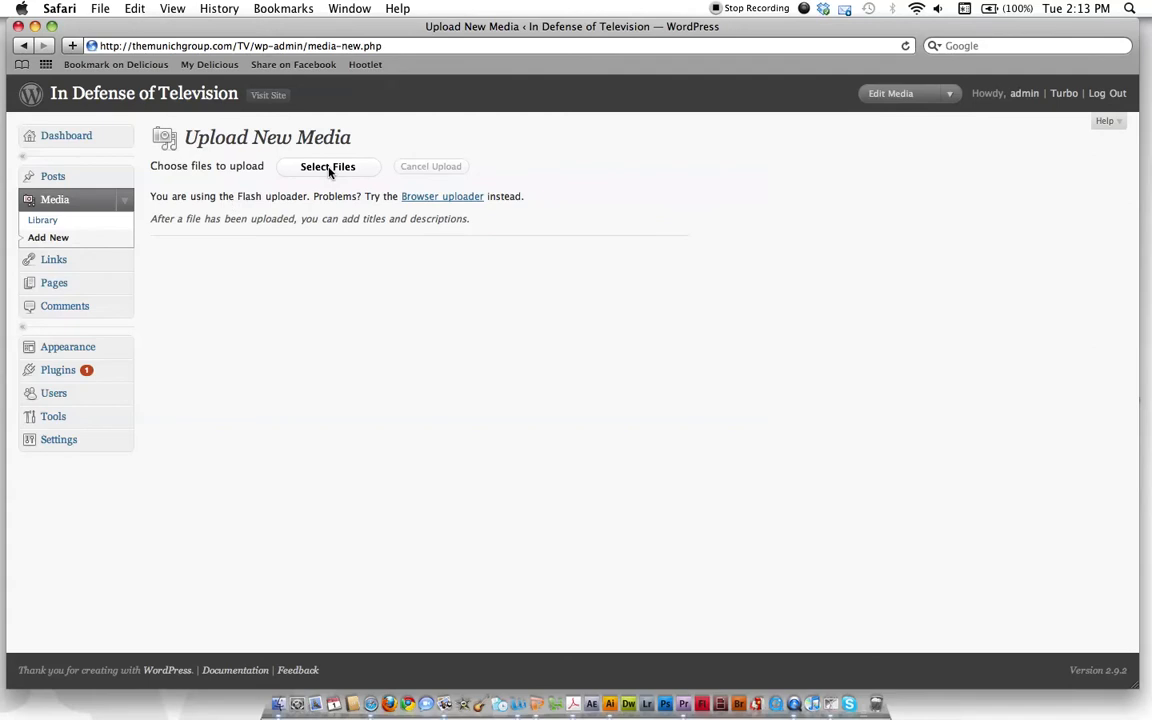
pyautogui.moveTo(452, 284)
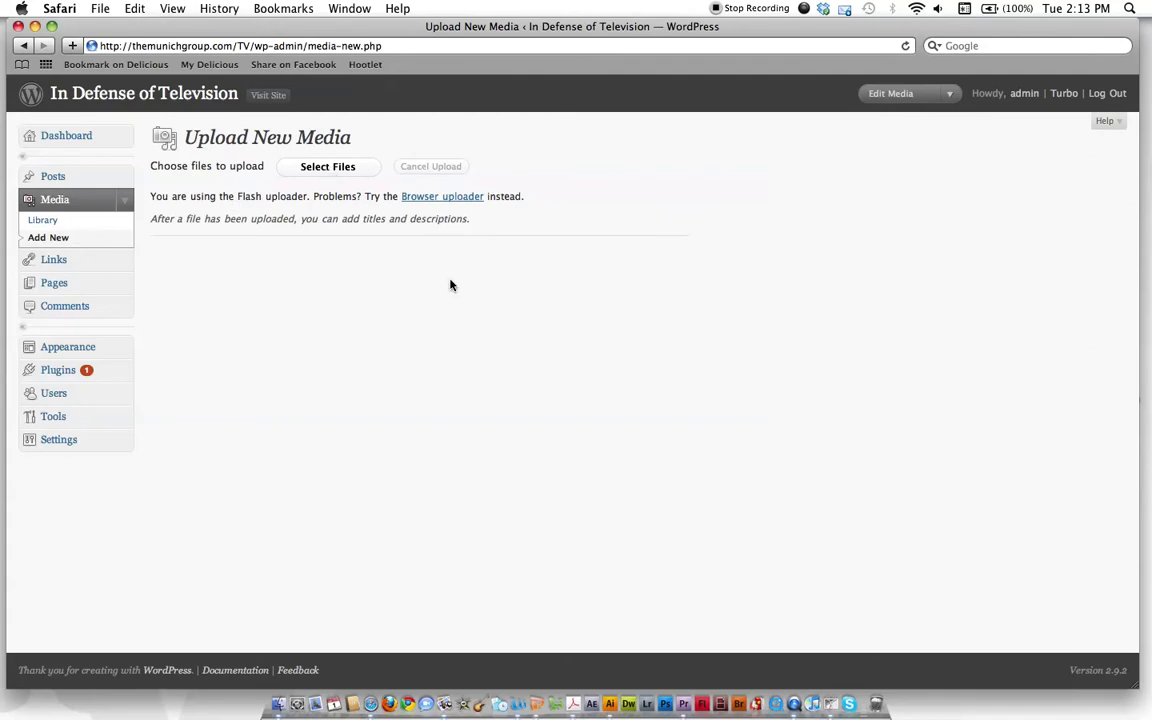
pyautogui.click(328, 166)
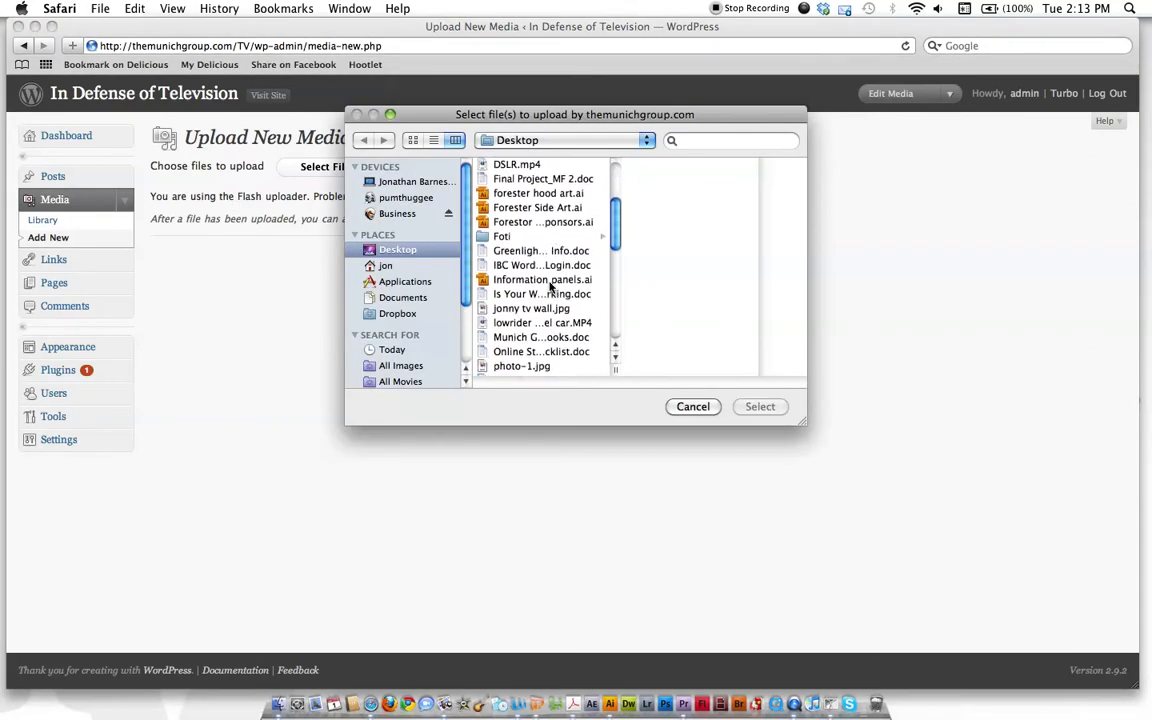
pyautogui.scroll(-3)
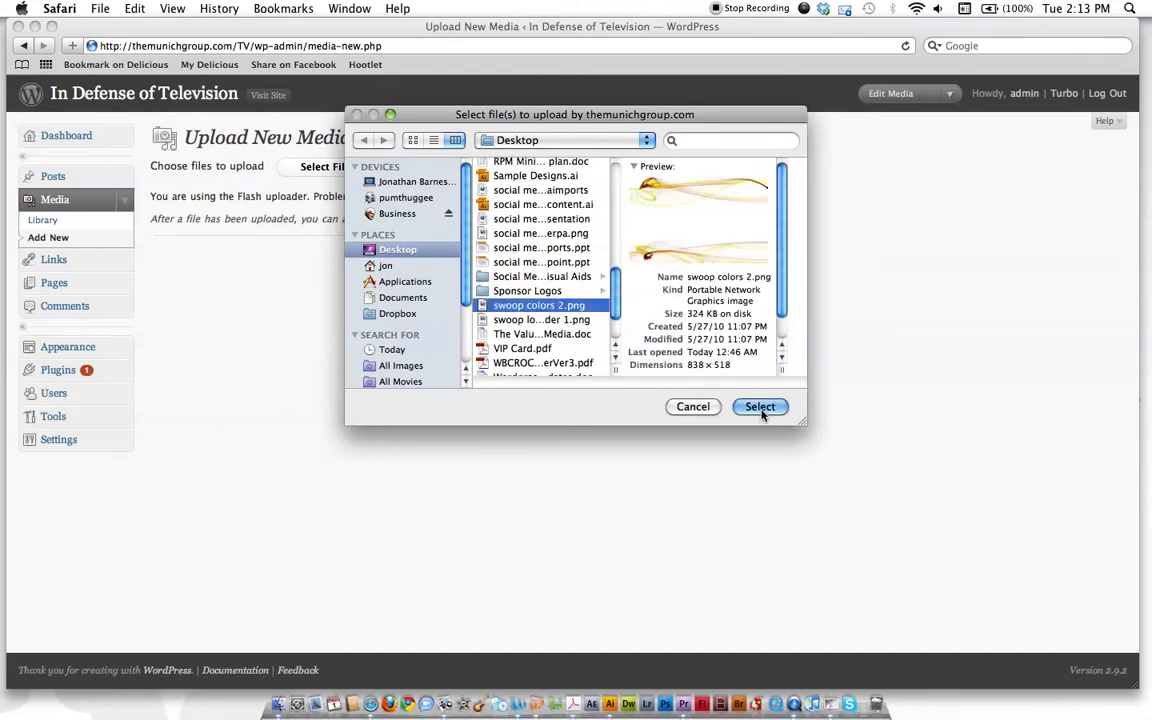
pyautogui.click(760, 408)
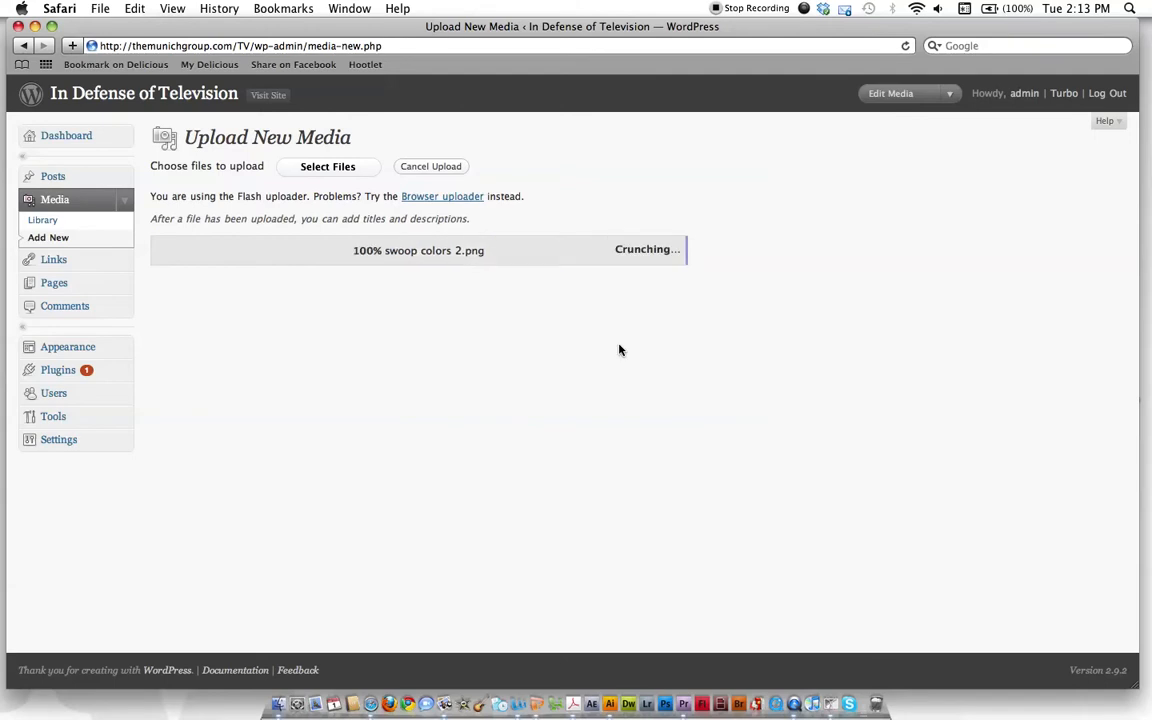
pyautogui.moveTo(804, 370)
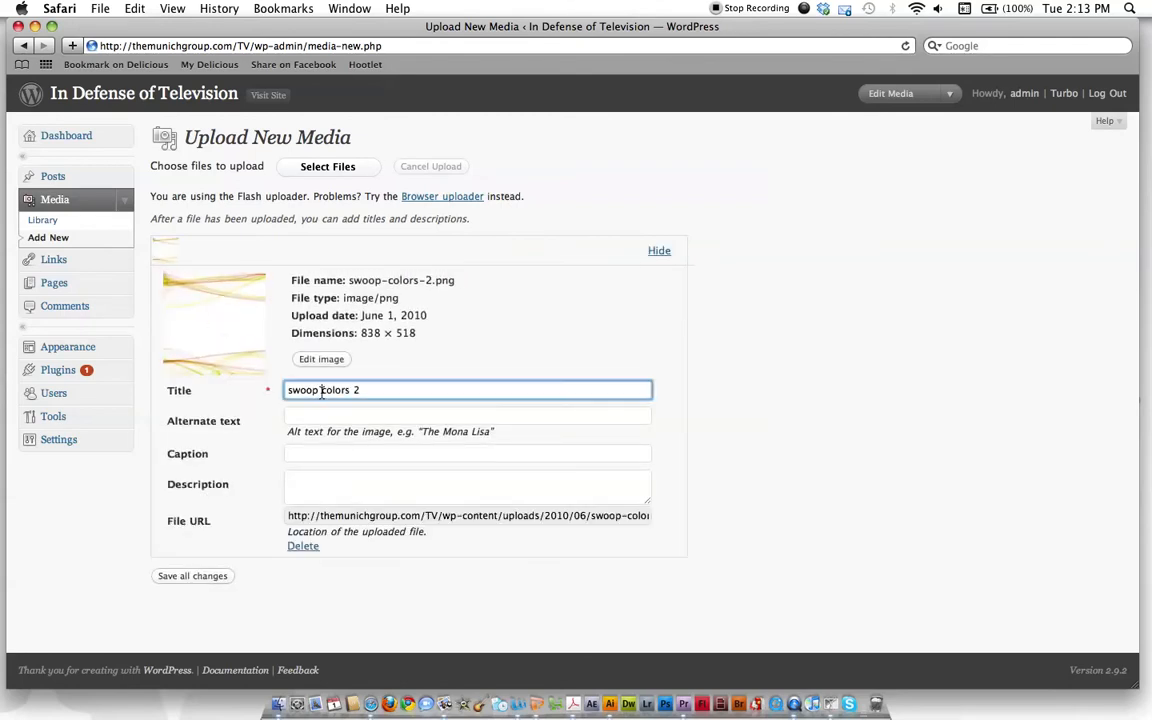
pyautogui.write('Swoop Image')
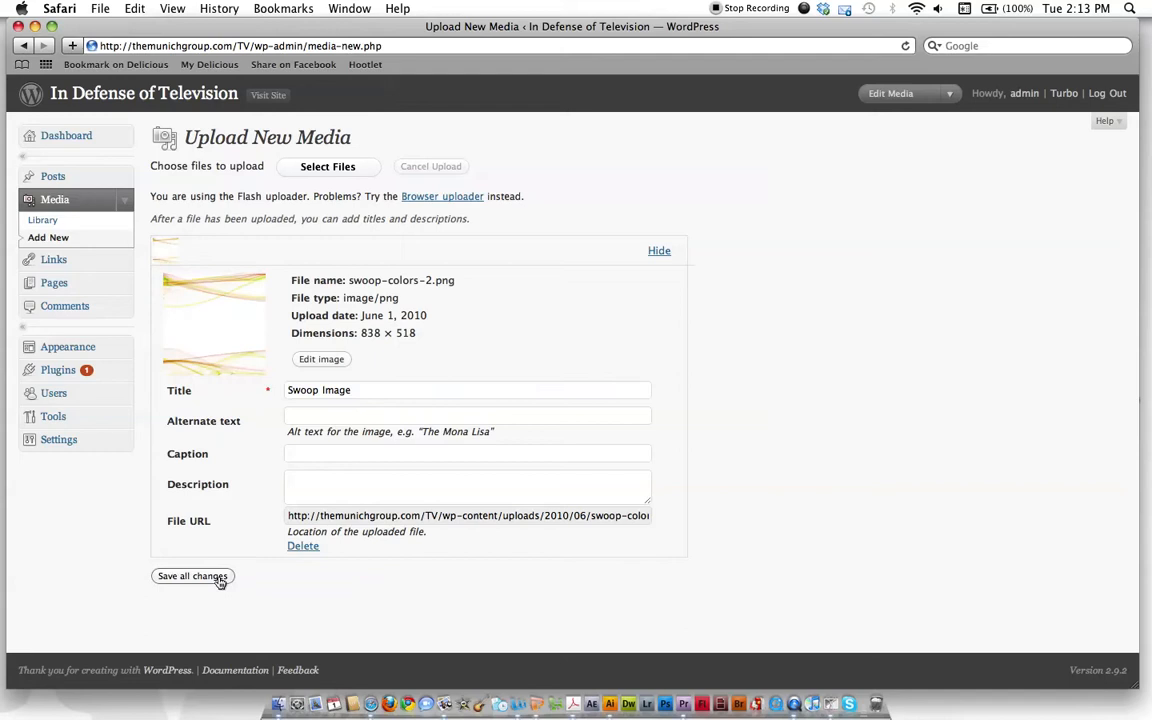
pyautogui.click(192, 576)
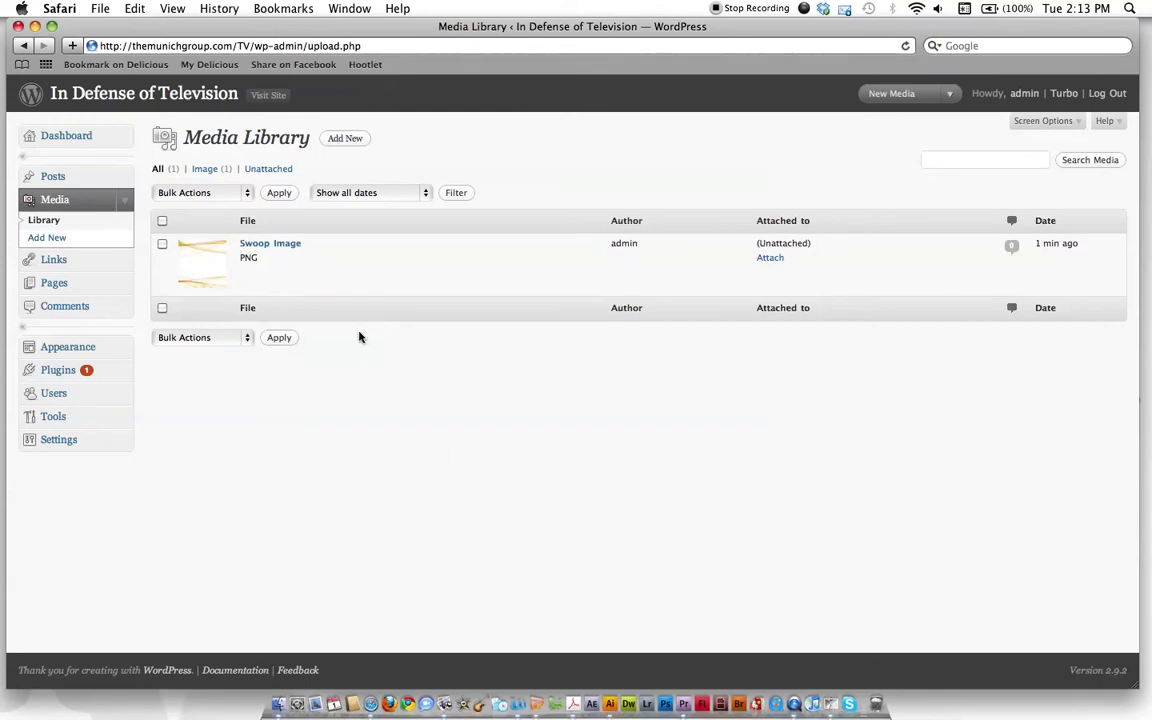
pyautogui.moveTo(222, 320)
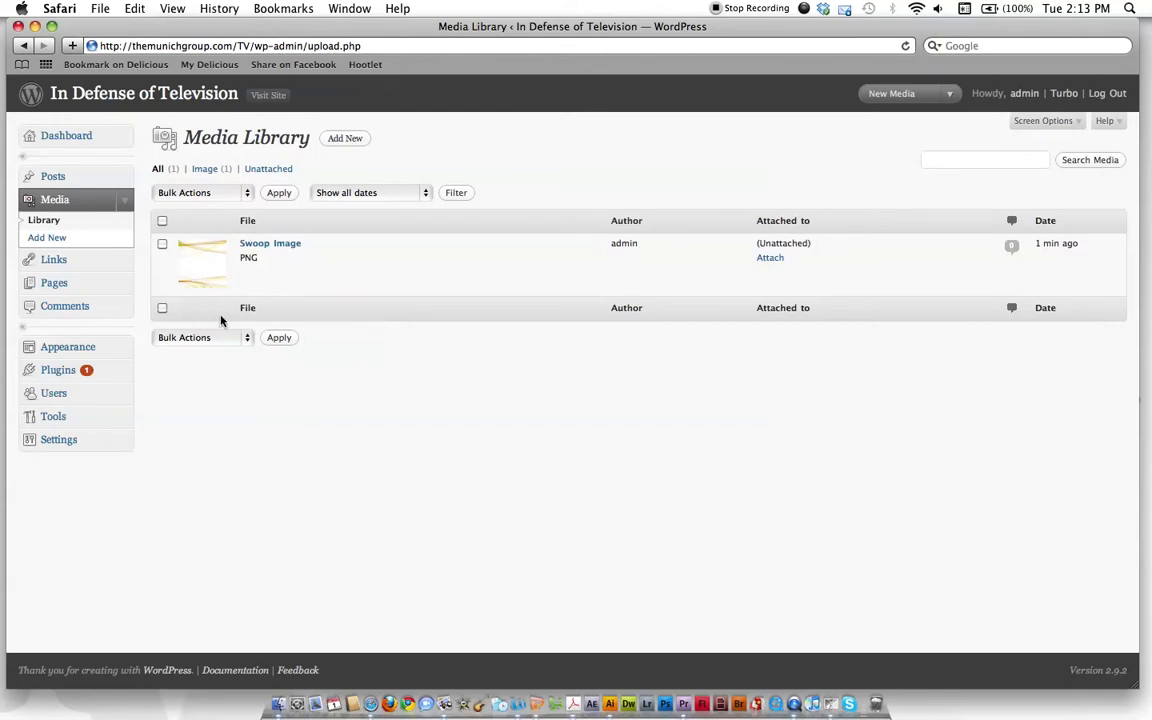
pyautogui.moveTo(276, 452)
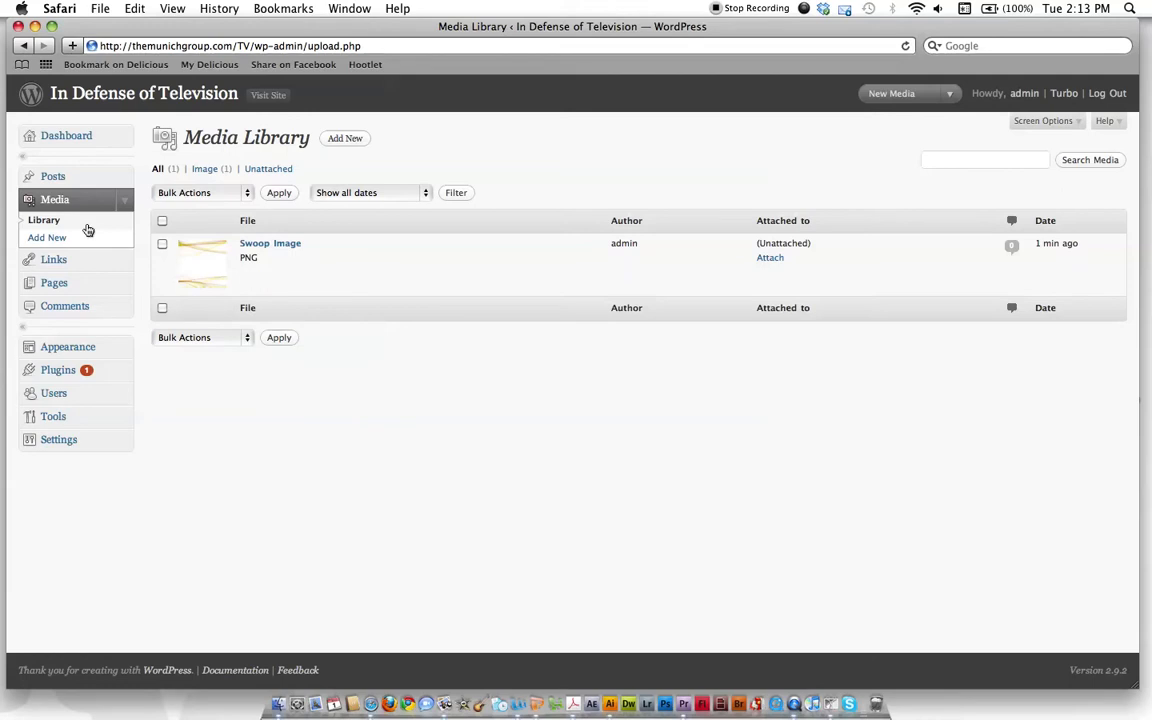
# Step: Show the Edit Links list with the default blogroll entries like Documentation and Plugins
pyautogui.click(56, 200)
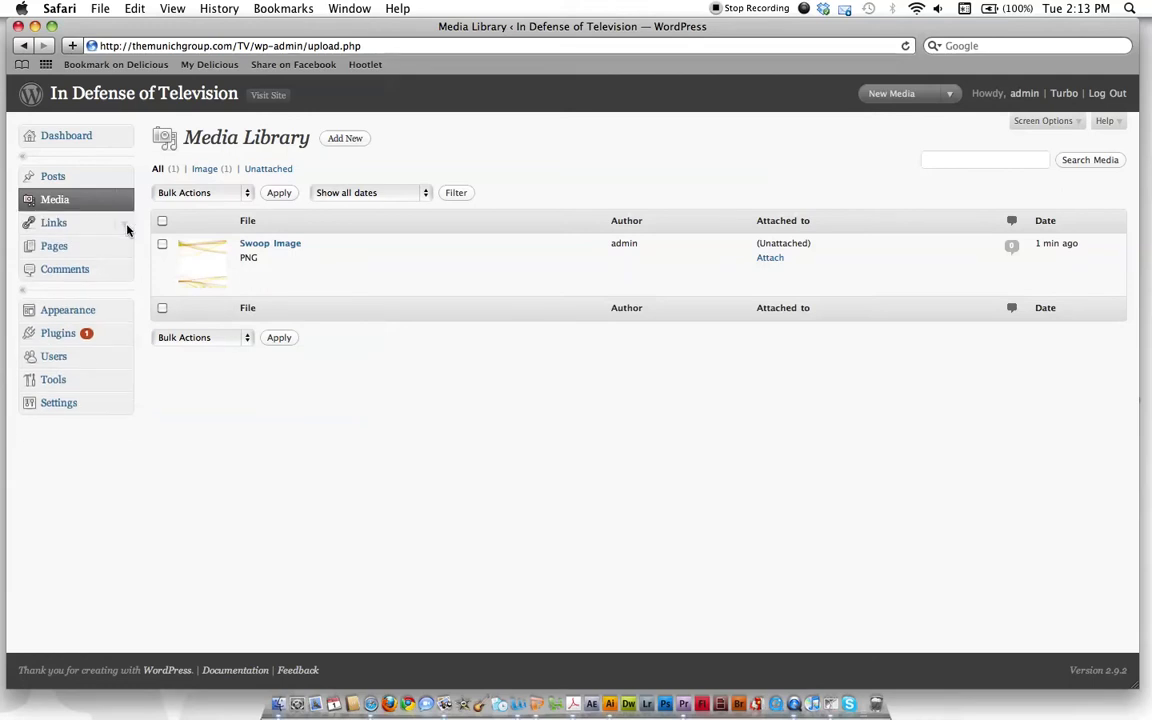
pyautogui.click(52, 222)
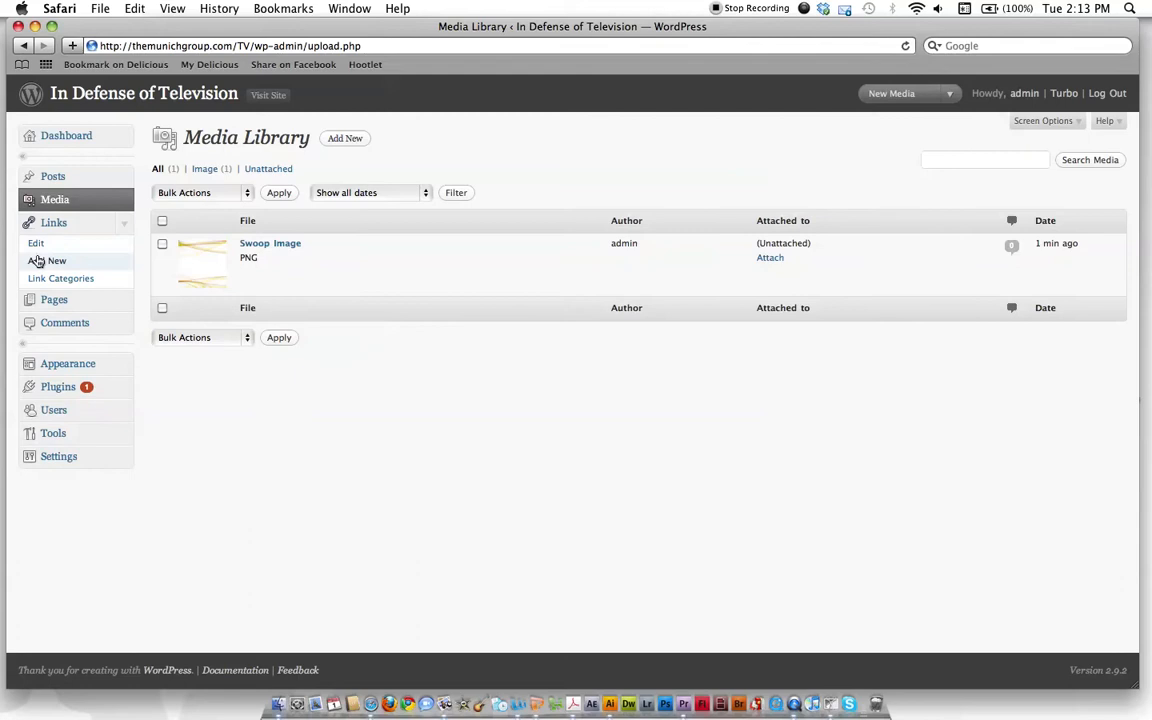
pyautogui.moveTo(62, 256)
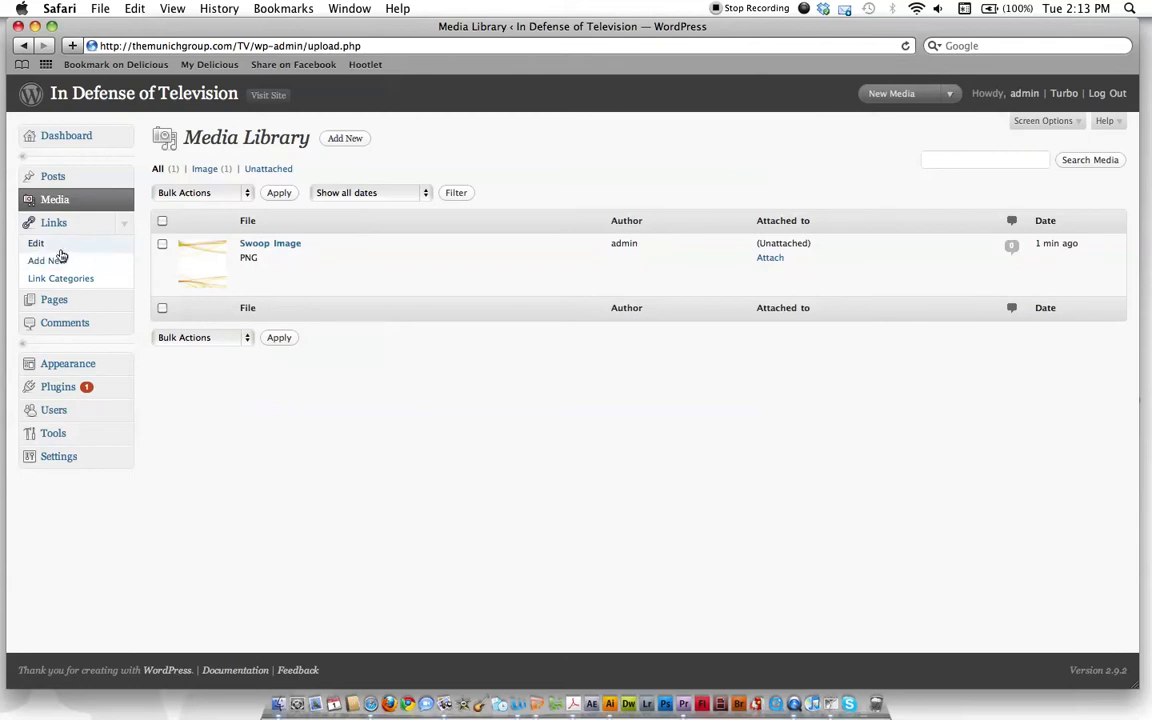
pyautogui.click(36, 244)
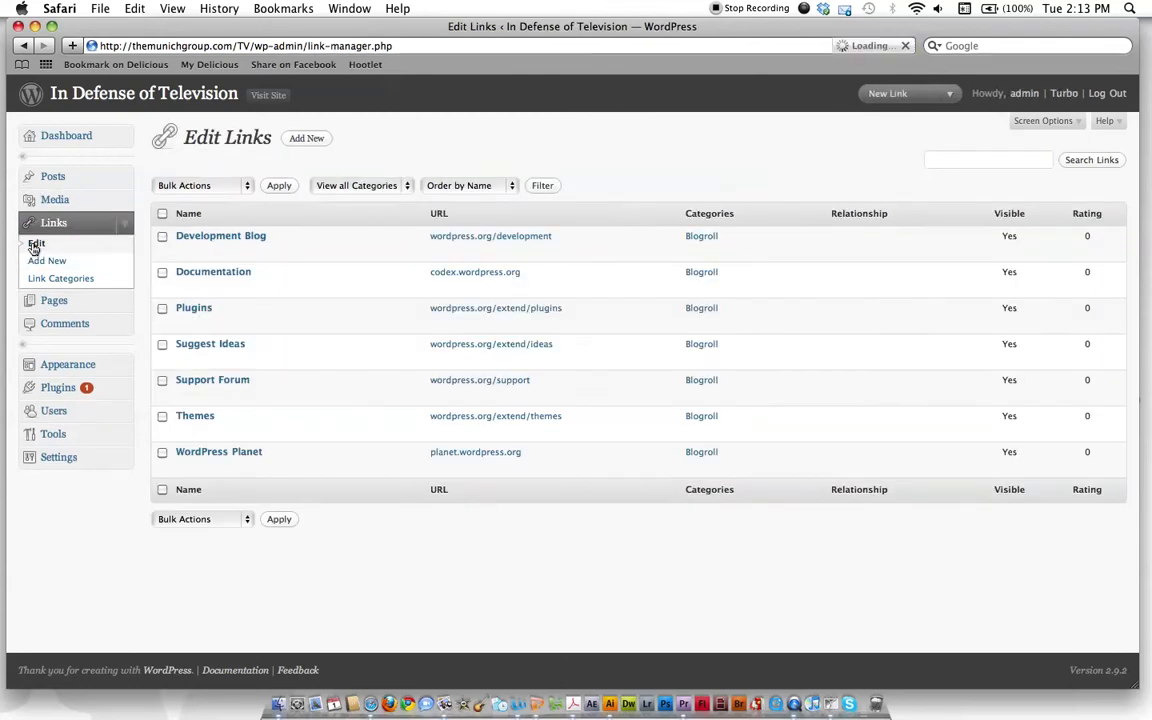
pyautogui.moveTo(240, 276)
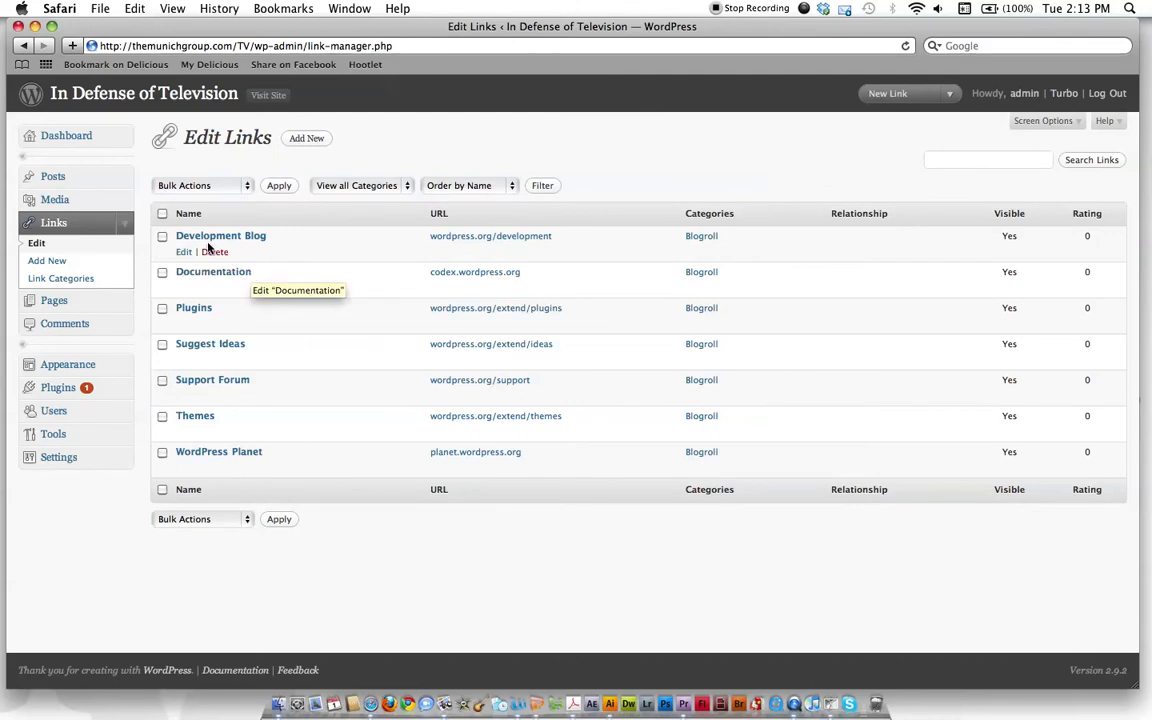
pyautogui.moveTo(336, 292)
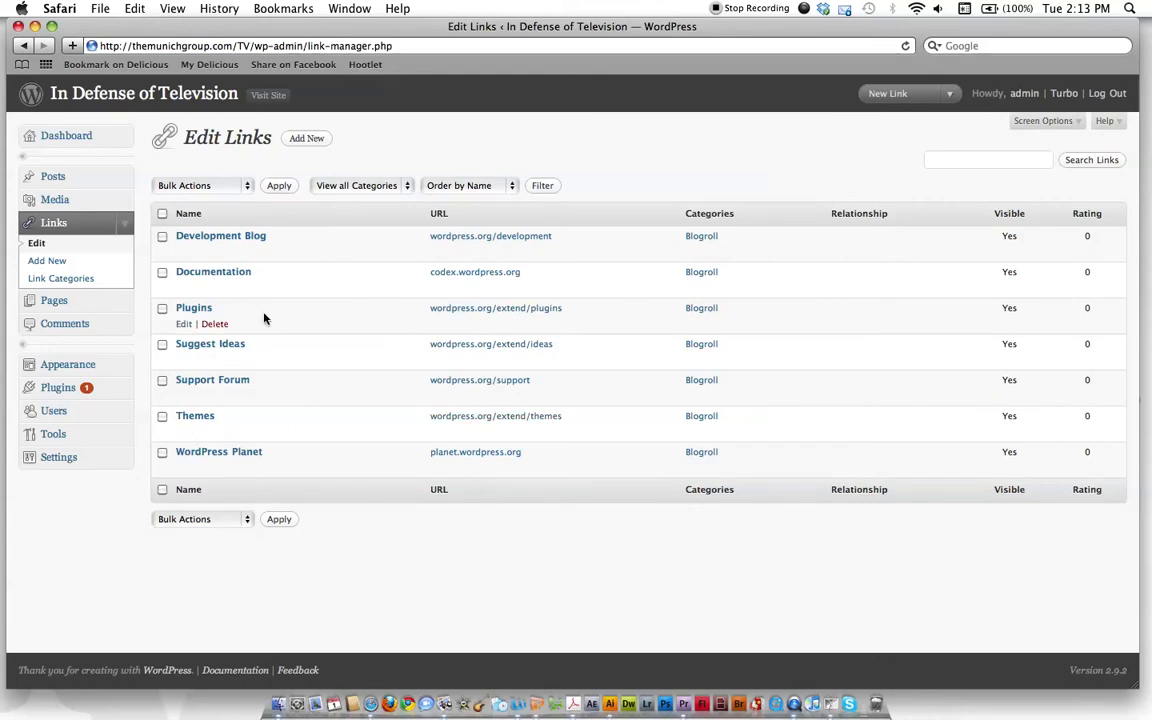
pyautogui.moveTo(372, 94)
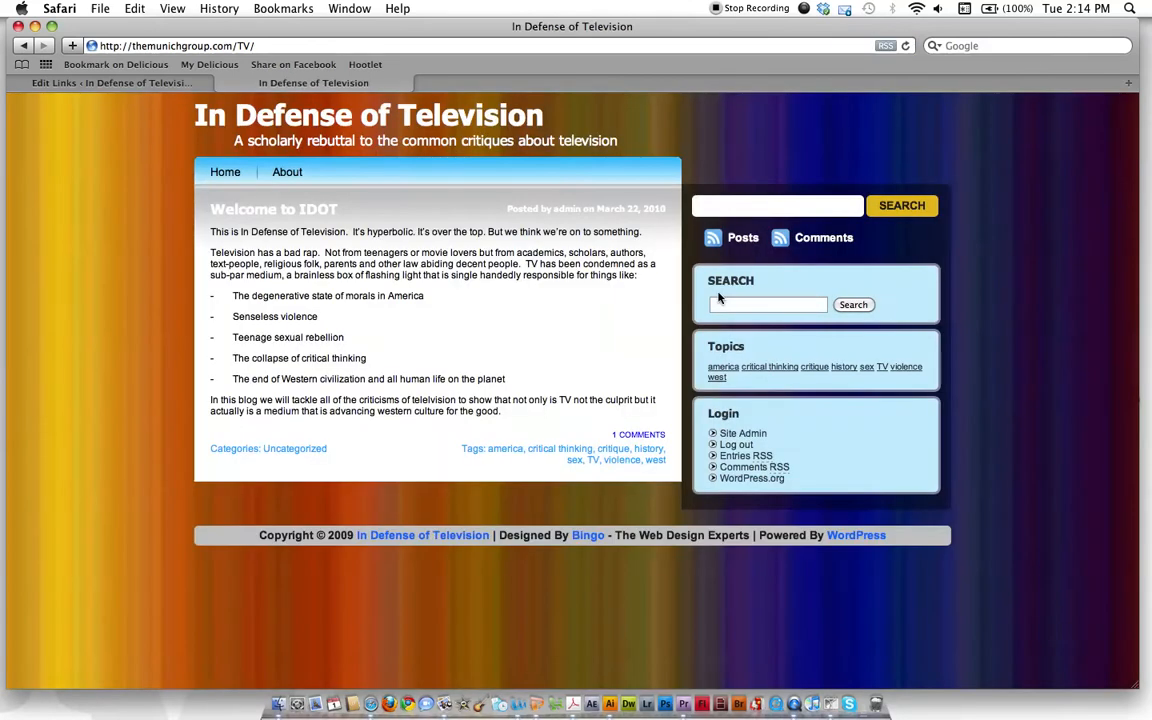
pyautogui.moveTo(568, 480)
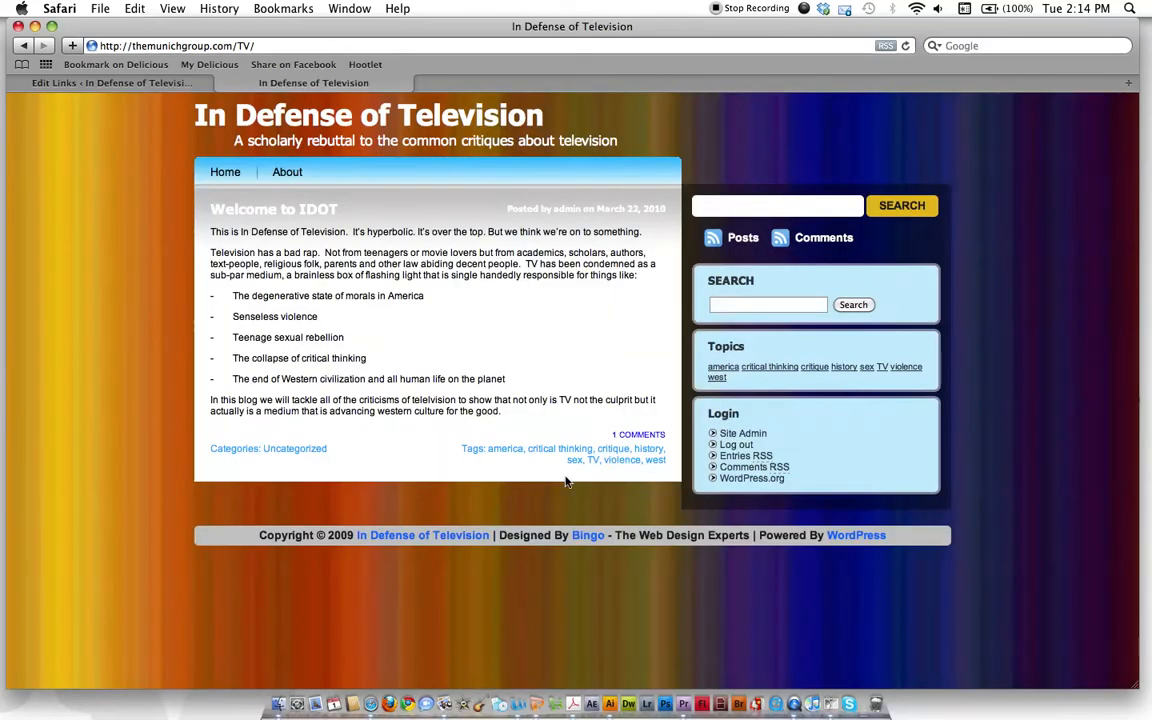
pyautogui.click(104, 84)
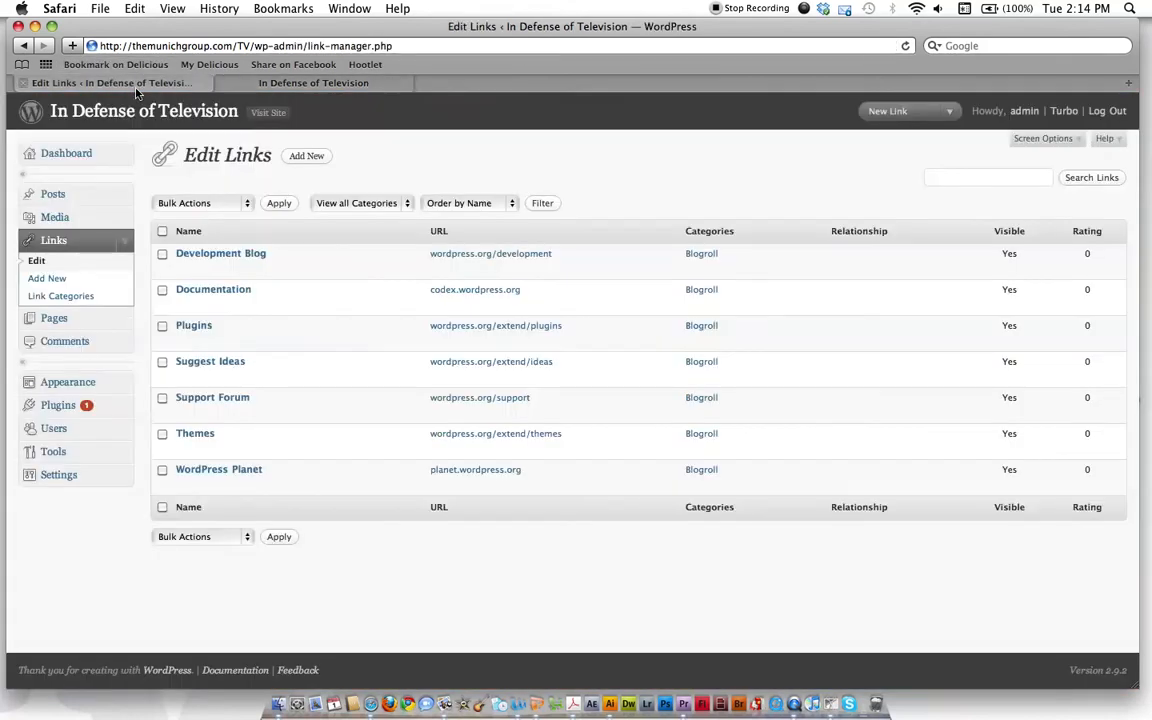
pyautogui.moveTo(696, 346)
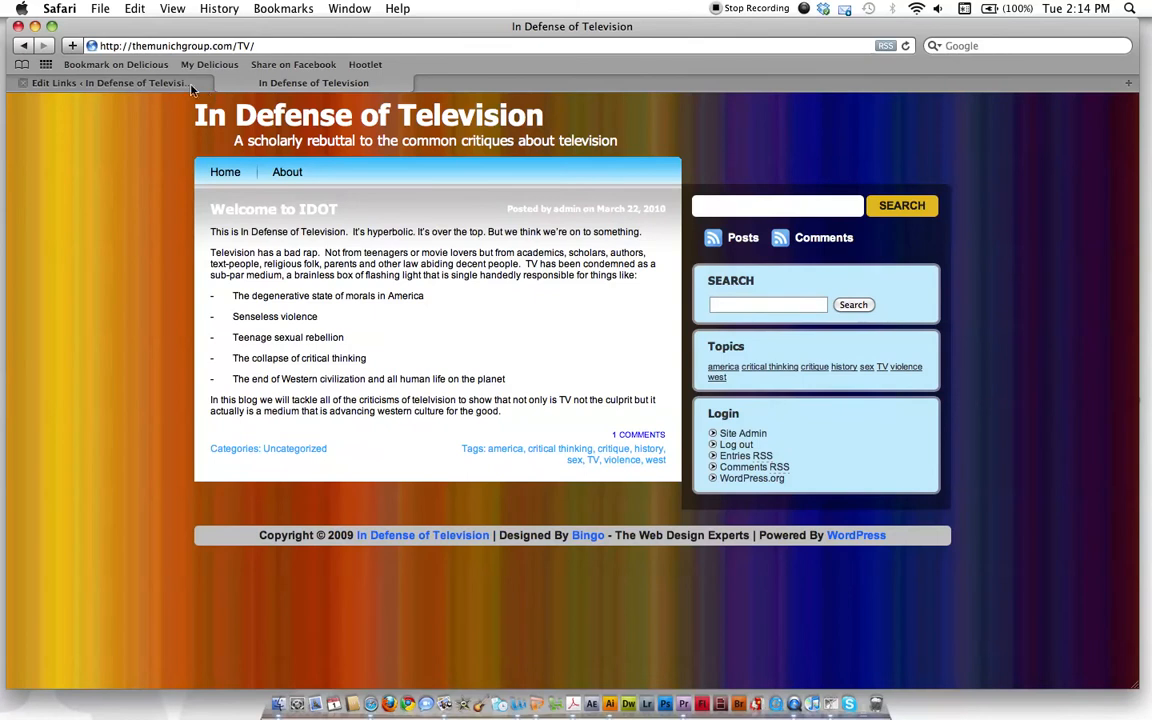
pyautogui.click(100, 84)
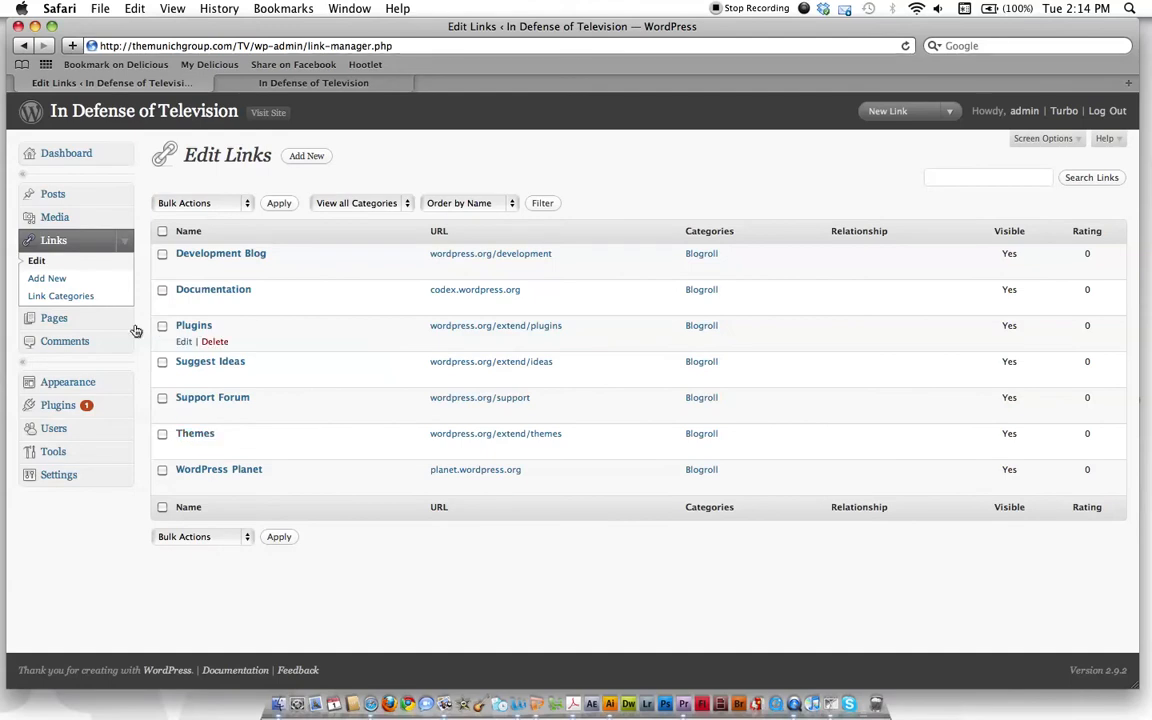
pyautogui.moveTo(124, 248)
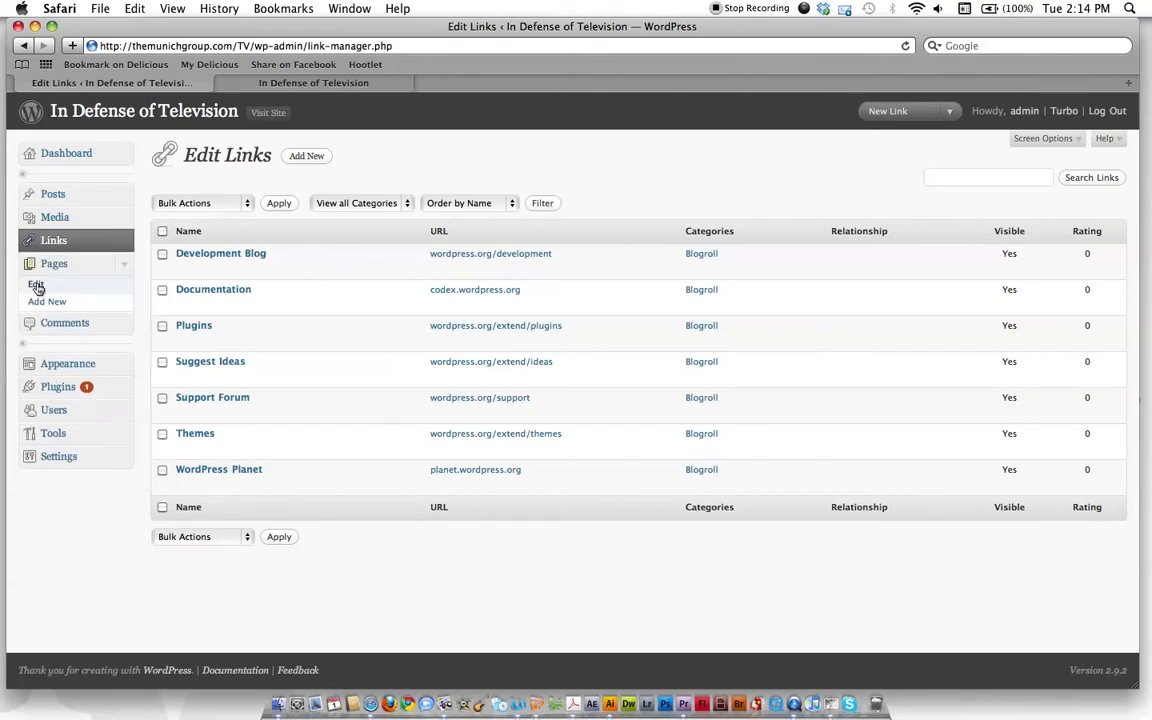
# Step: View the Edit Pages list, which contains only the About page
pyautogui.click(36, 284)
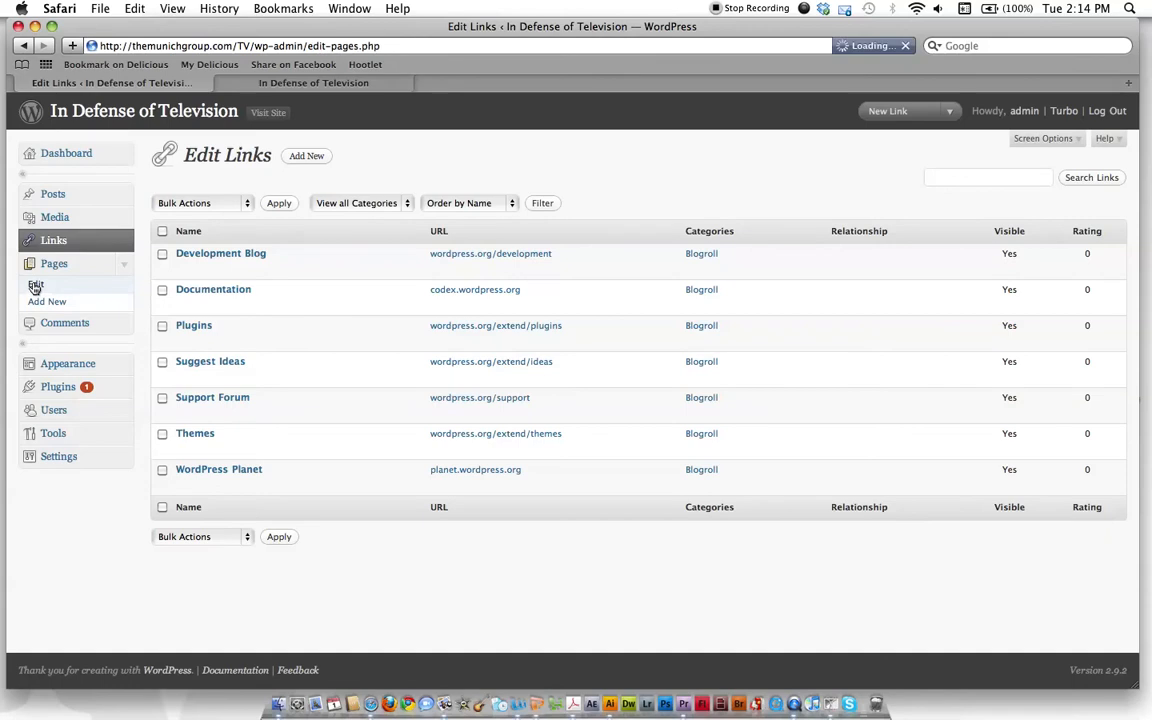
pyautogui.click(52, 264)
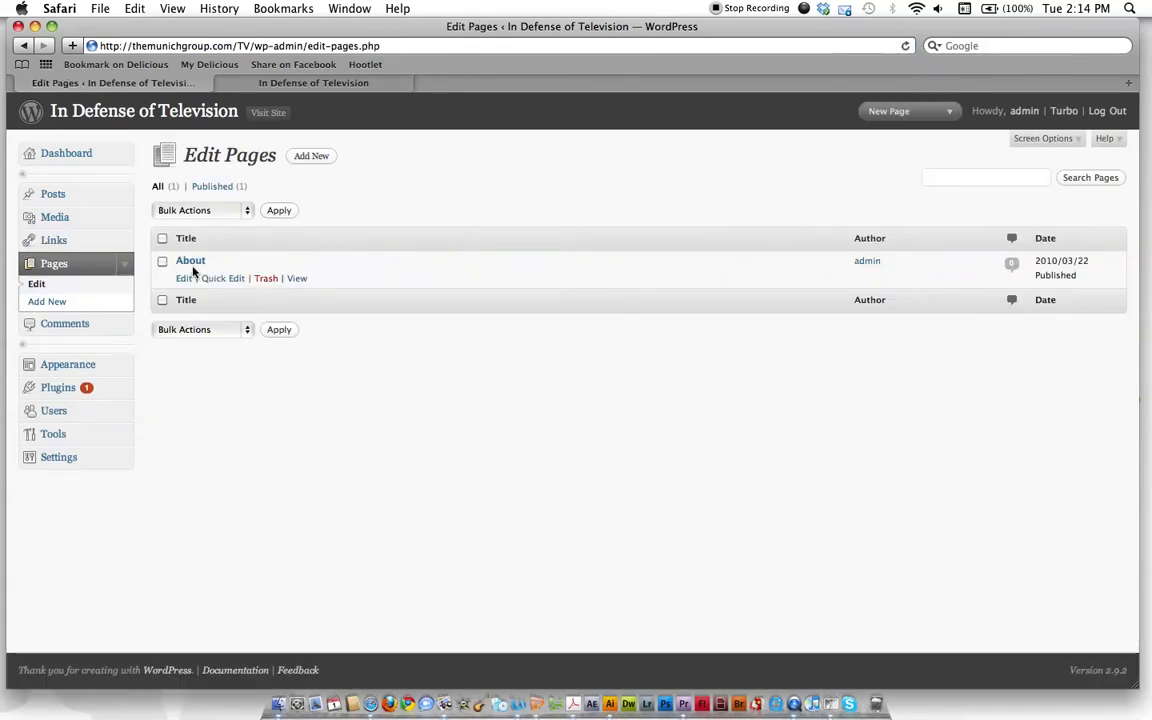
pyautogui.click(312, 82)
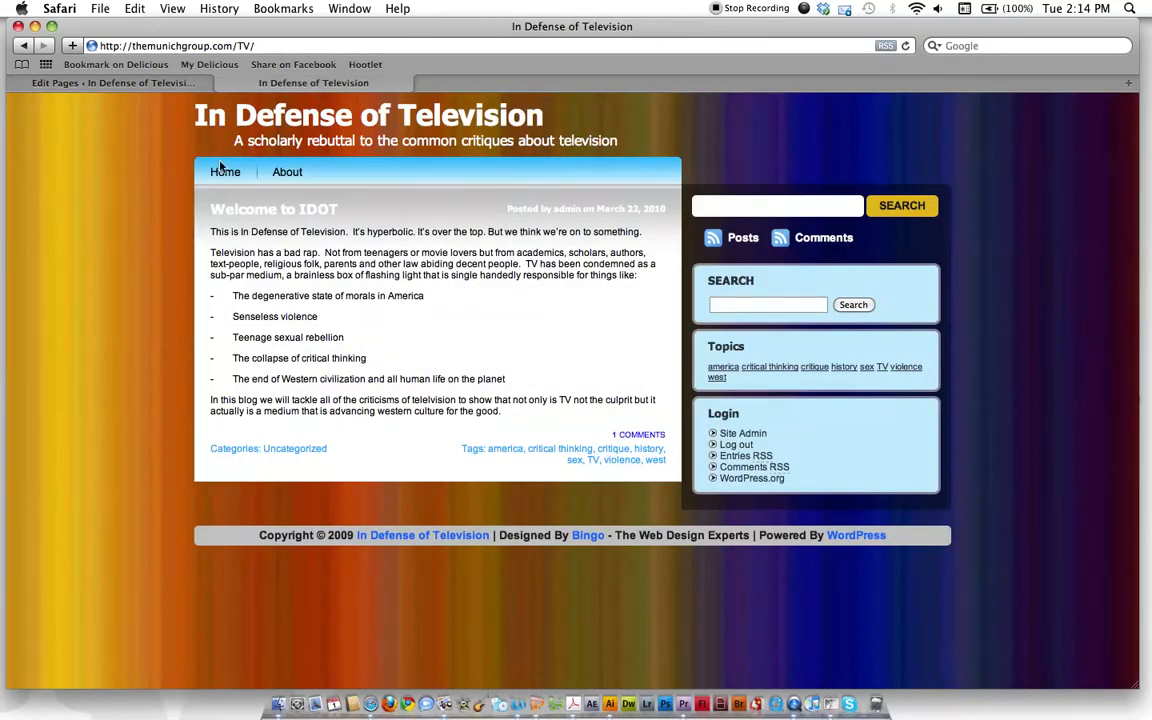
# Step: Browse the live site's About page and home page
pyautogui.click(286, 172)
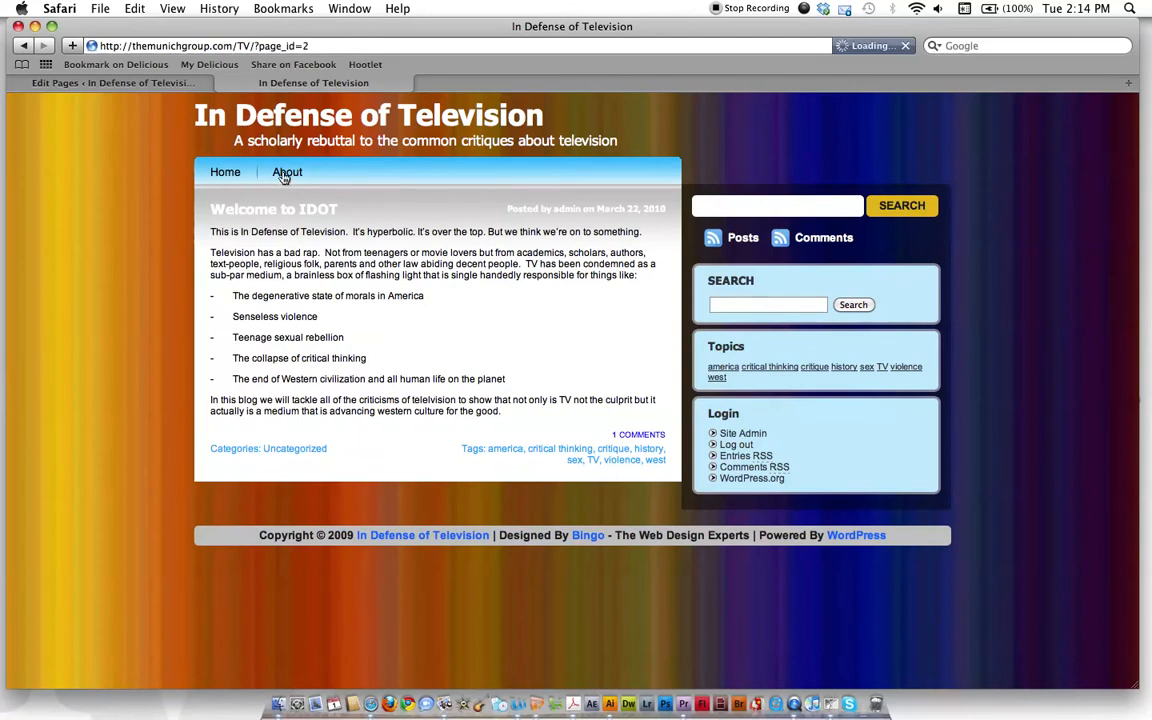
pyautogui.click(286, 172)
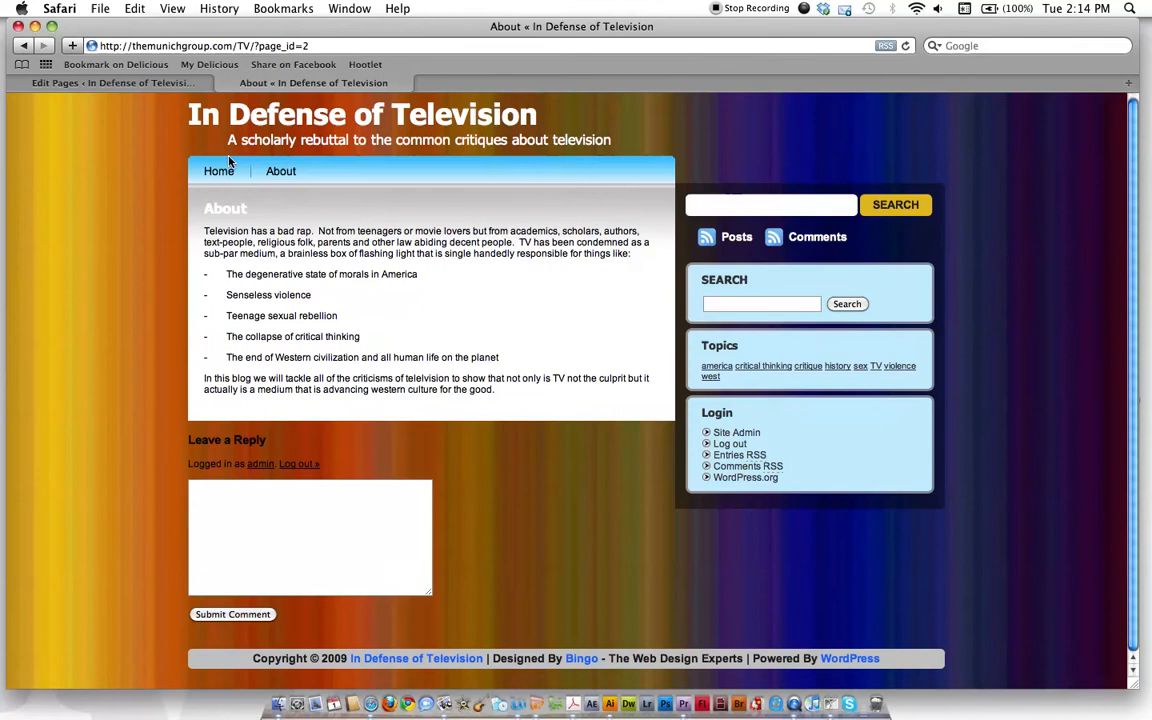
pyautogui.click(218, 172)
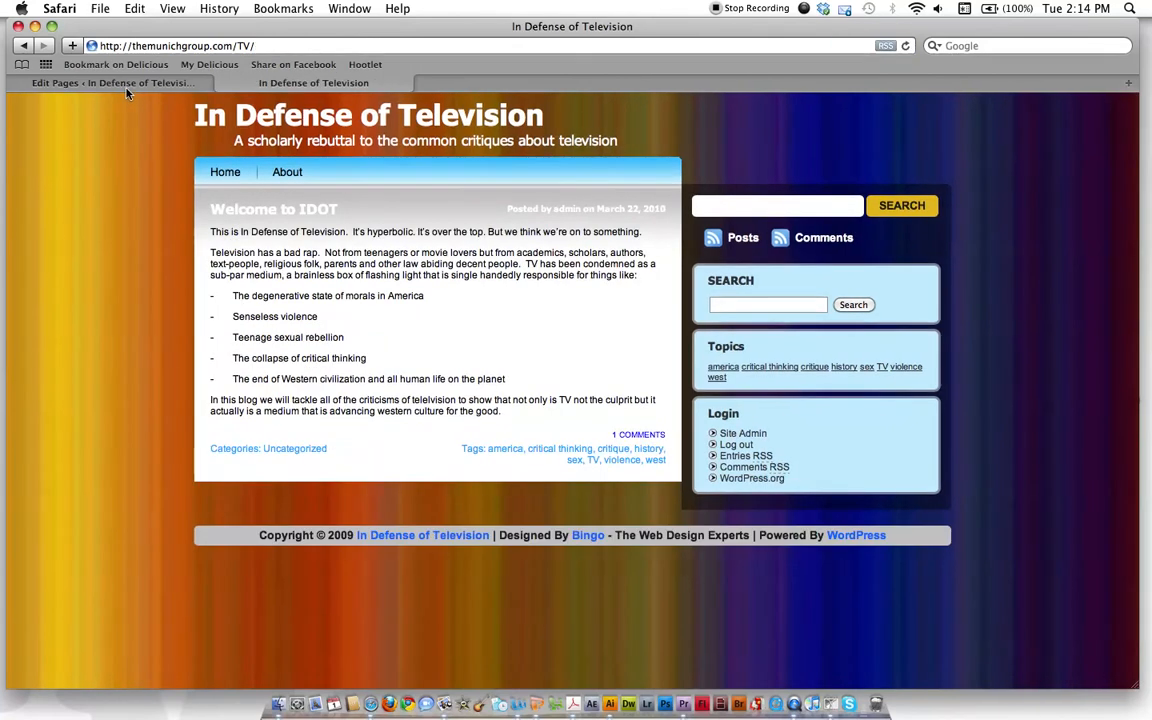
pyautogui.moveTo(388, 164)
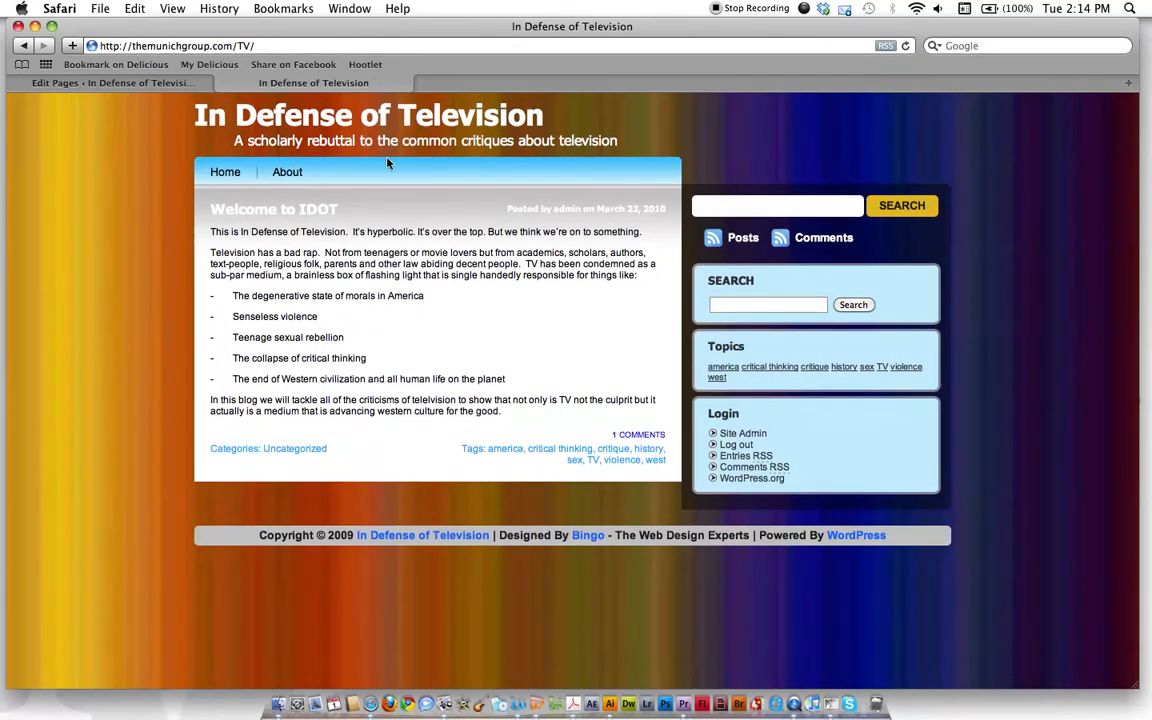
pyautogui.moveTo(458, 156)
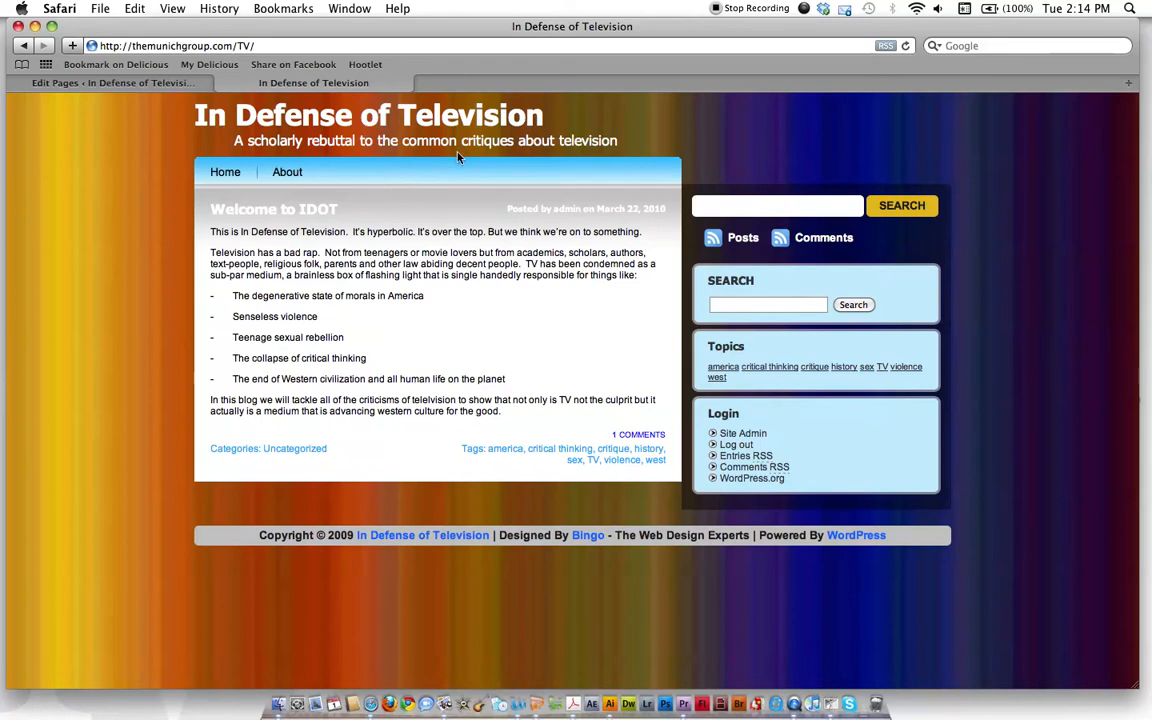
pyautogui.moveTo(180, 124)
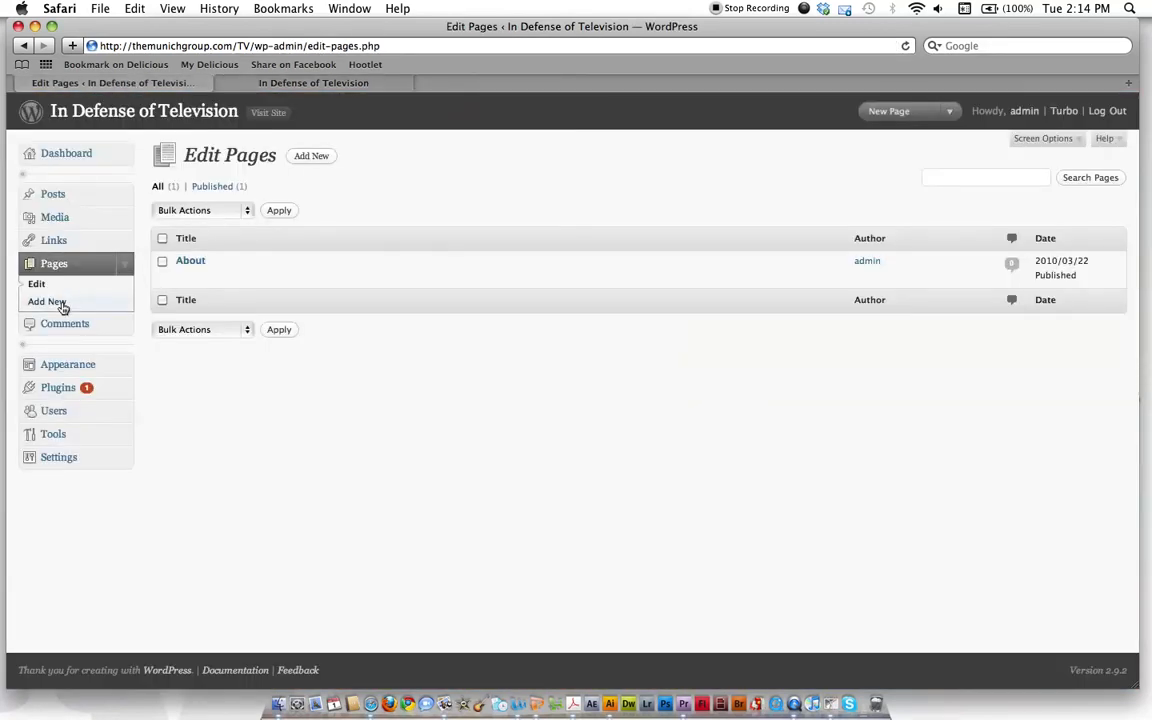
pyautogui.click(48, 300)
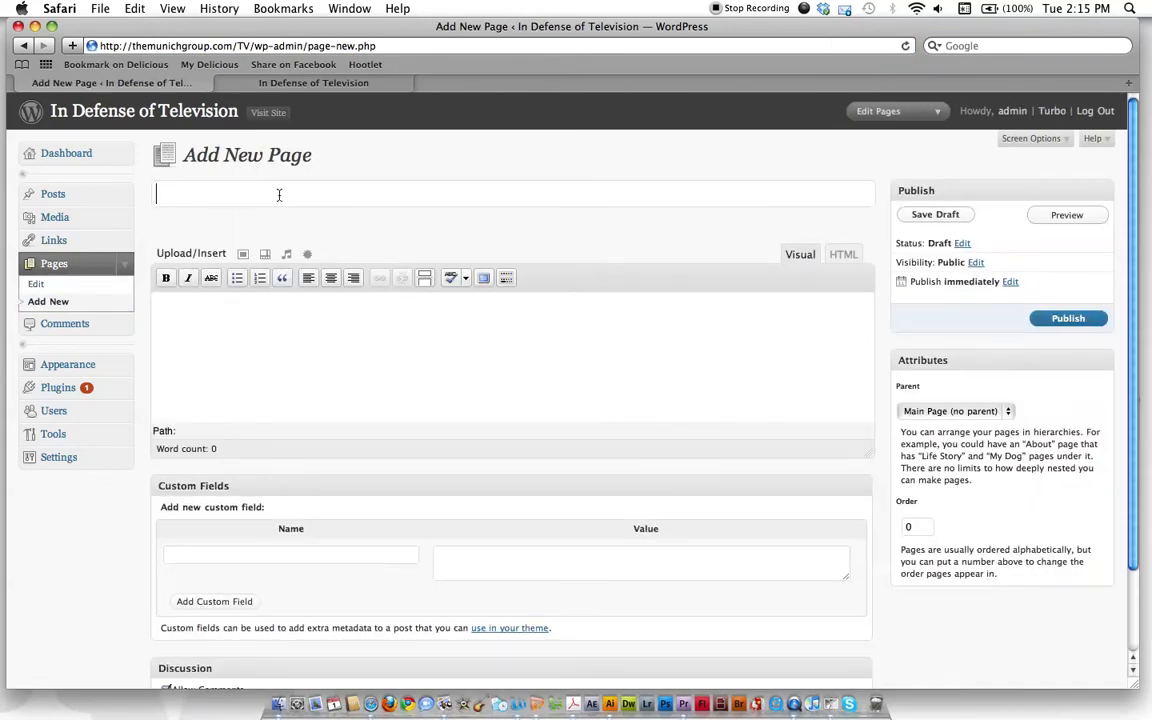
pyautogui.write('Contact Us')
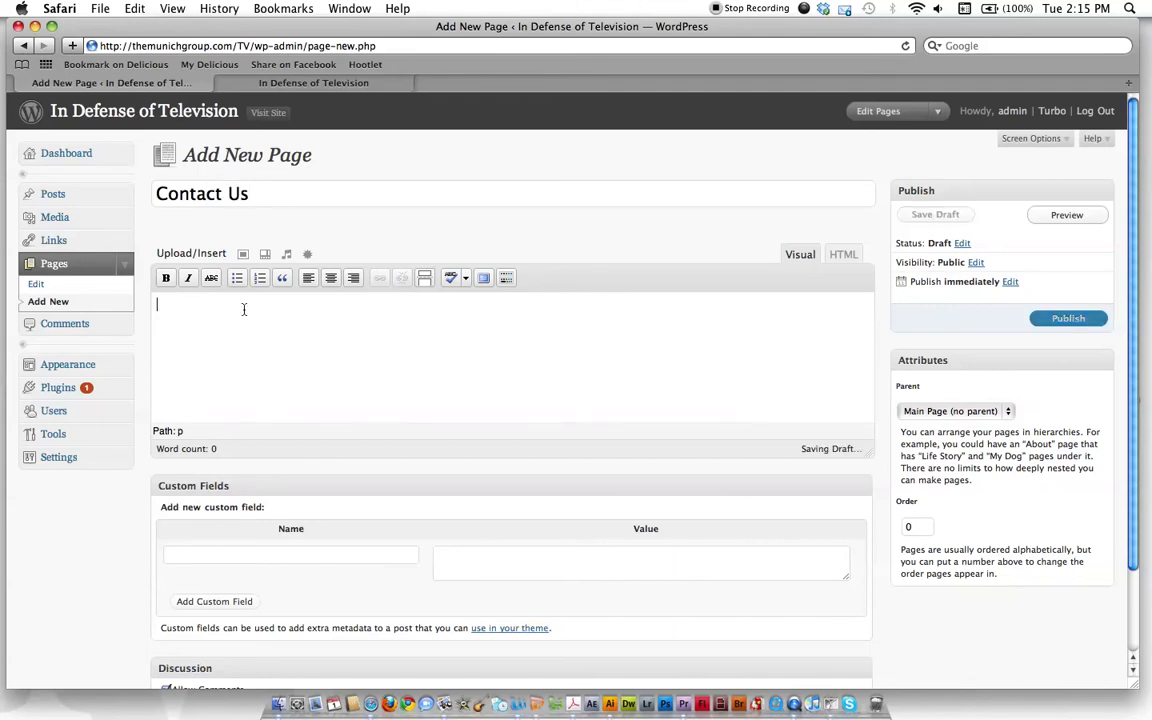
pyautogui.write('Hey get in touch with')
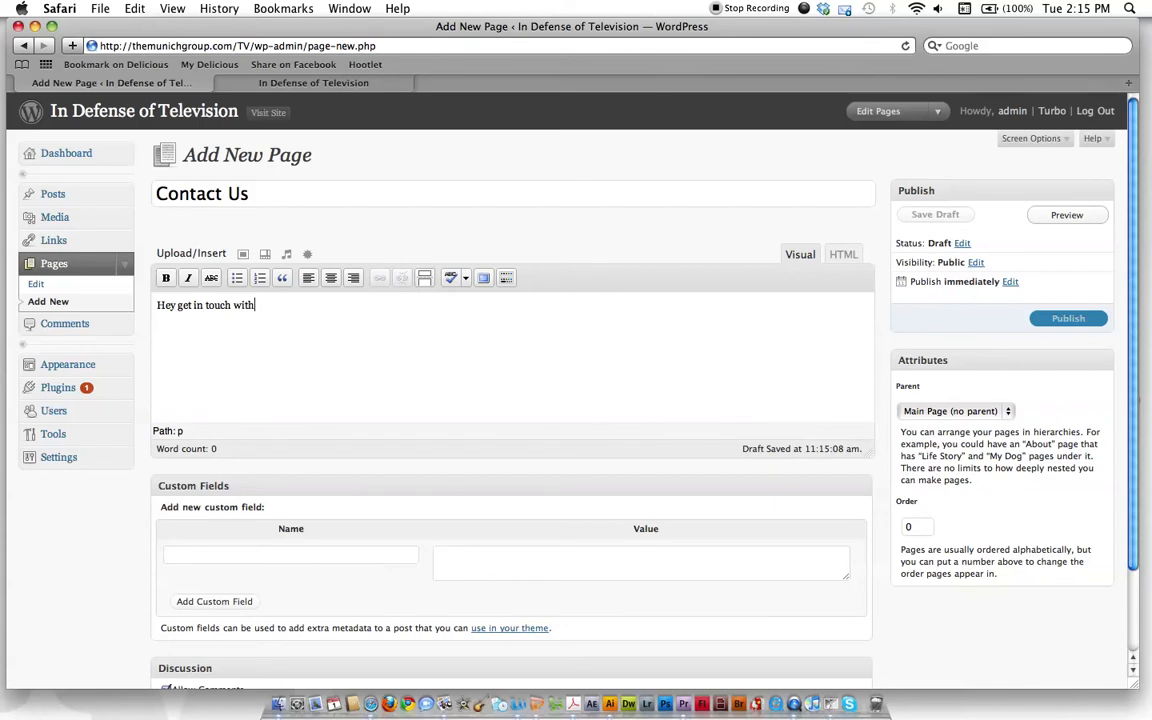
pyautogui.write('us:')
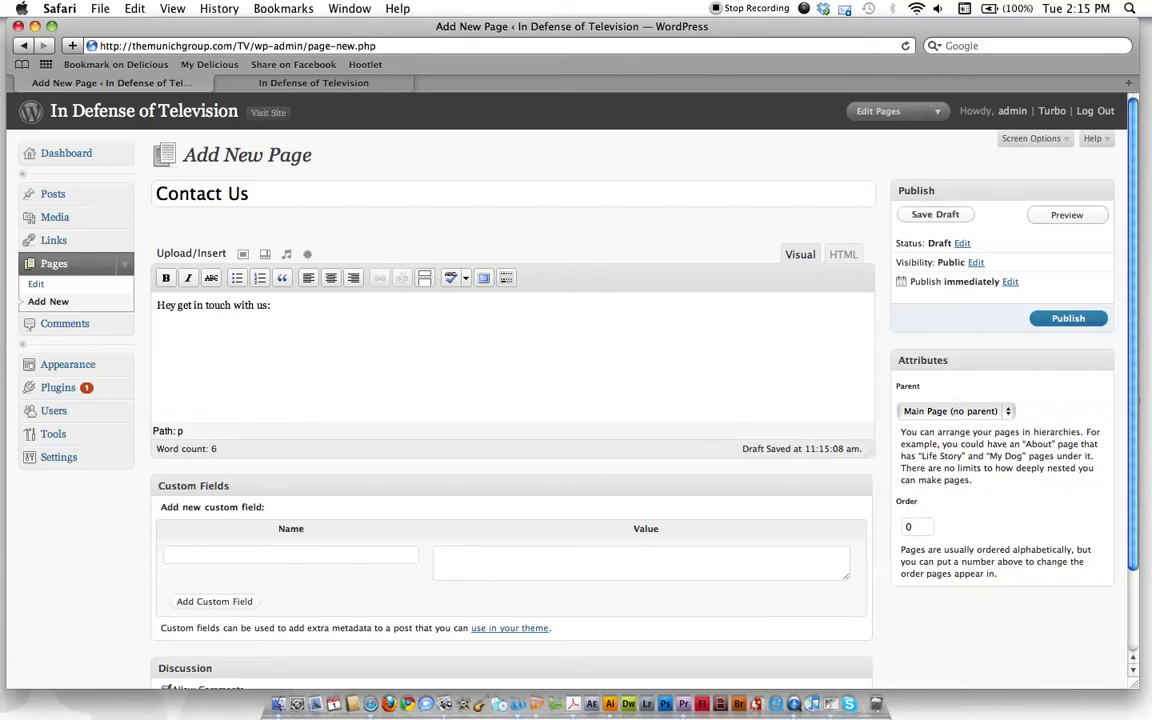
pyautogui.write('email@')
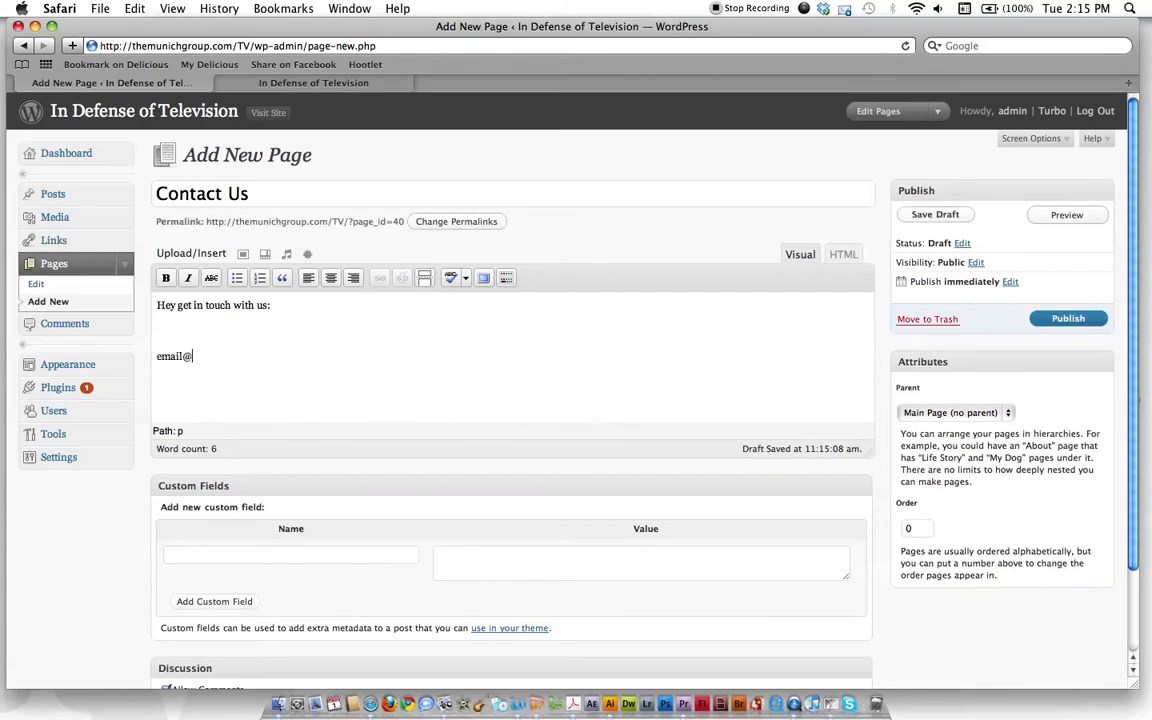
pyautogui.write('ouremail.com')
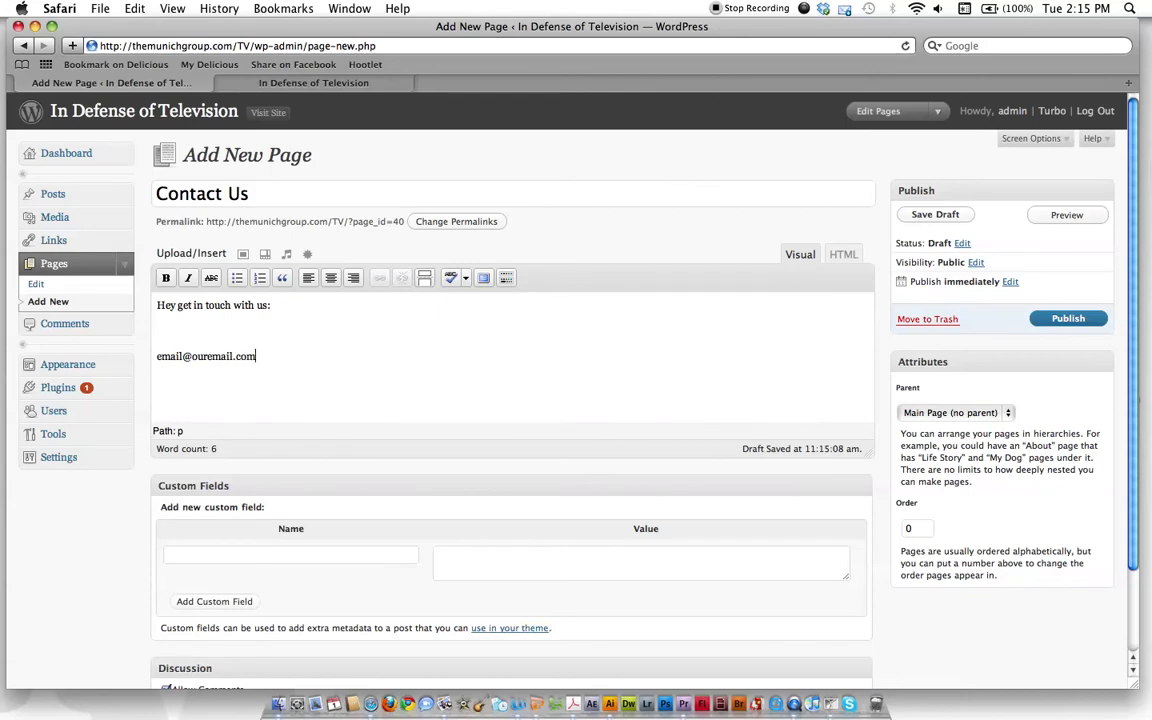
pyautogui.write('555-5555-')
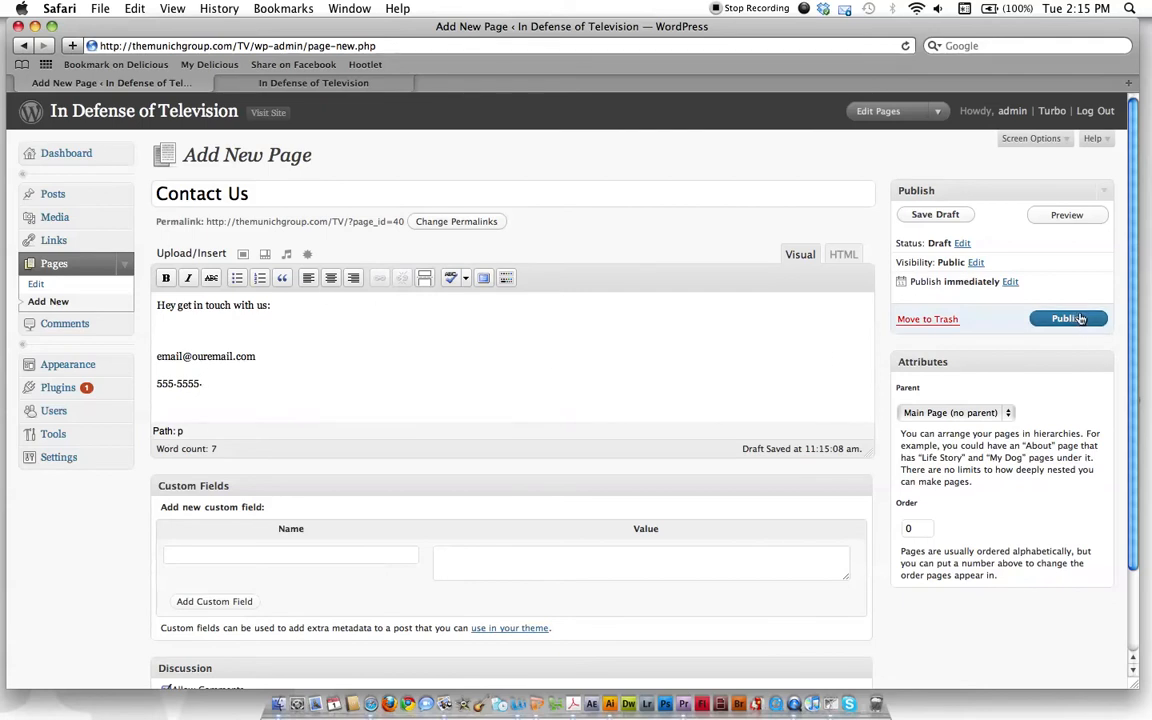
pyautogui.click(1068, 318)
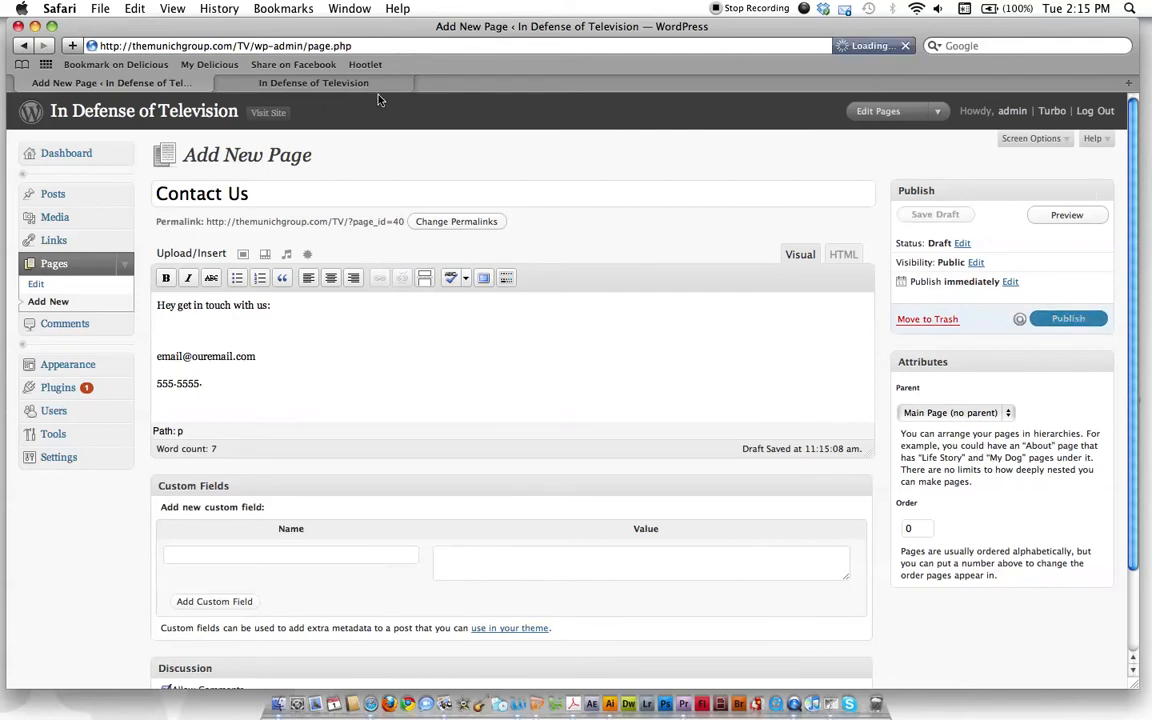
# Step: View the new Contact Us page on the live site and return to the admin
pyautogui.click(1068, 318)
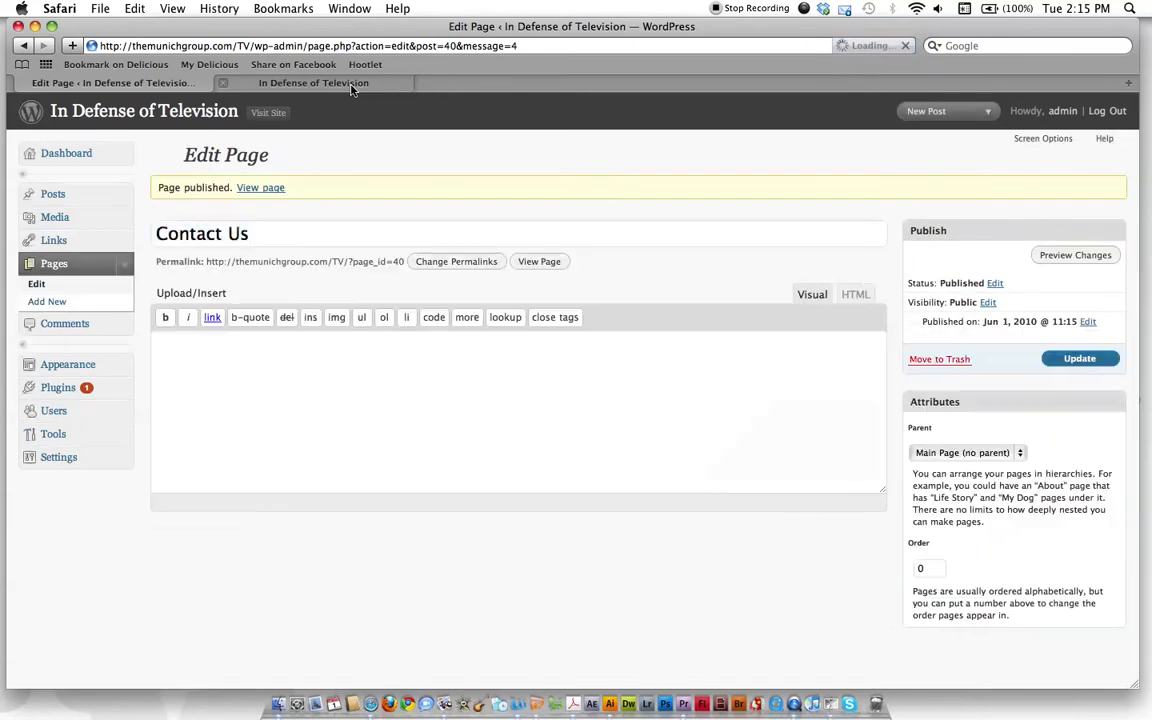
pyautogui.click(326, 84)
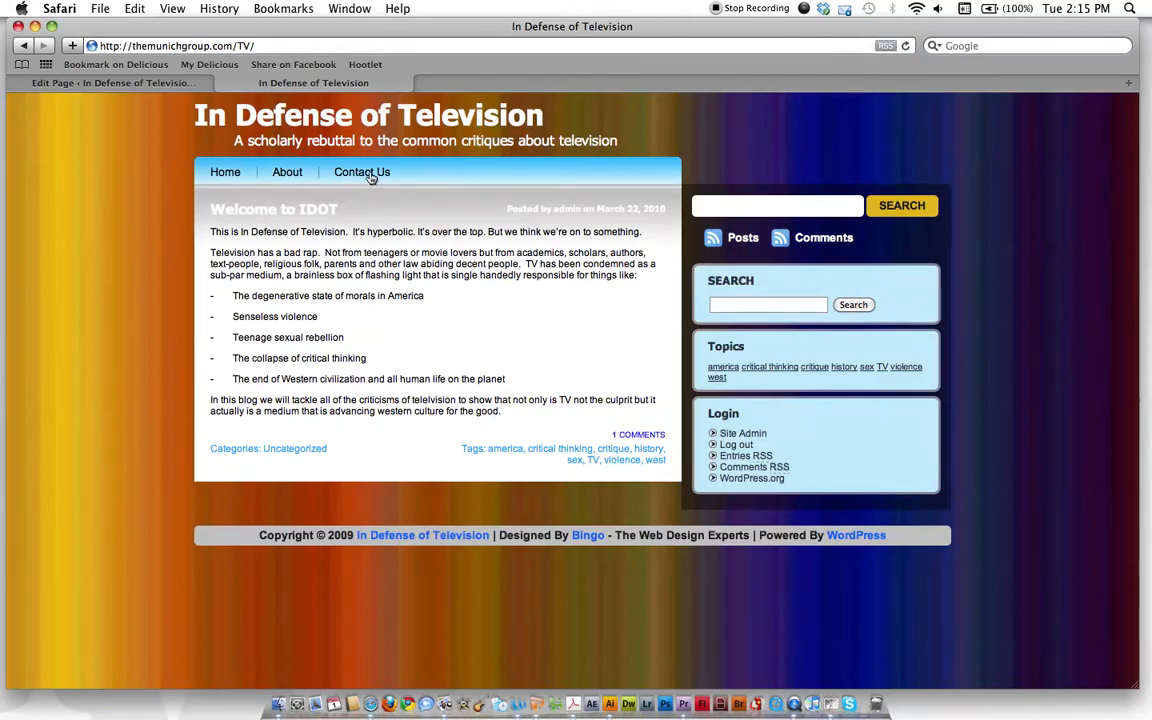
pyautogui.click(360, 172)
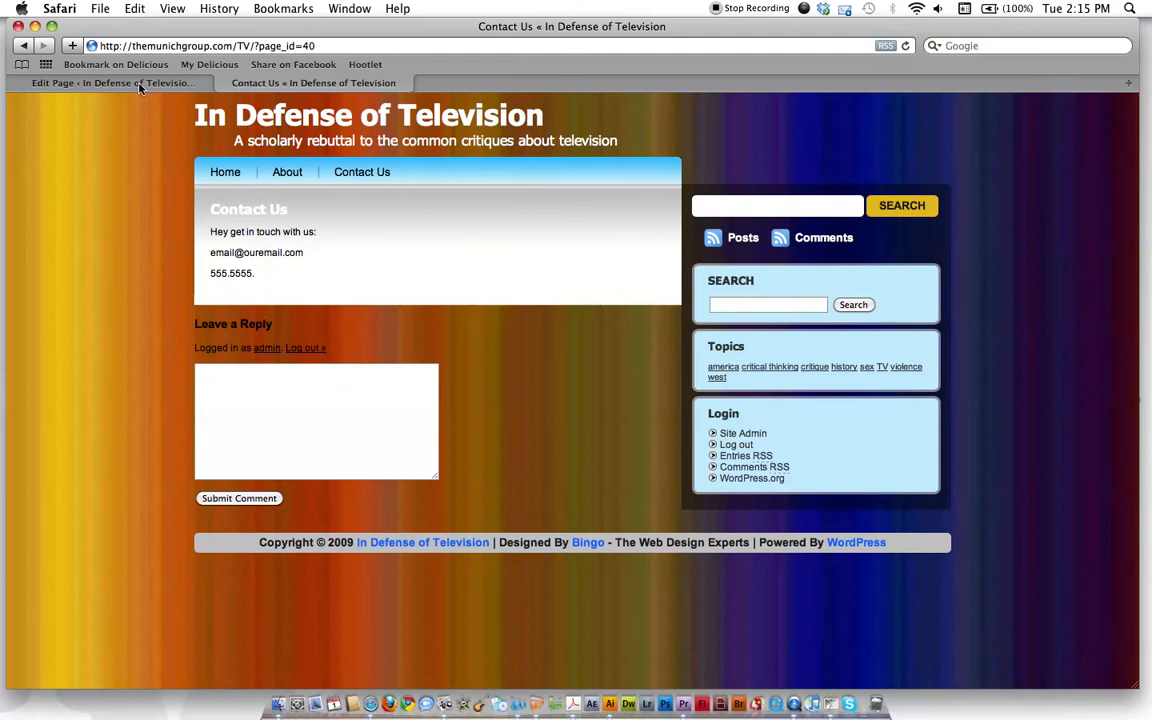
pyautogui.click(110, 82)
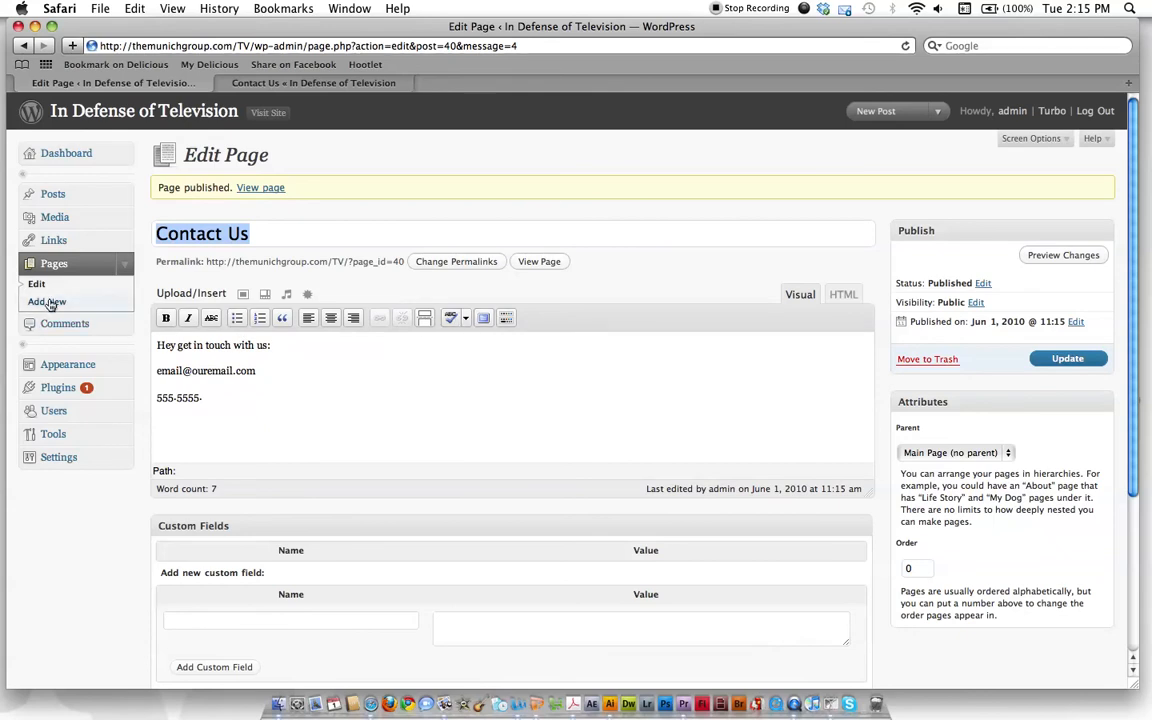
pyautogui.click(36, 284)
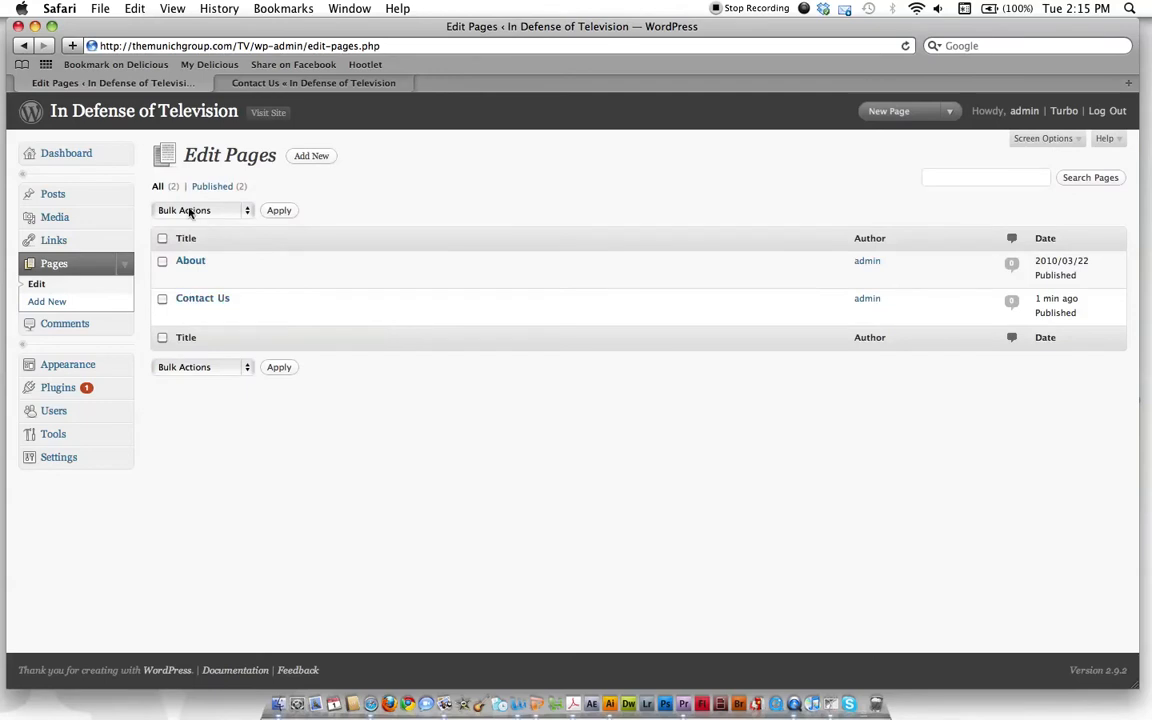
pyautogui.moveTo(200, 300)
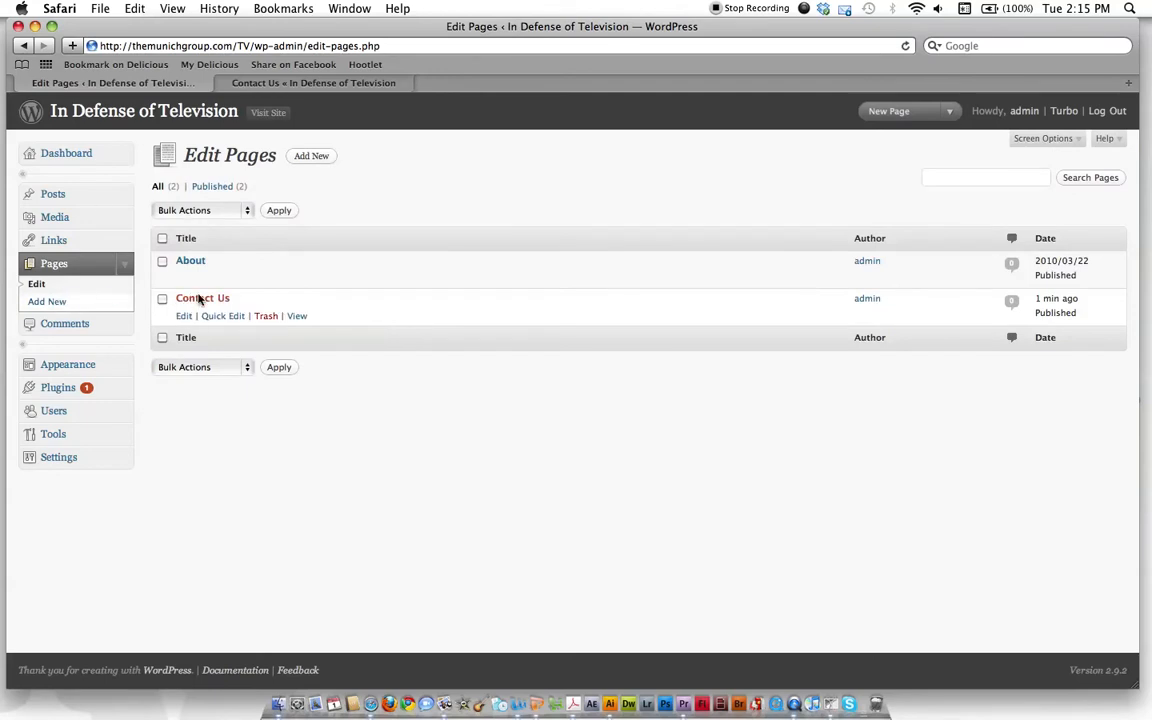
pyautogui.moveTo(184, 320)
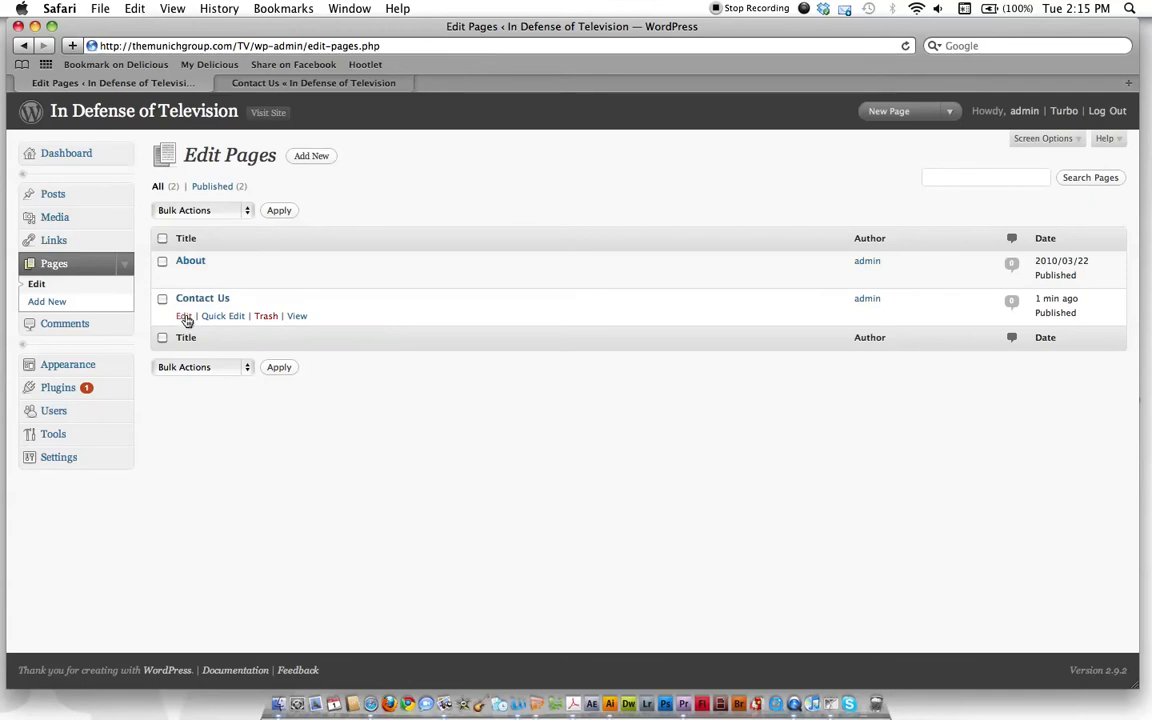
pyautogui.click(184, 316)
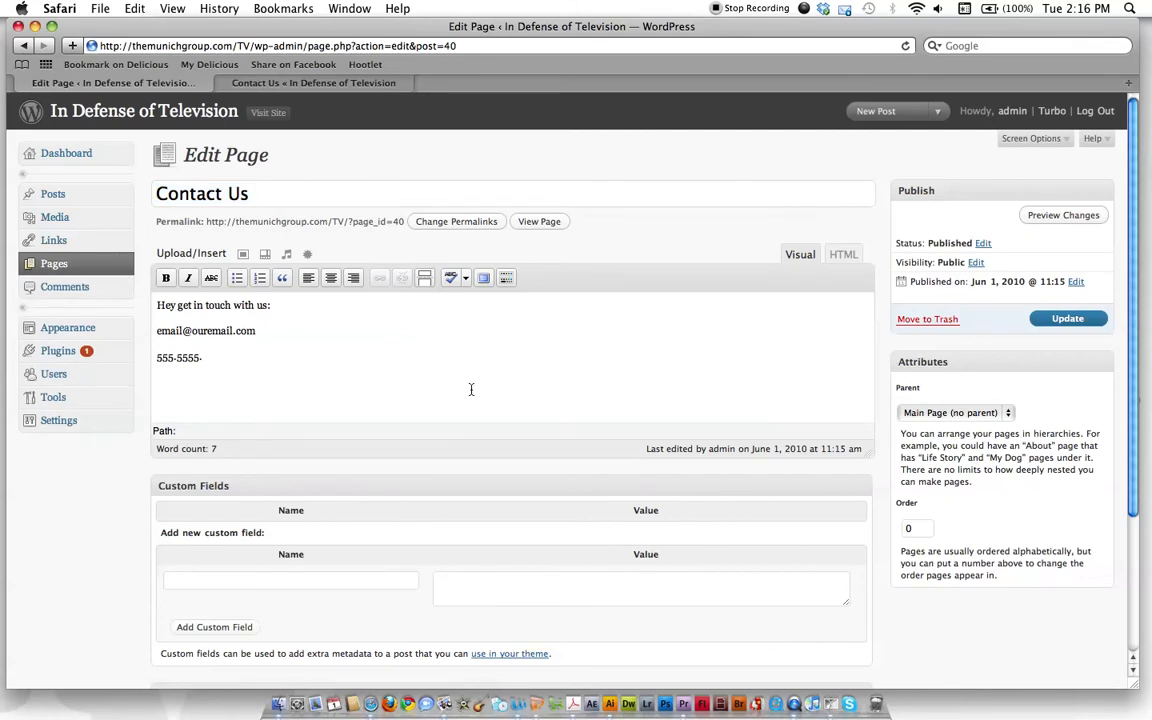
pyautogui.scroll(-3)
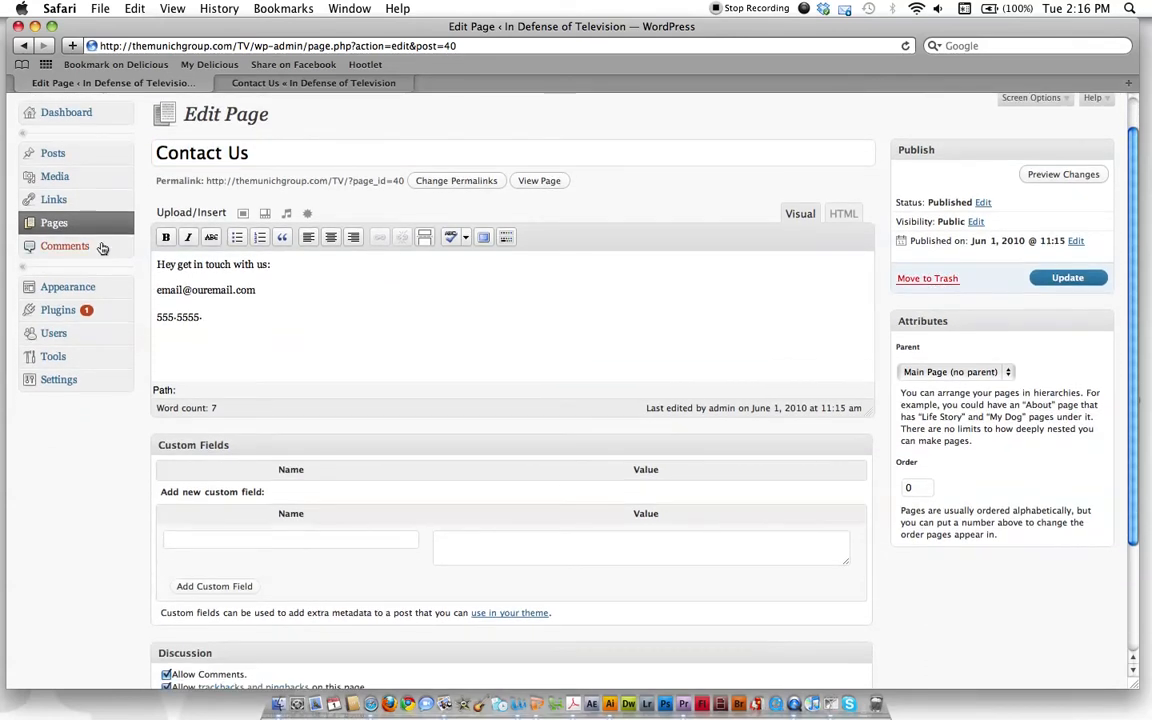
pyautogui.click(68, 288)
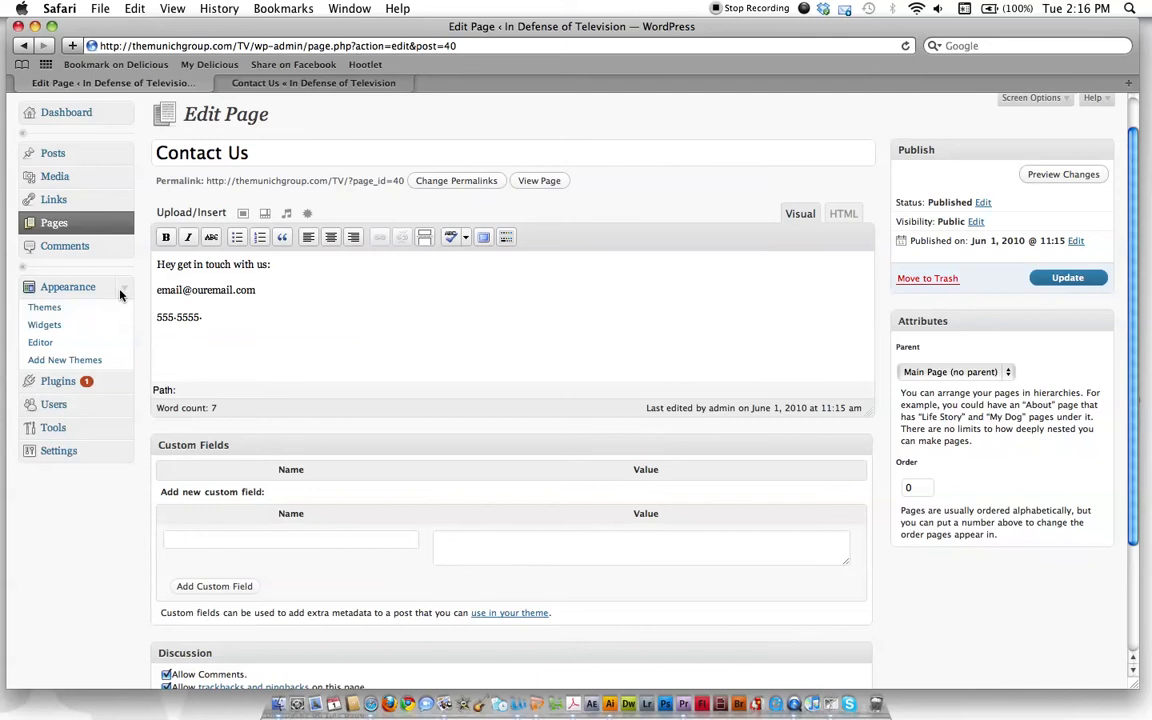
pyautogui.moveTo(44, 308)
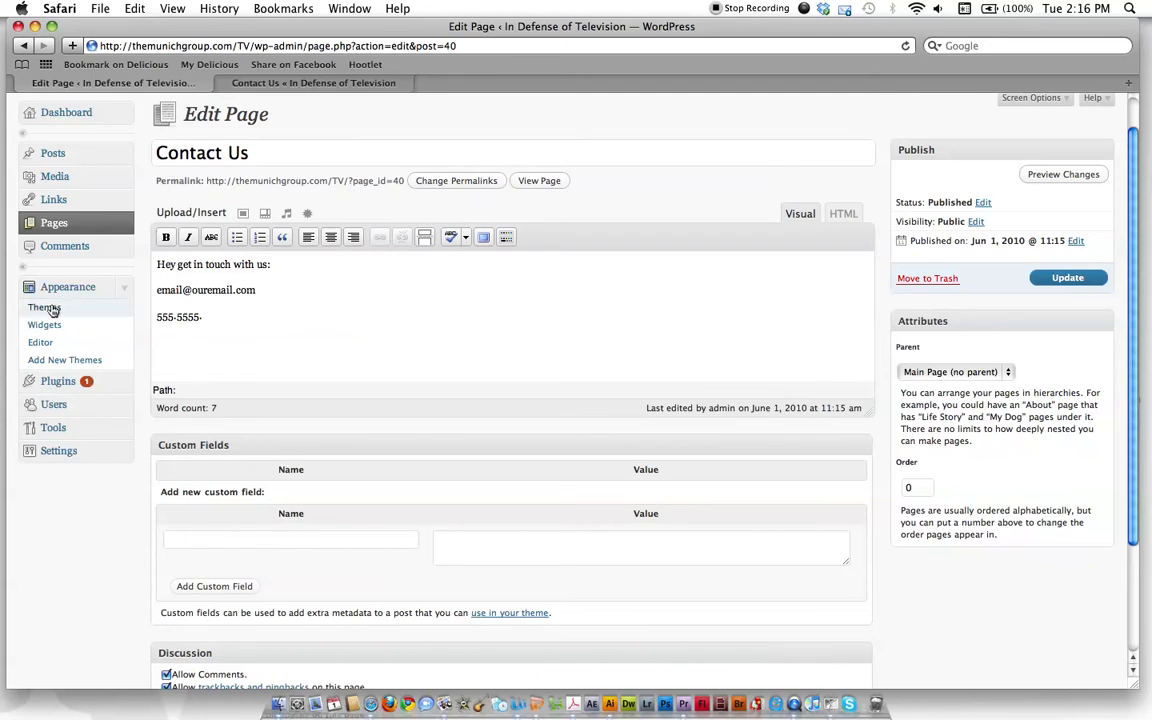
# Step: Activate the Constructor theme from Appearance > Themes
pyautogui.click(44, 308)
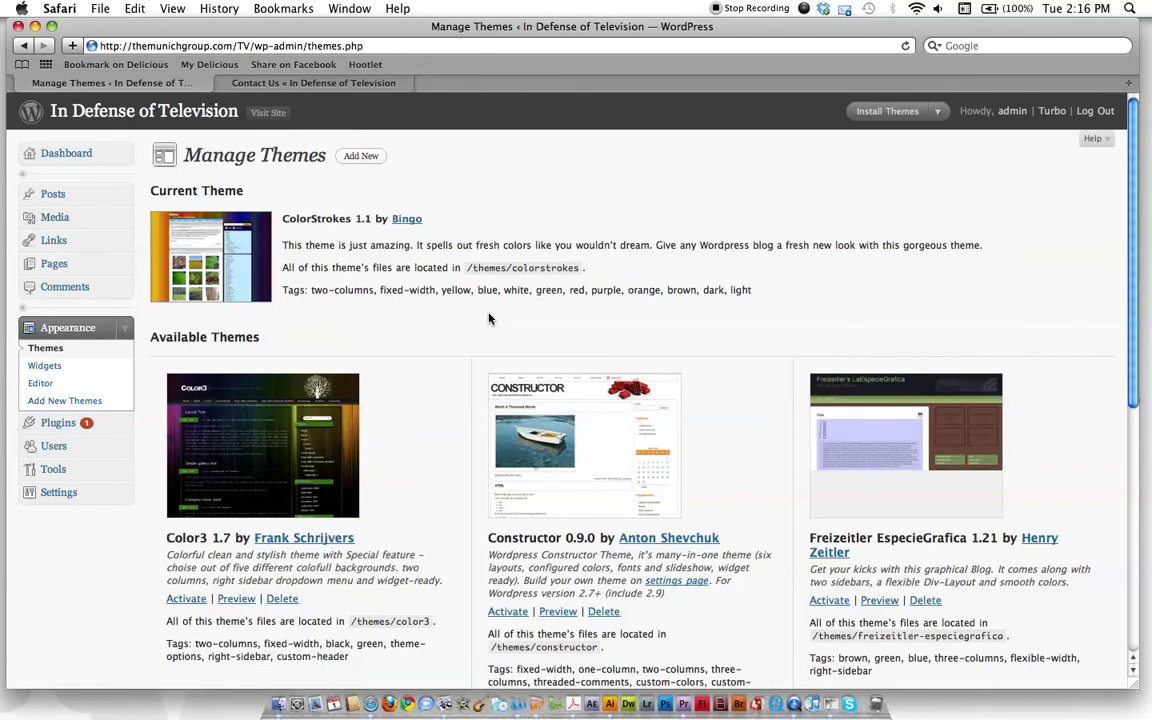
pyautogui.scroll(-3)
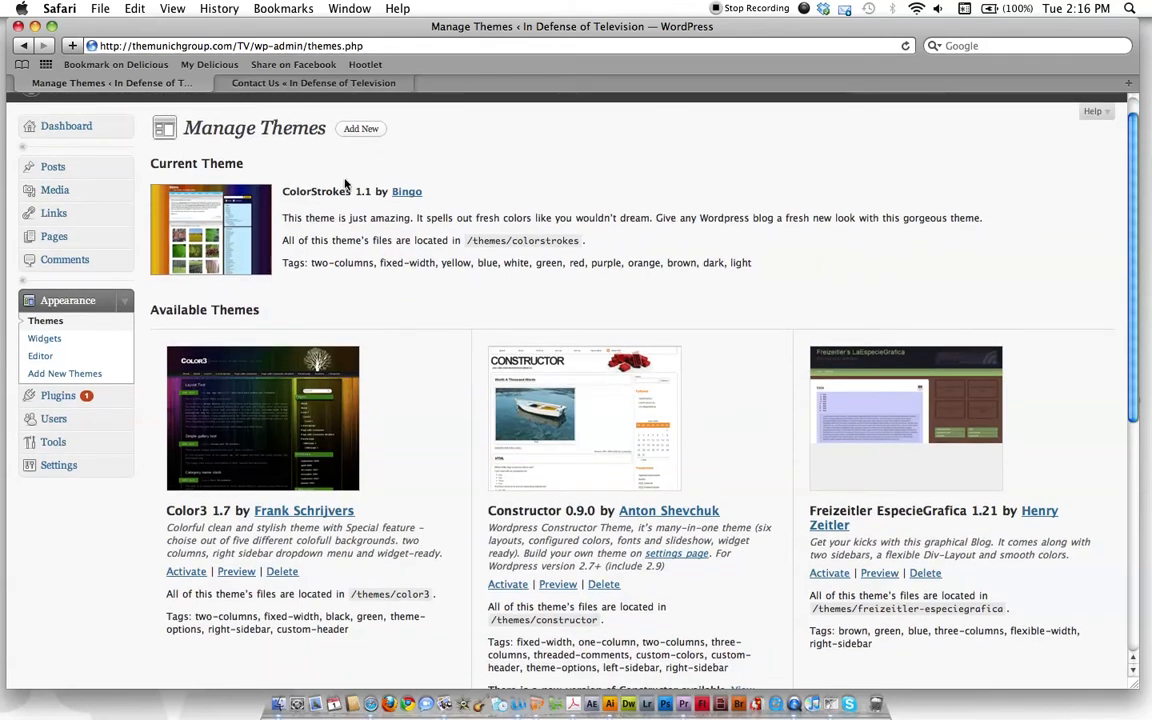
pyautogui.scroll(-3)
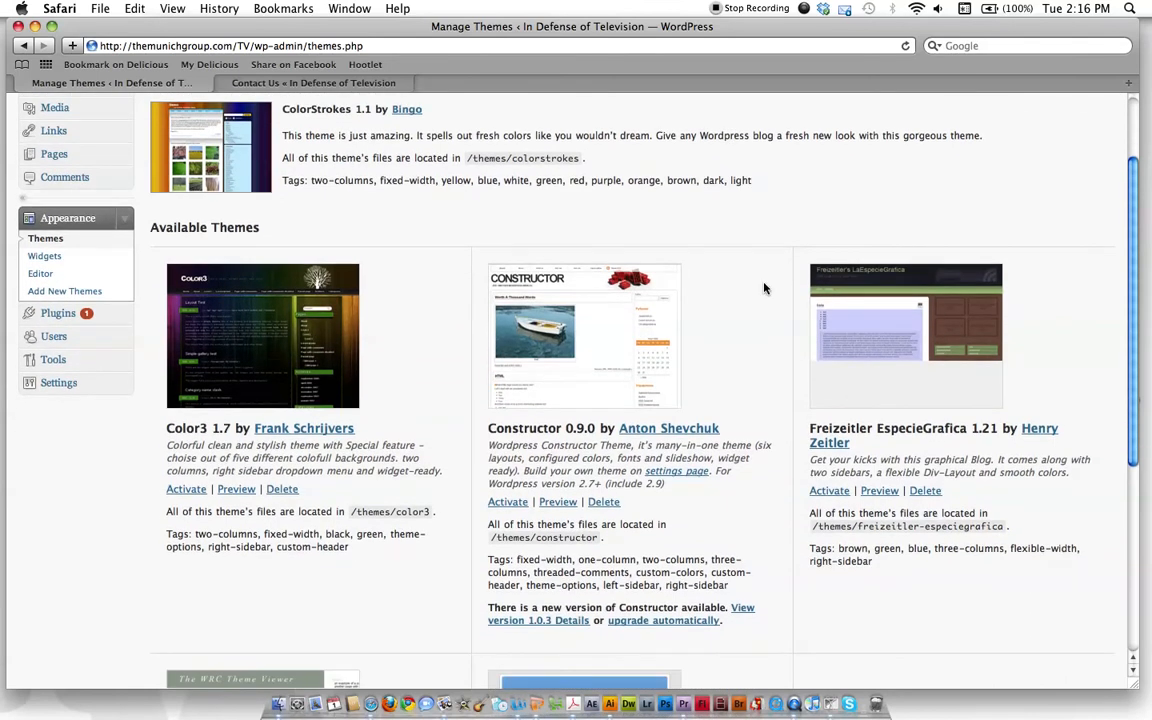
pyautogui.scroll(-3)
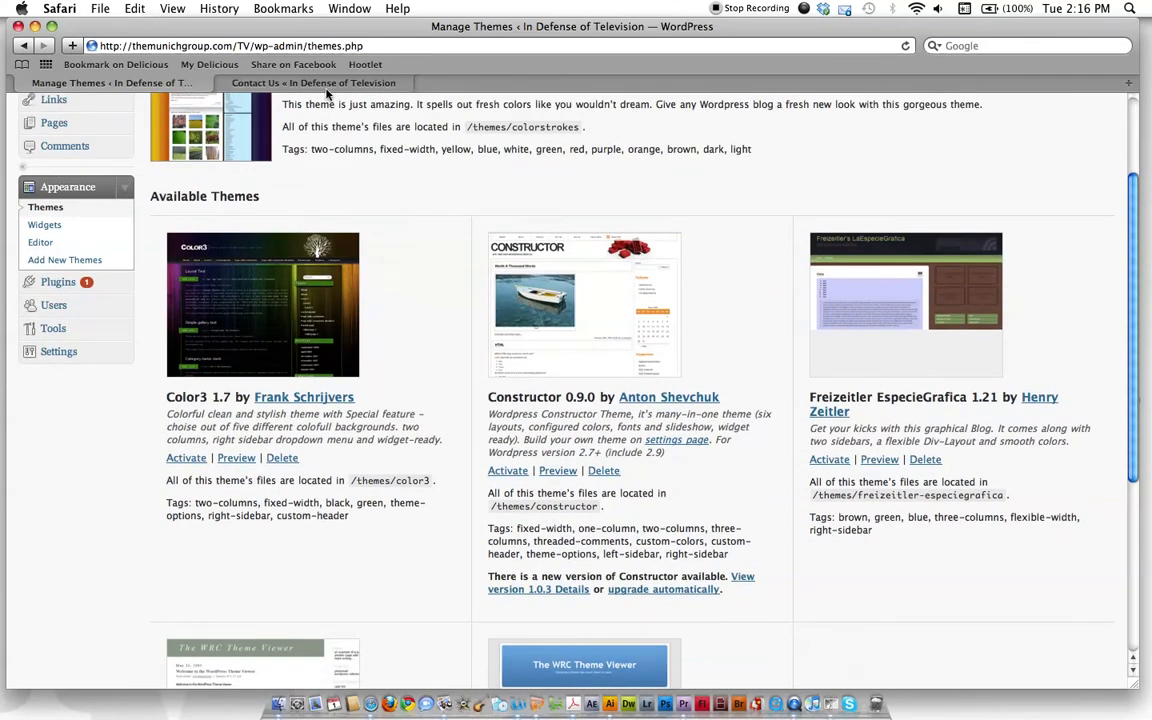
pyautogui.click(316, 82)
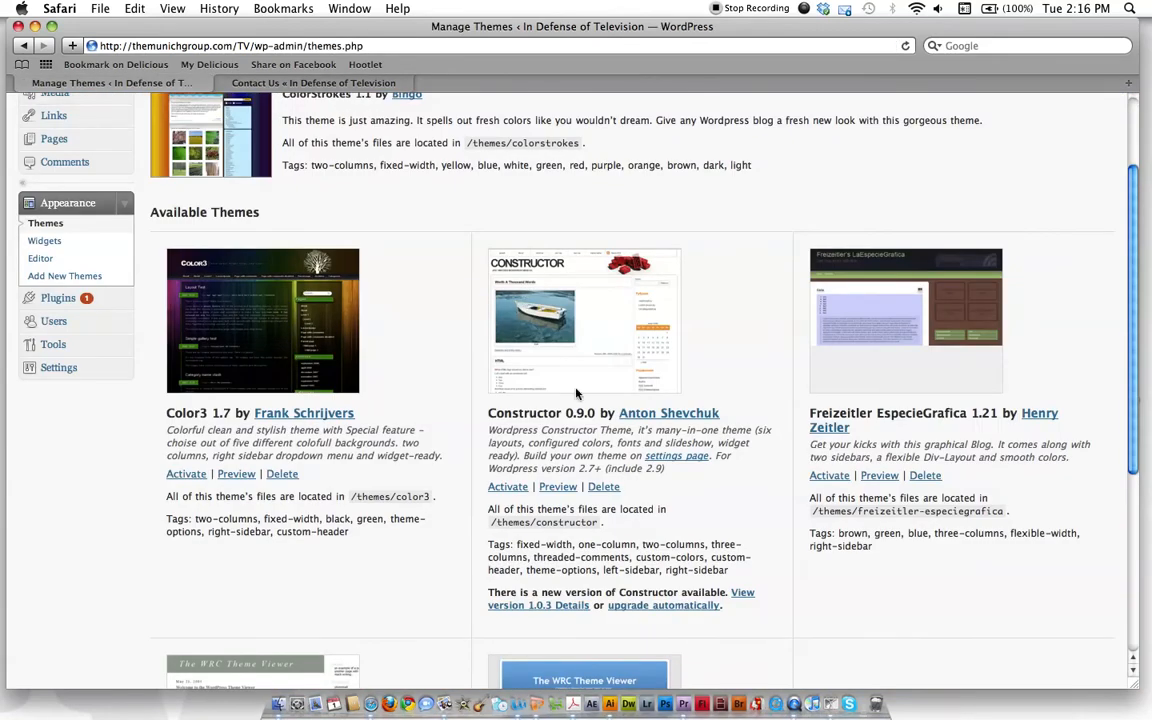
pyautogui.scroll(-3)
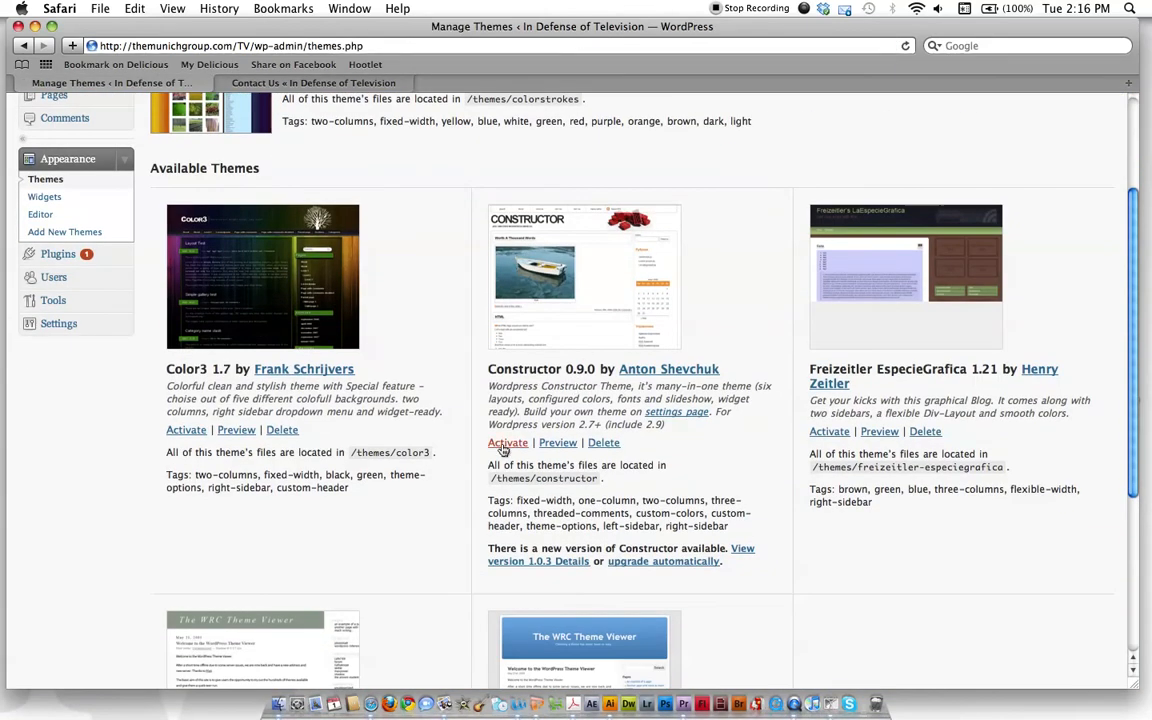
pyautogui.click(508, 444)
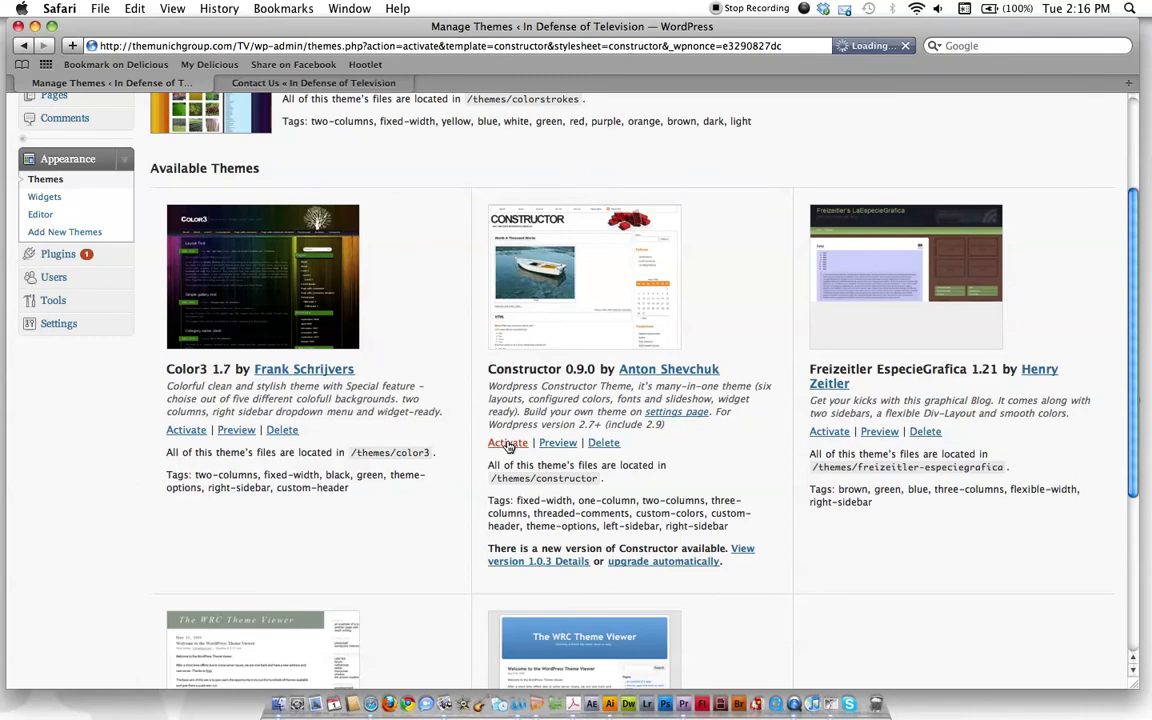
pyautogui.click(508, 444)
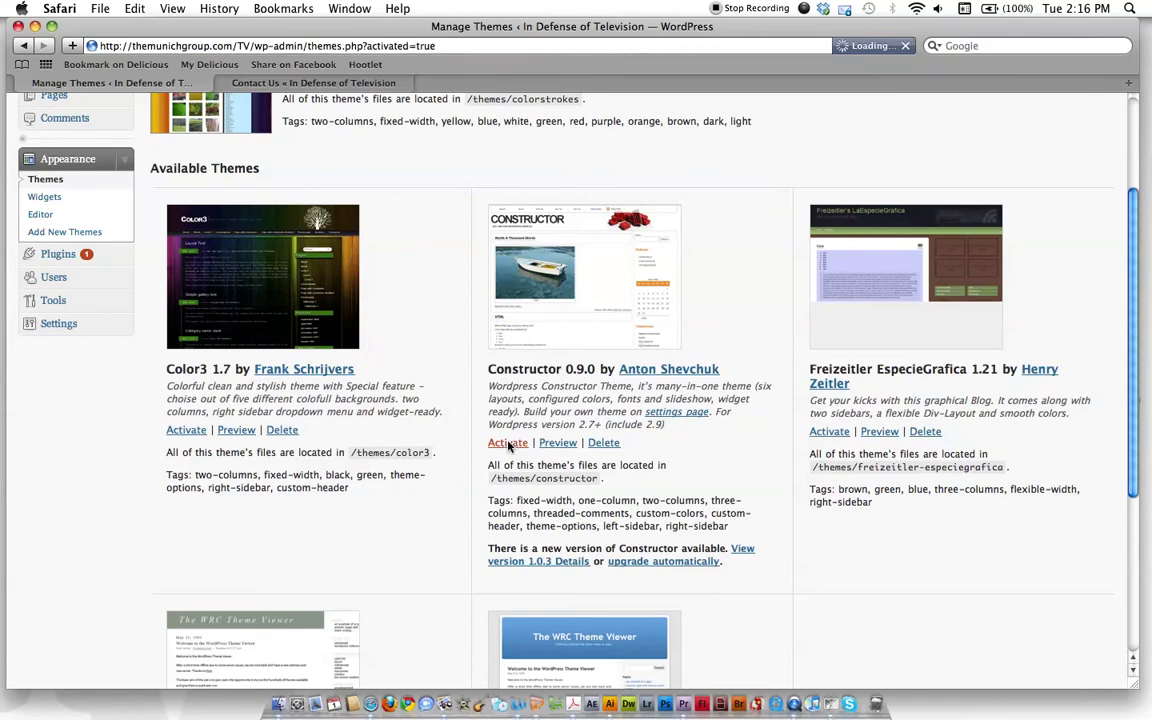
pyautogui.click(508, 442)
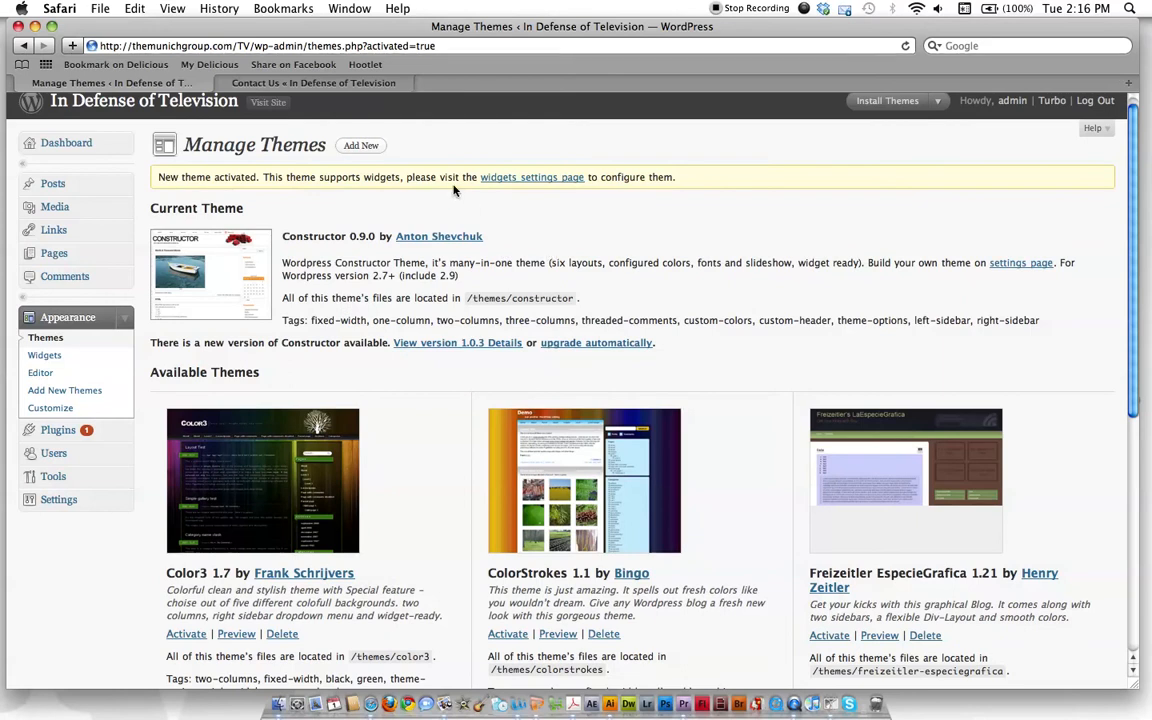
pyautogui.moveTo(282, 296)
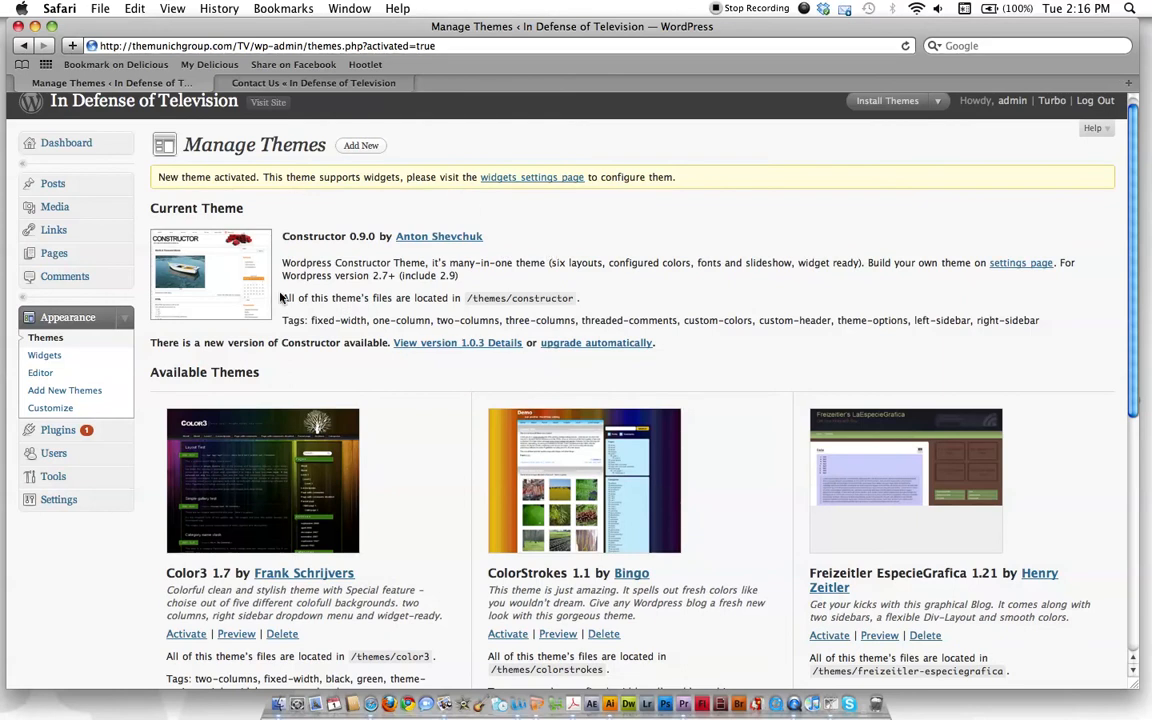
# Step: View the live site in the Constructor theme's plain white layout
pyautogui.click(312, 84)
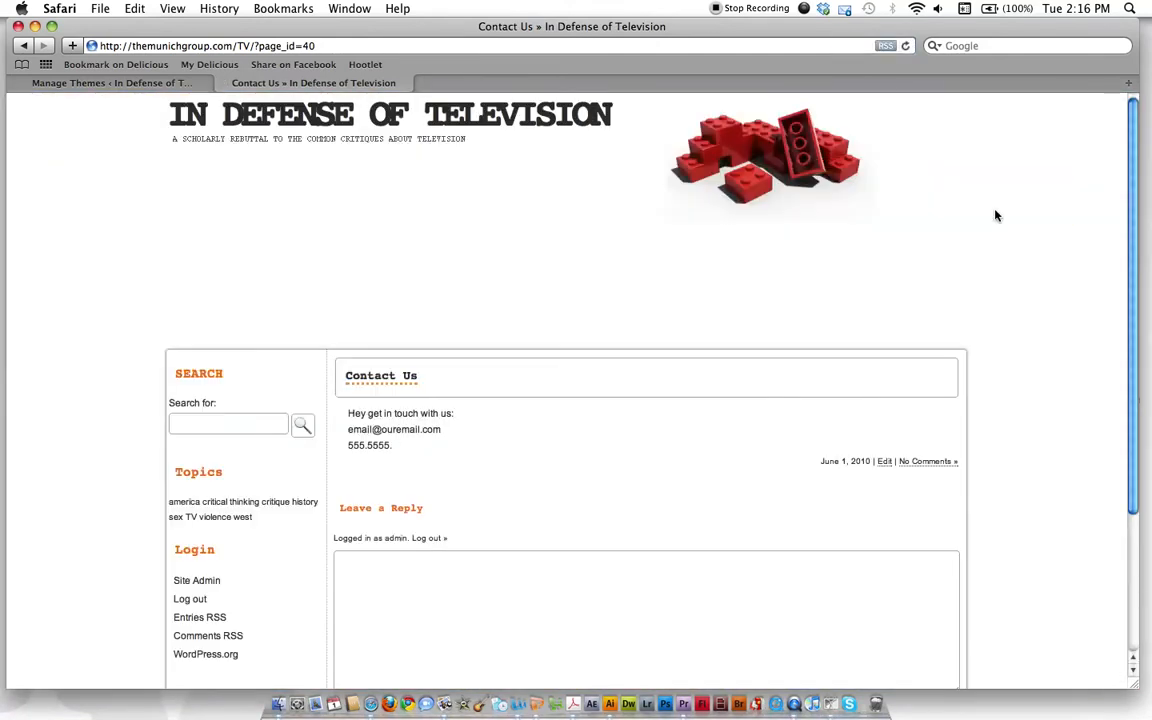
pyautogui.scroll(-3)
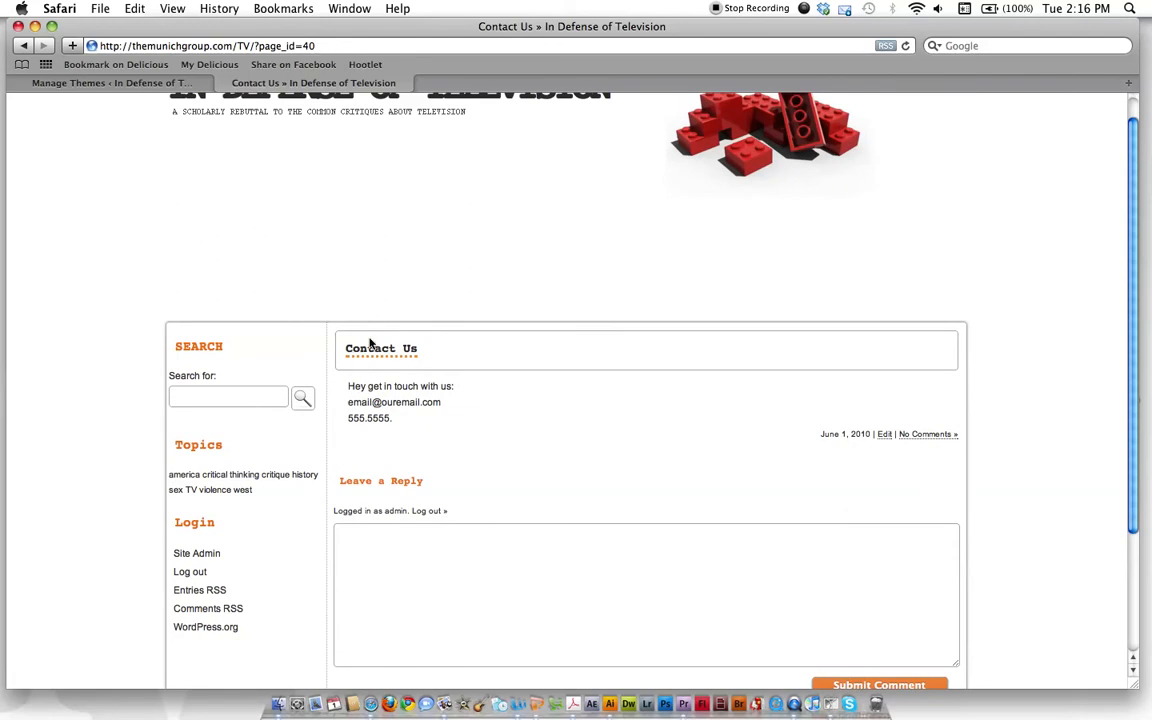
pyautogui.scroll(-3)
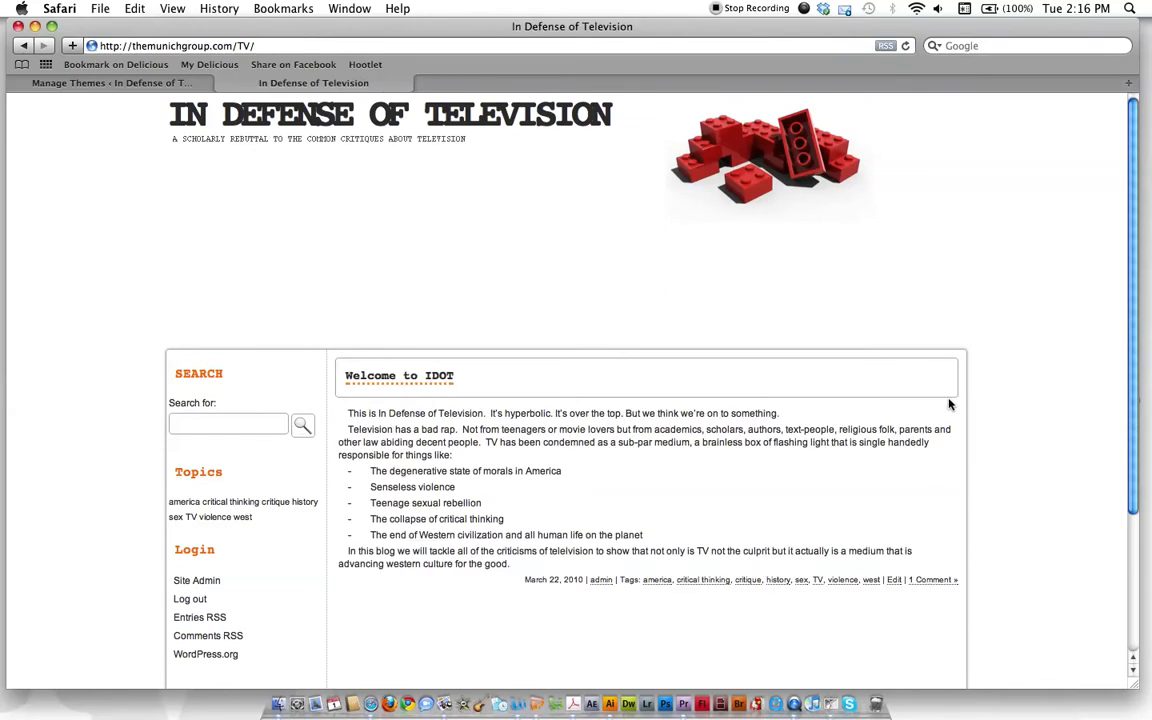
pyautogui.scroll(-3)
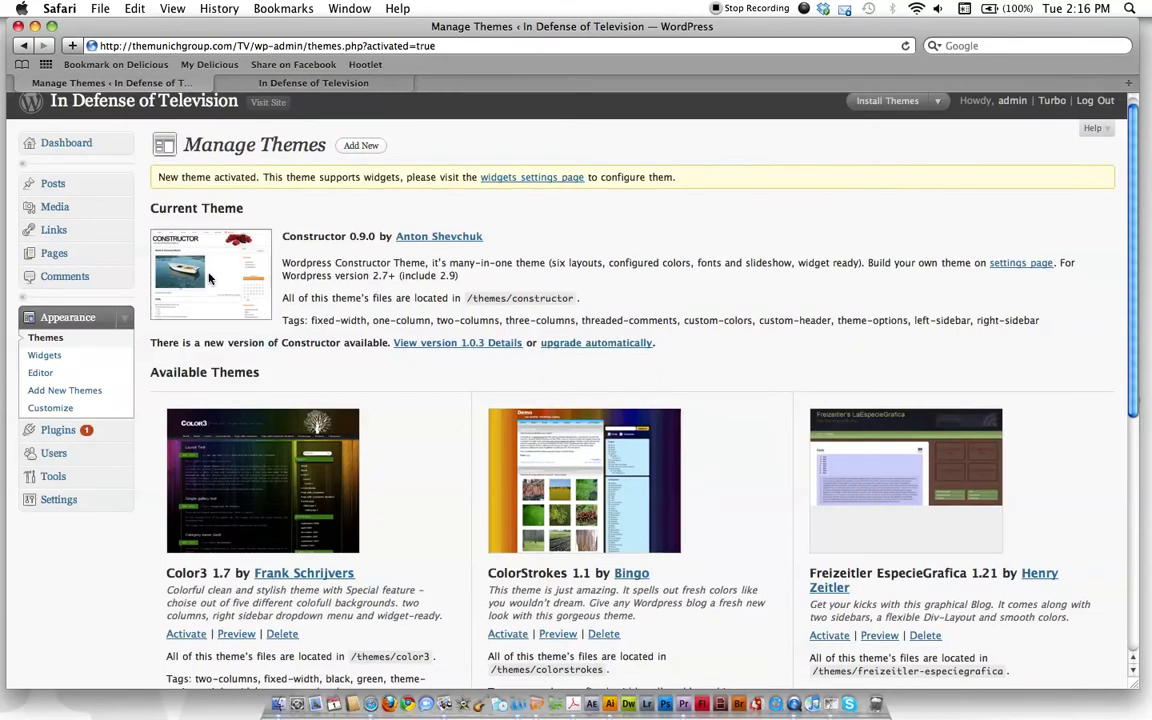
# Step: Activate the ColorStrokes 1.1 theme in place of Constructor
pyautogui.scroll(-3)
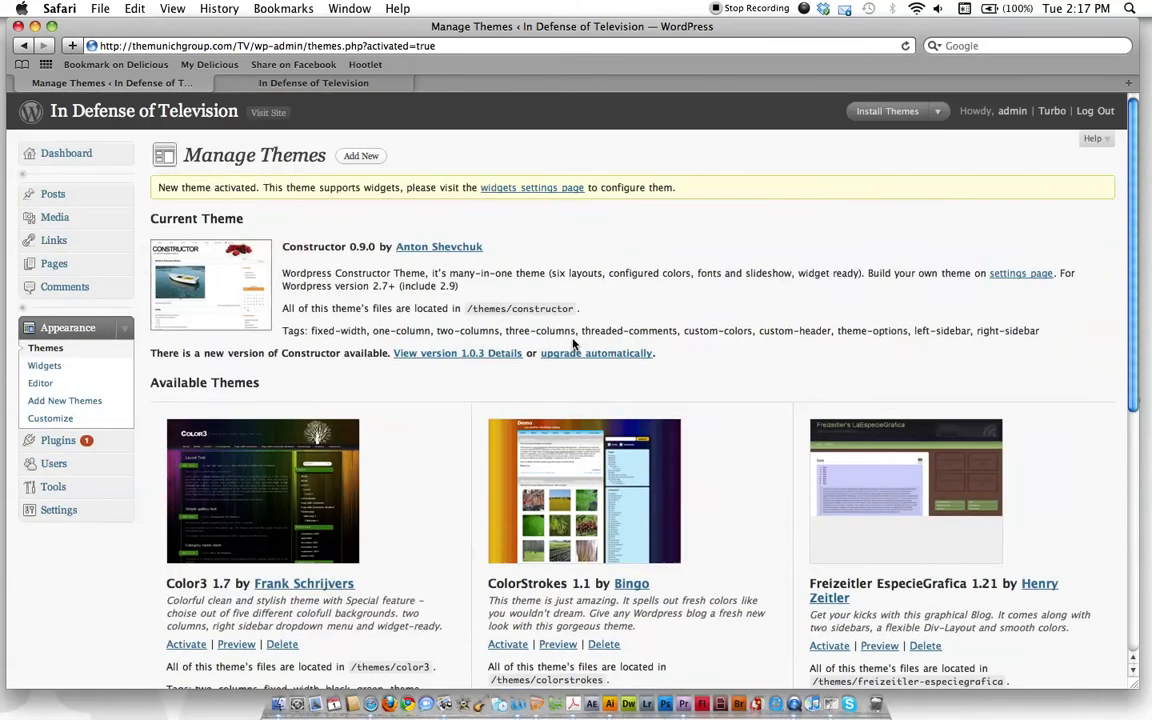
pyautogui.scroll(-3)
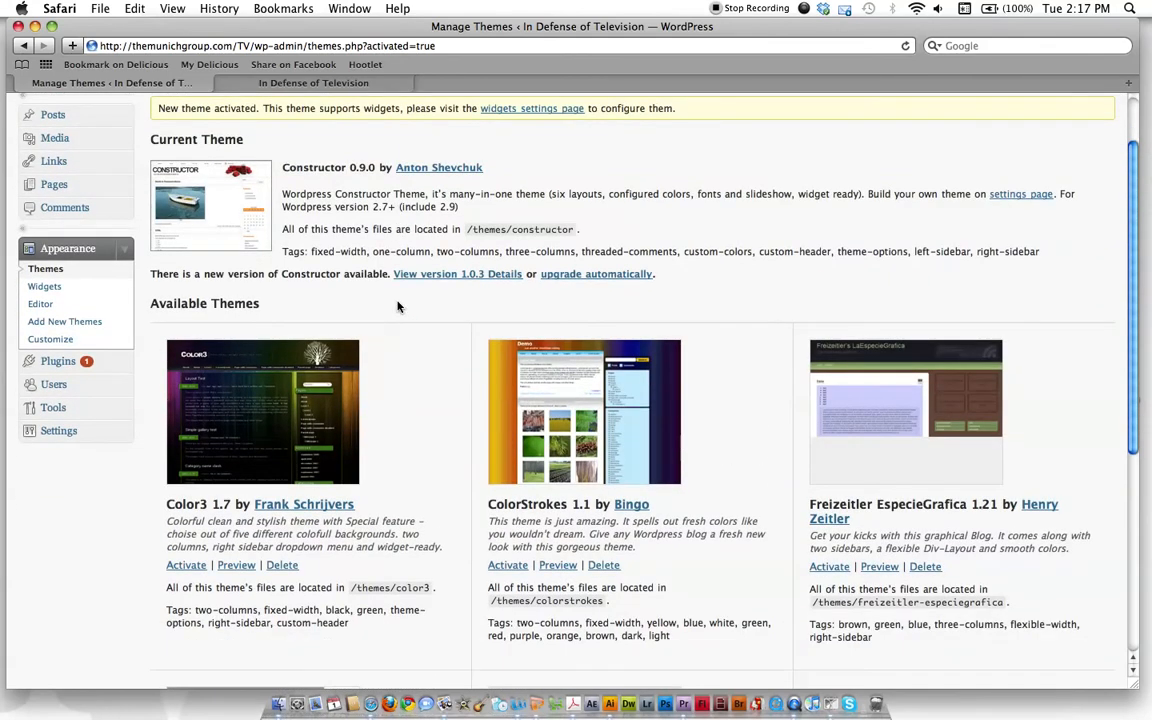
pyautogui.scroll(-3)
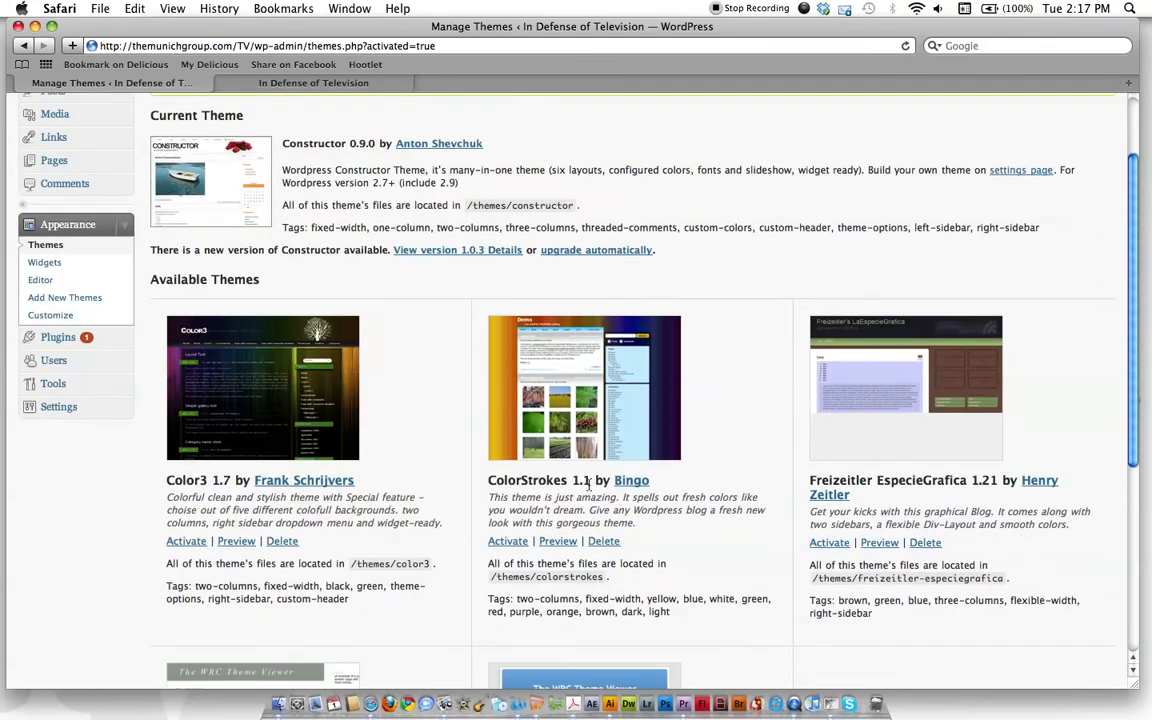
pyautogui.click(508, 540)
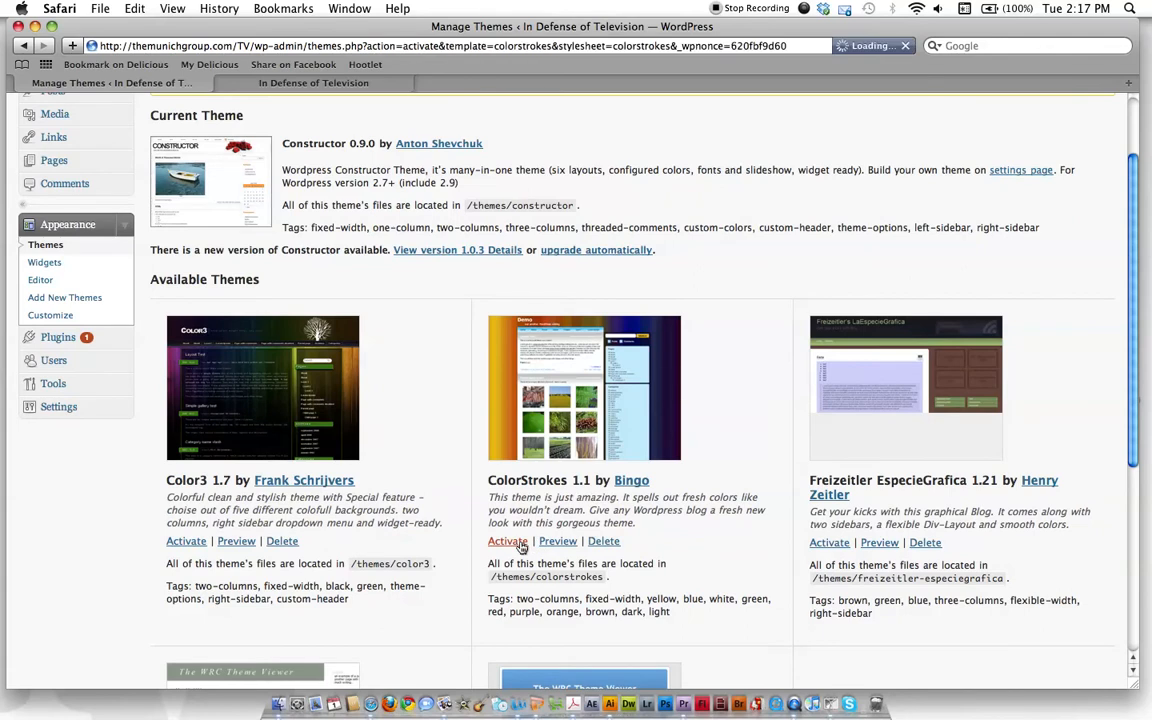
pyautogui.click(508, 540)
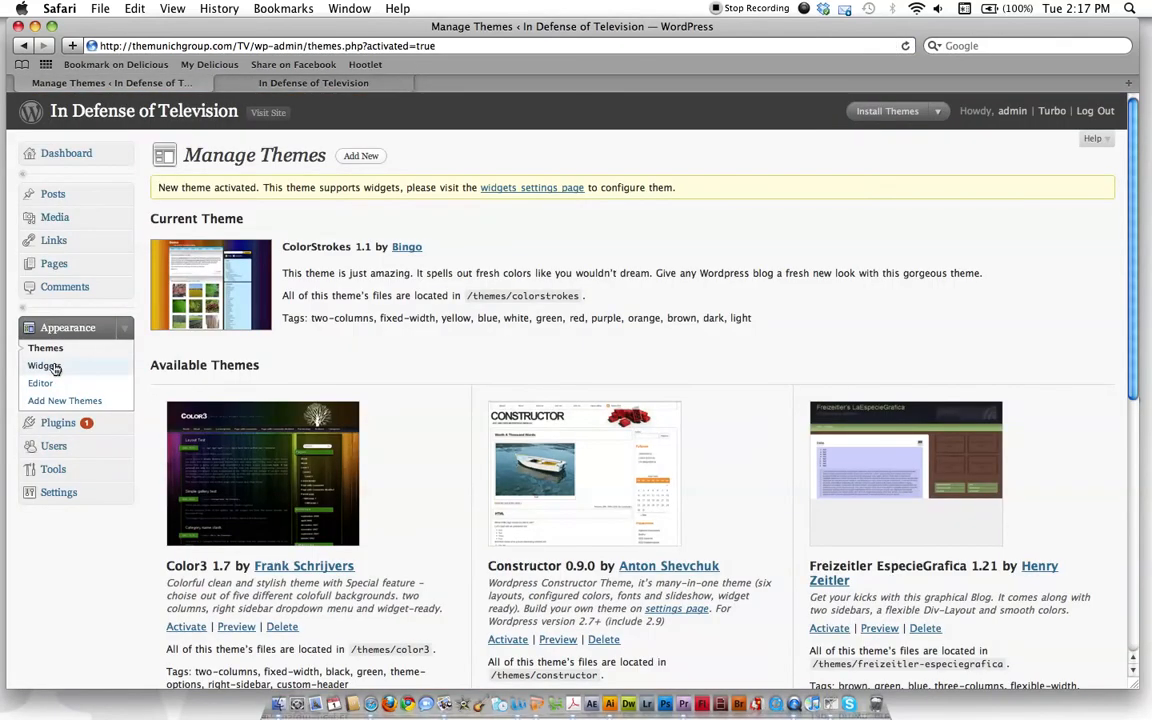
# Step: Add the Links widget to Sidebar 1 below Meta and check the blogroll on the live site
pyautogui.click(44, 364)
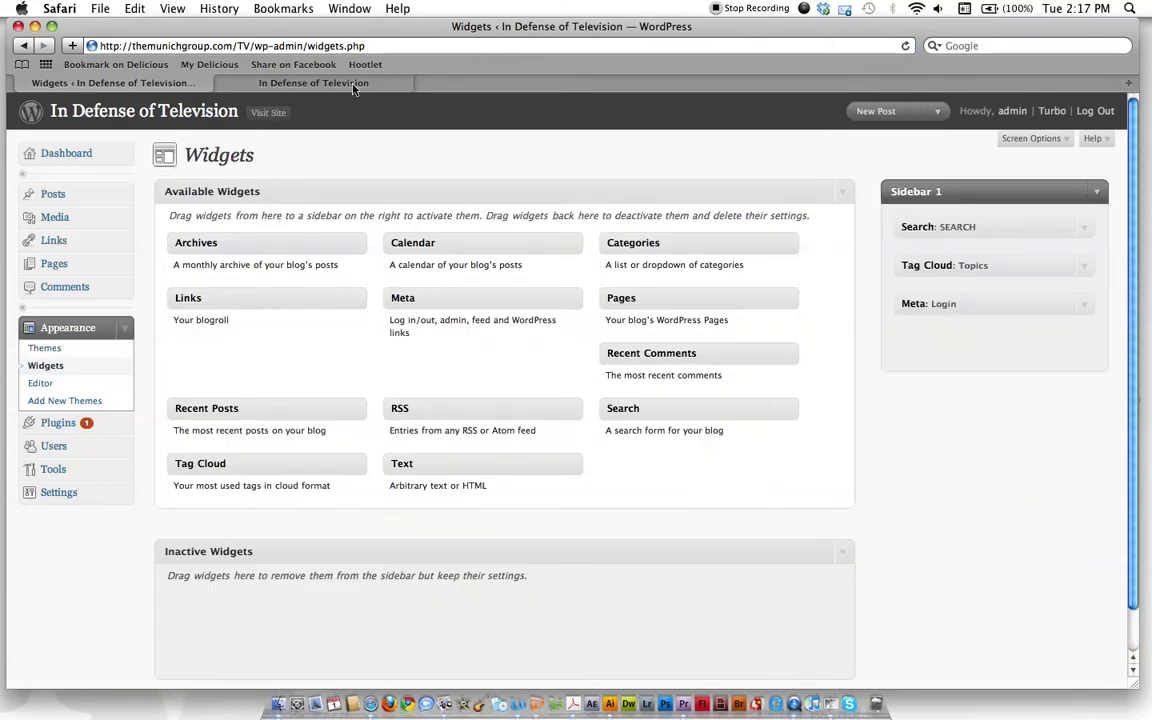
pyautogui.click(312, 84)
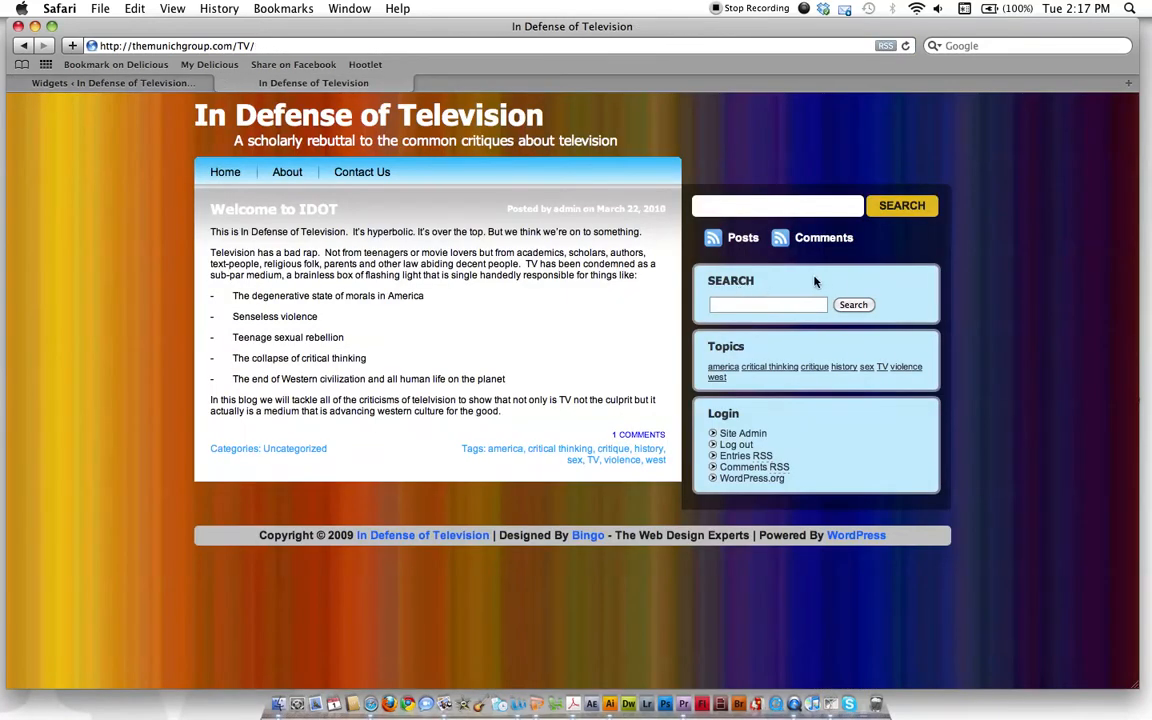
pyautogui.moveTo(796, 468)
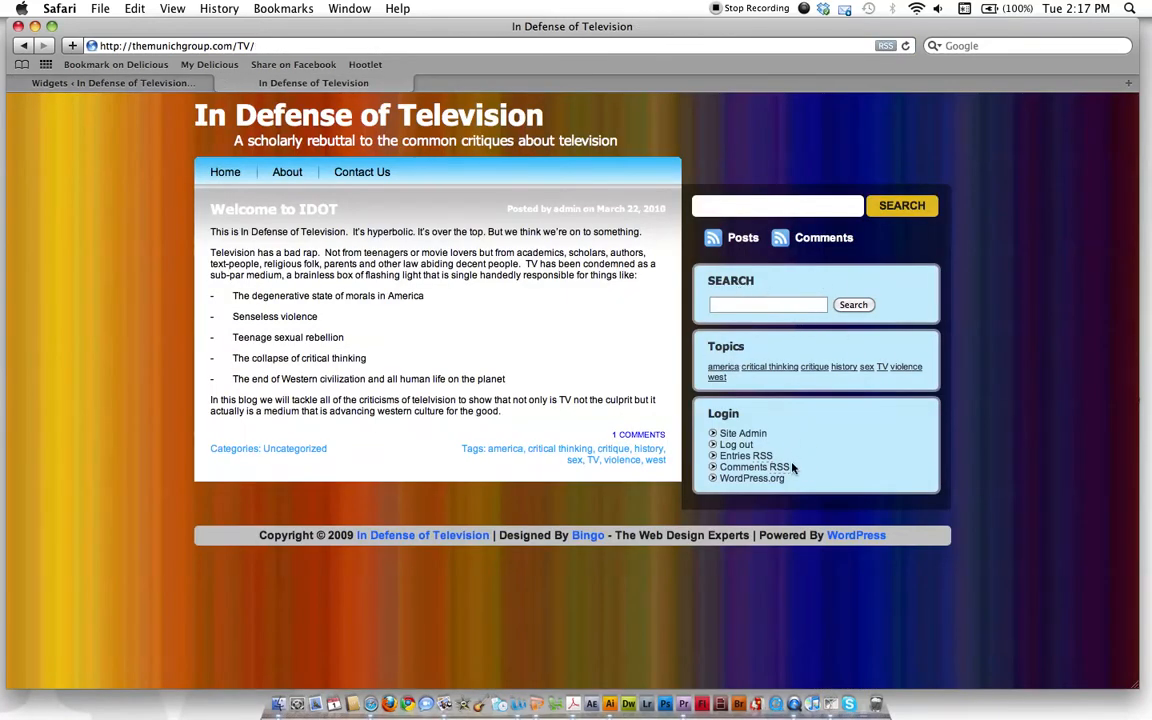
pyautogui.click(110, 82)
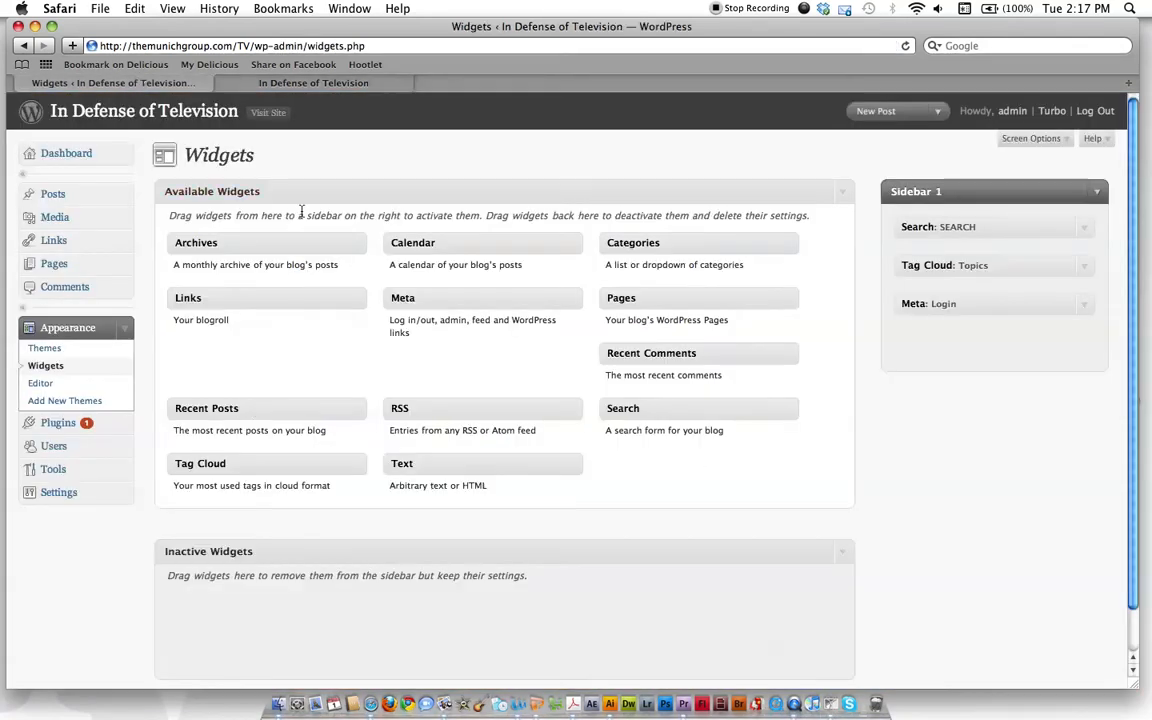
pyautogui.moveTo(492, 322)
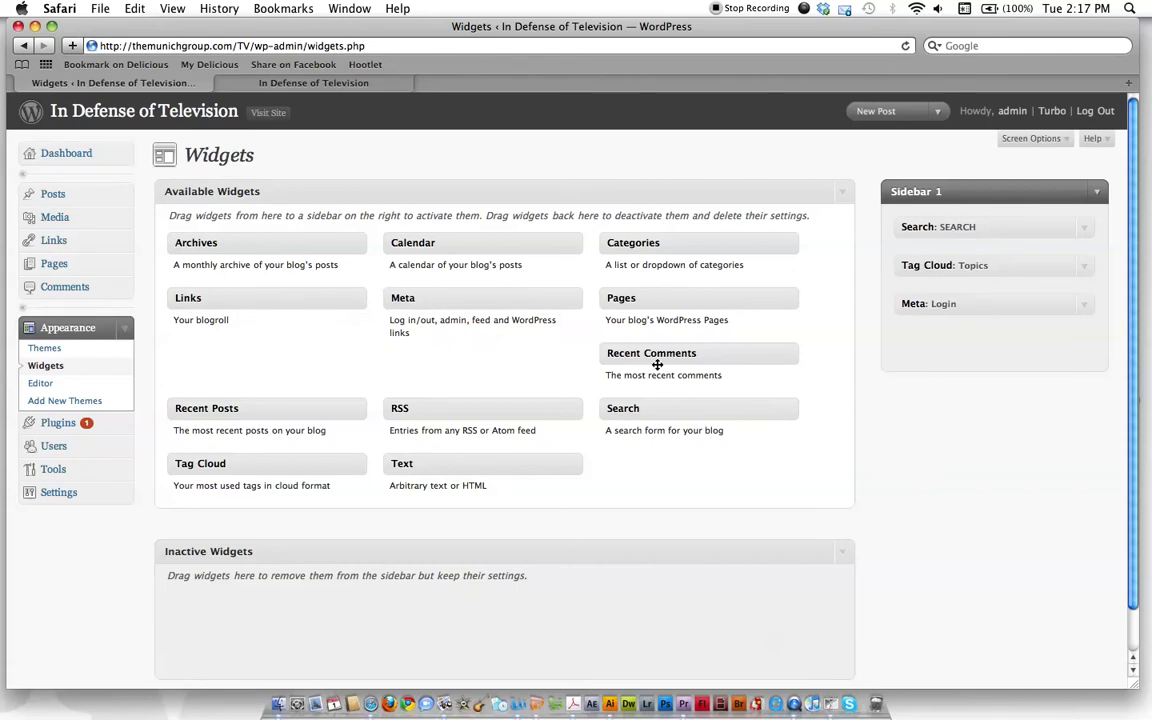
pyautogui.moveTo(614, 414)
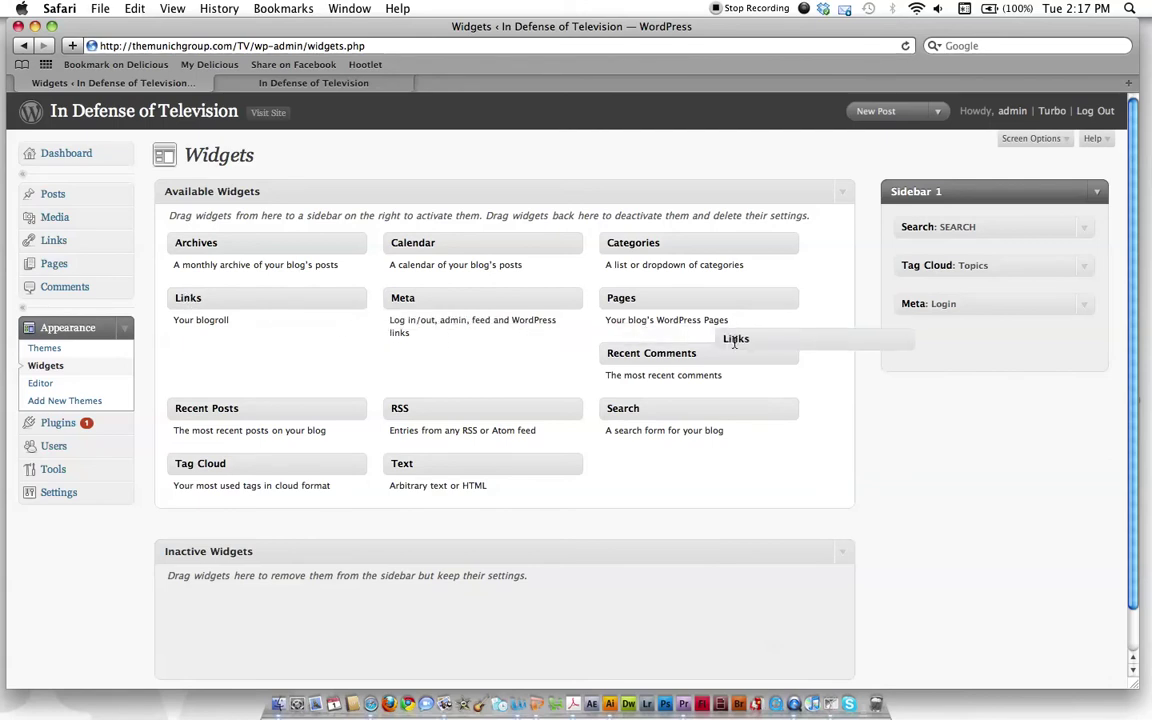
pyautogui.moveTo(736, 338); pyautogui.dragTo(918, 340)
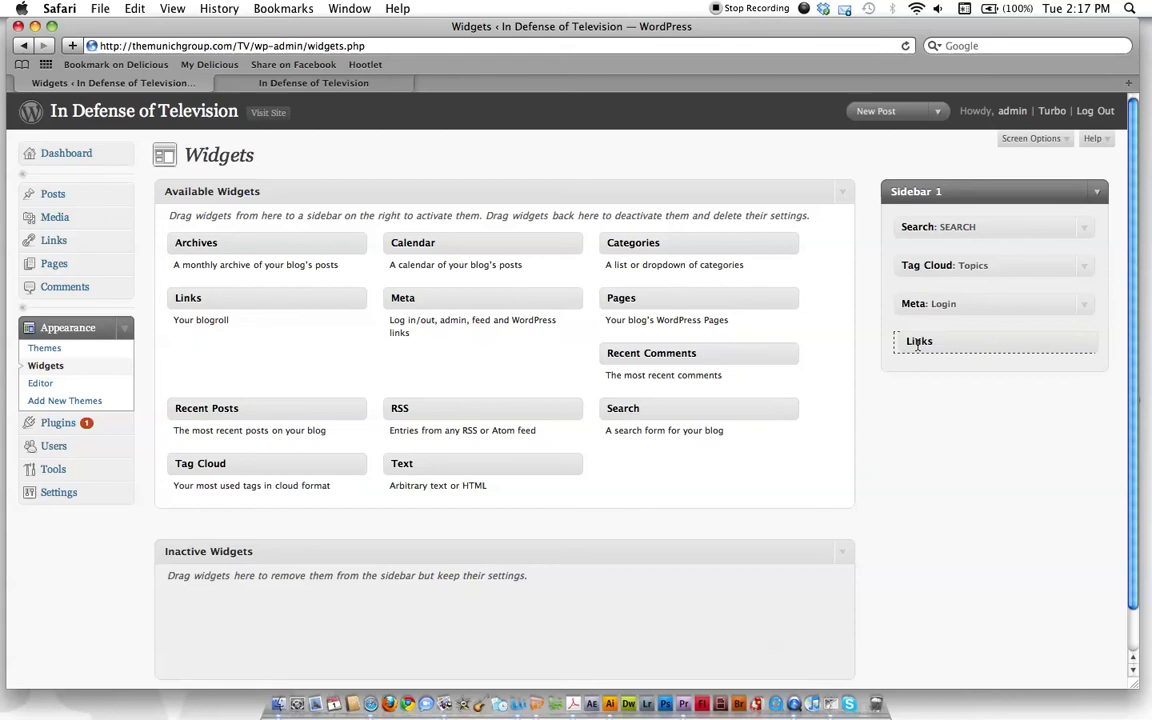
pyautogui.click(920, 340)
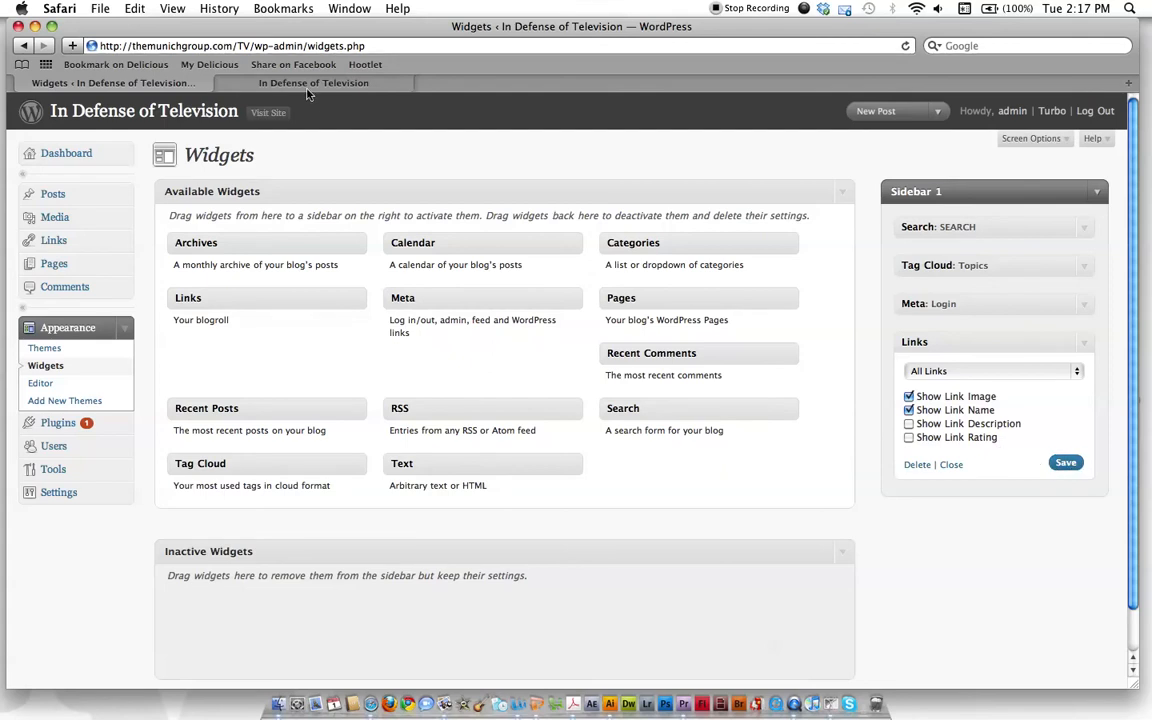
pyautogui.click(312, 84)
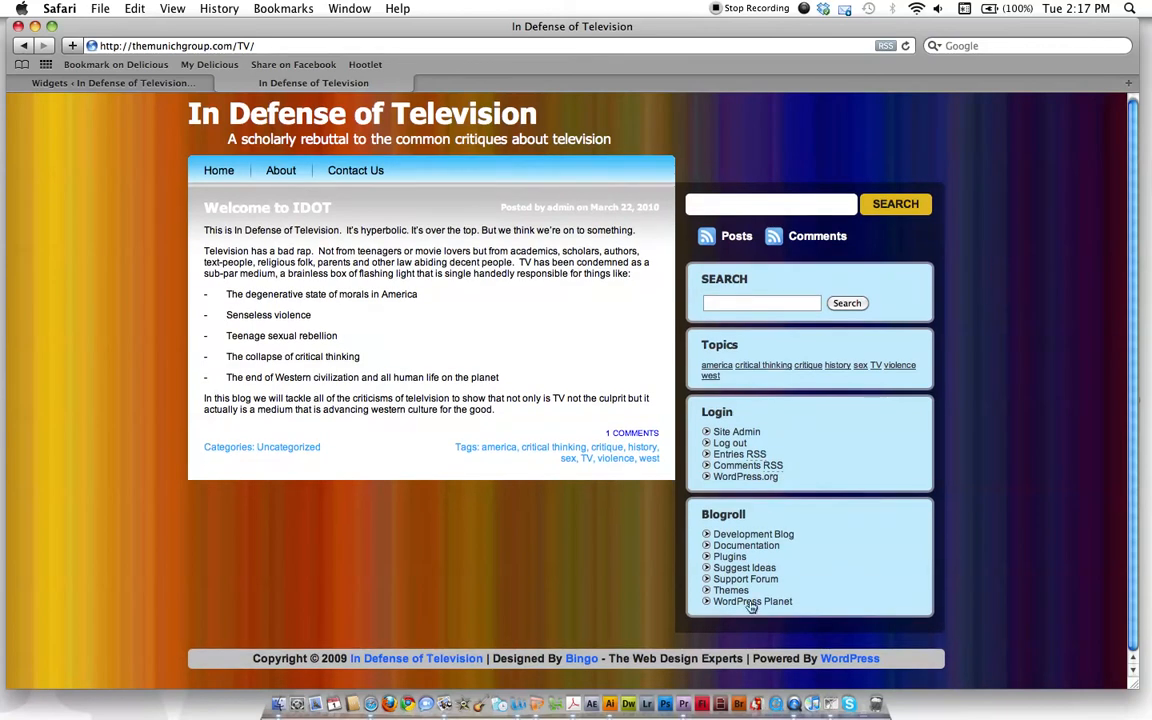
pyautogui.moveTo(736, 528)
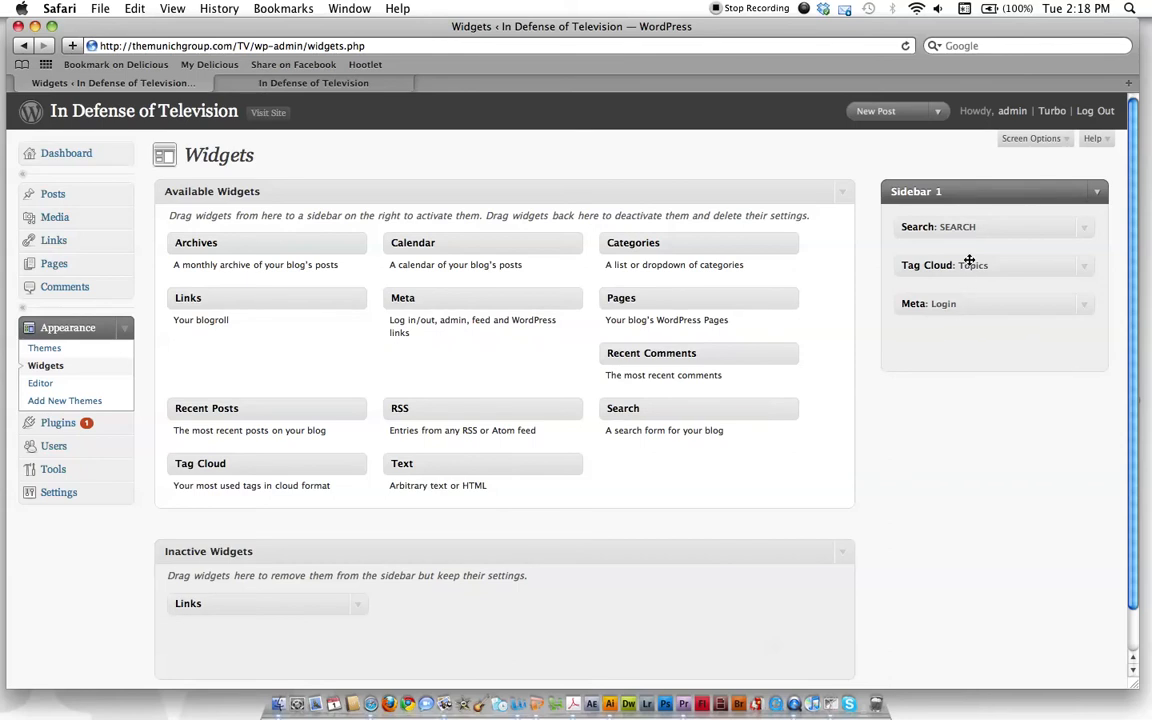
# Step: Move the Search widget below Meta and review the reordered sidebar on the site
pyautogui.moveTo(968, 264); pyautogui.dragTo(484, 604)
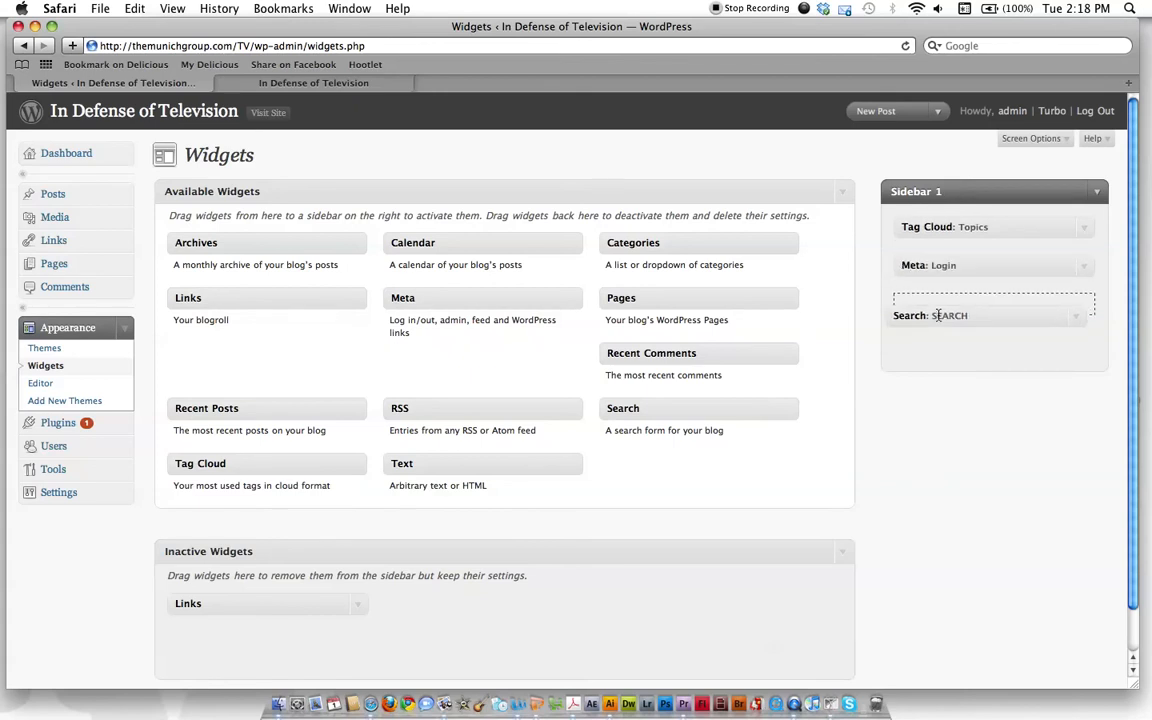
pyautogui.click(312, 82)
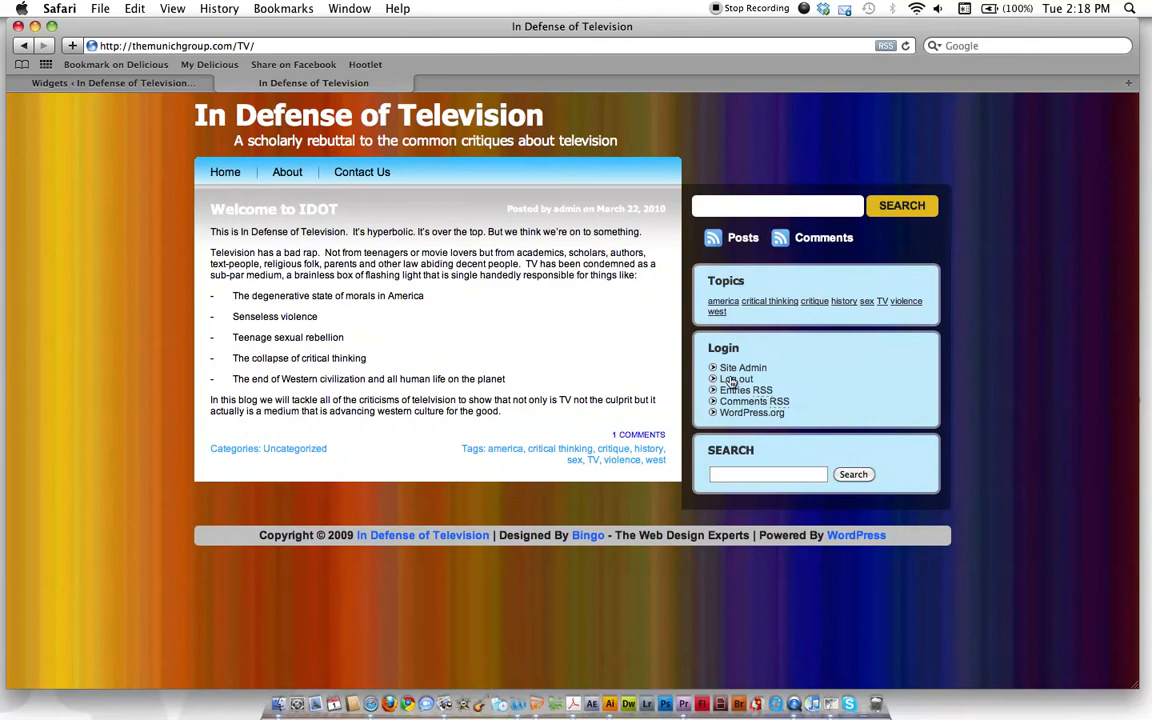
pyautogui.click(744, 368)
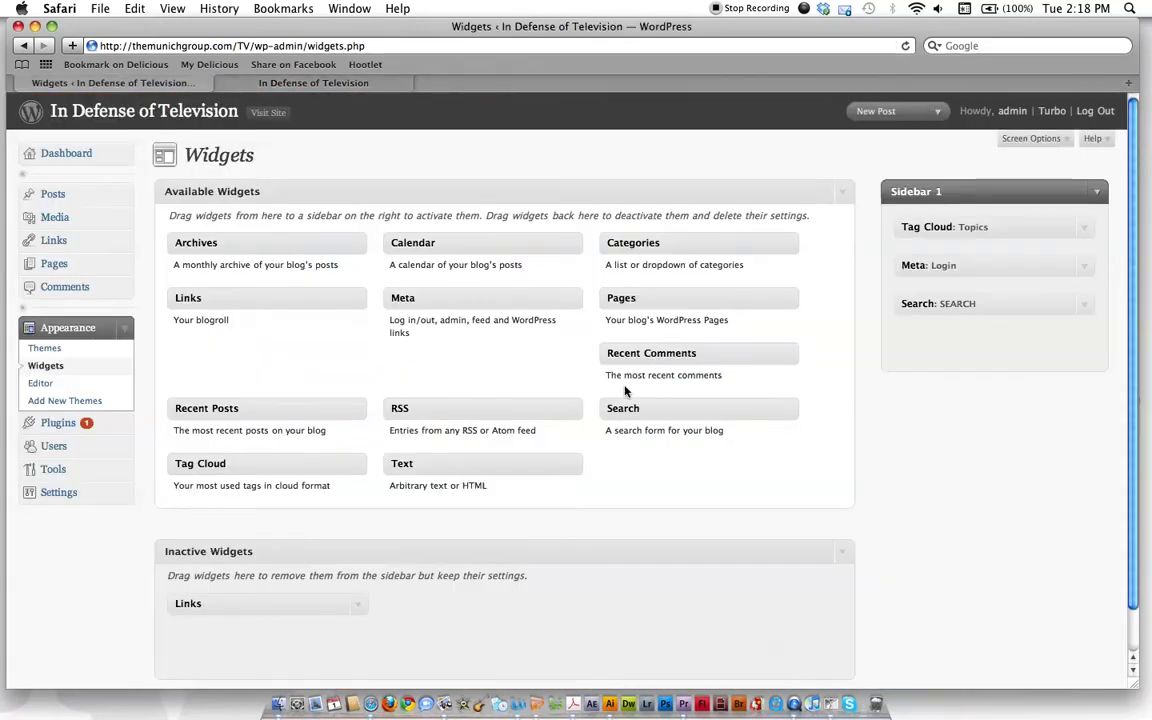
pyautogui.moveTo(548, 410)
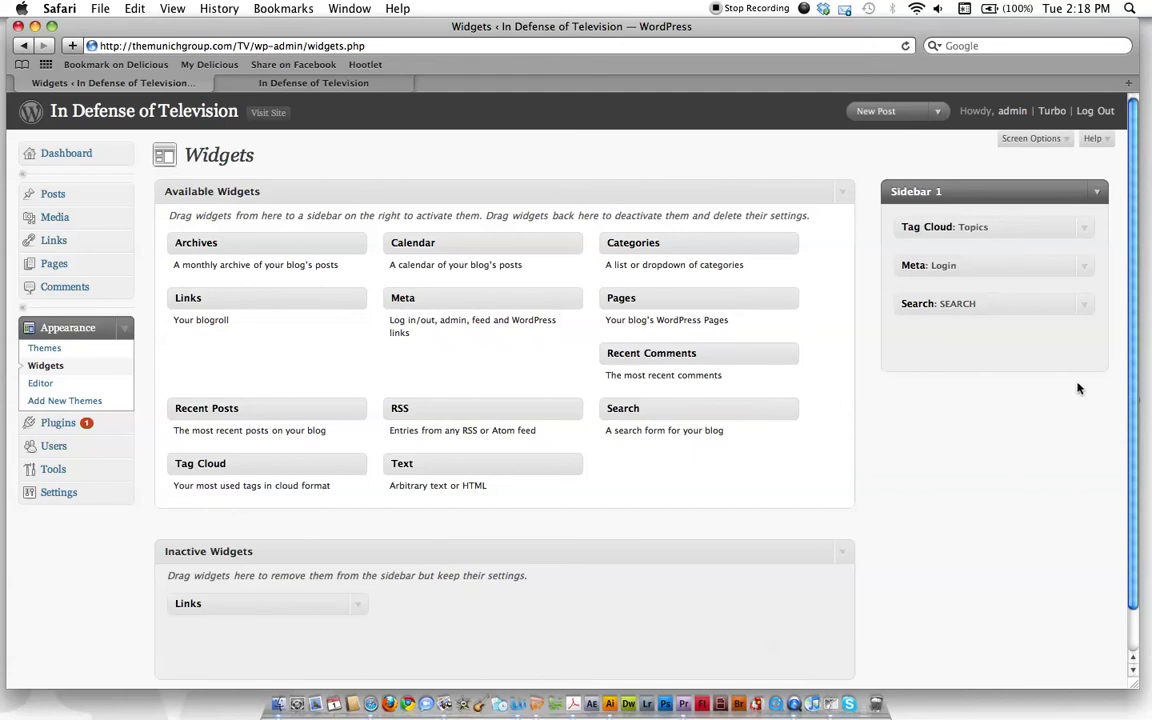
pyautogui.moveTo(1080, 358)
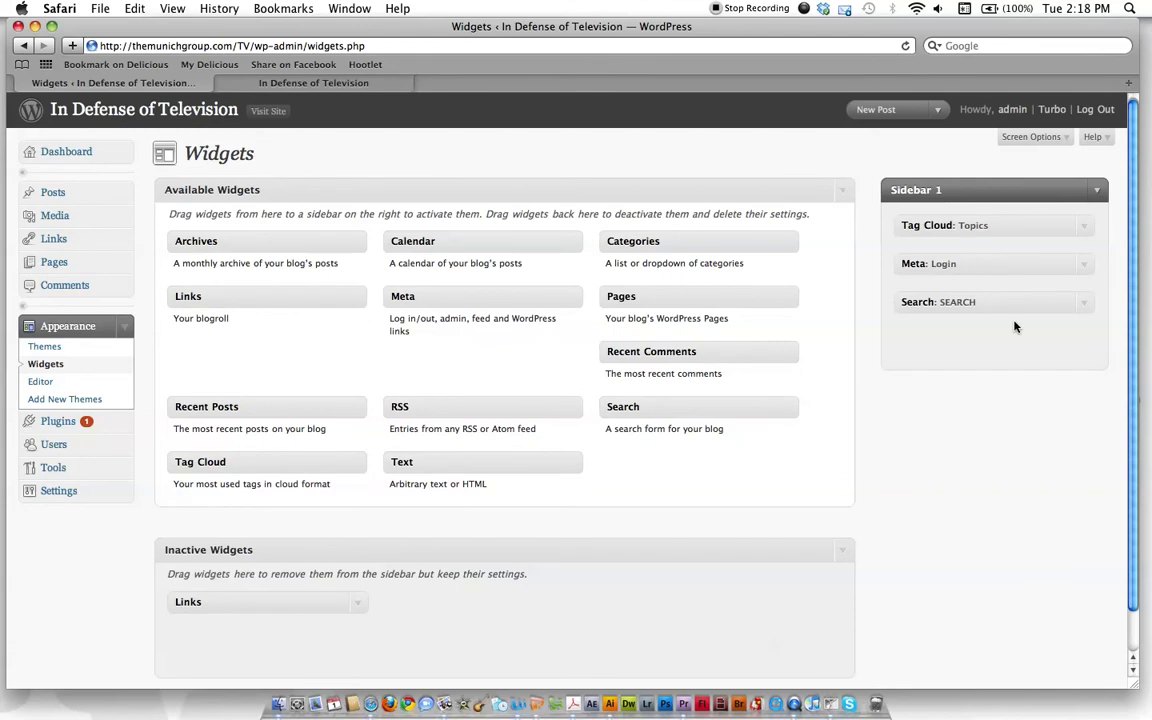
# Step: Move the Meta widget below Search, retitle it login and save it
pyautogui.click(312, 82)
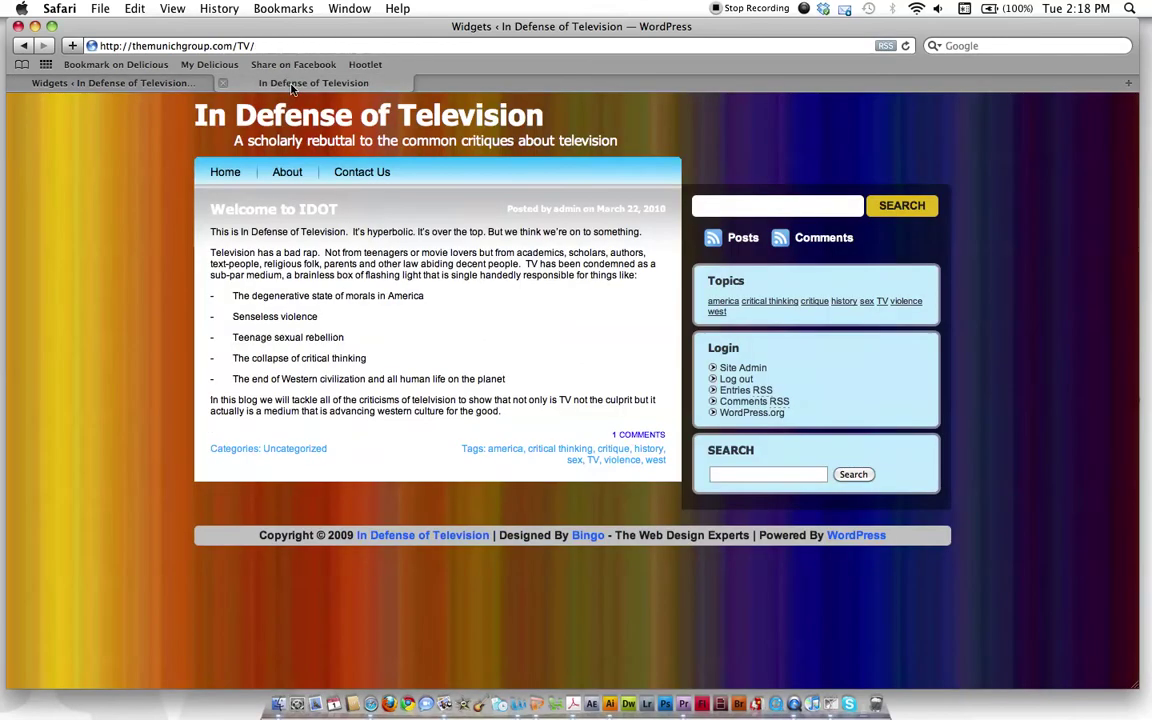
pyautogui.click(312, 82)
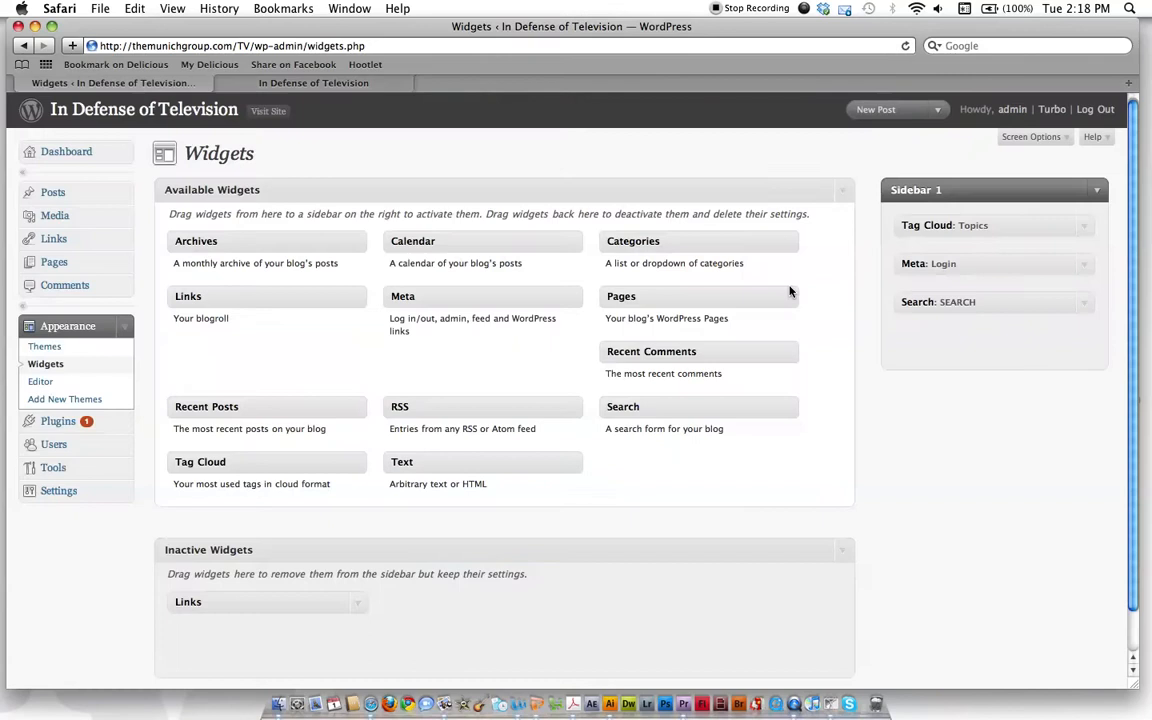
pyautogui.moveTo(948, 264)
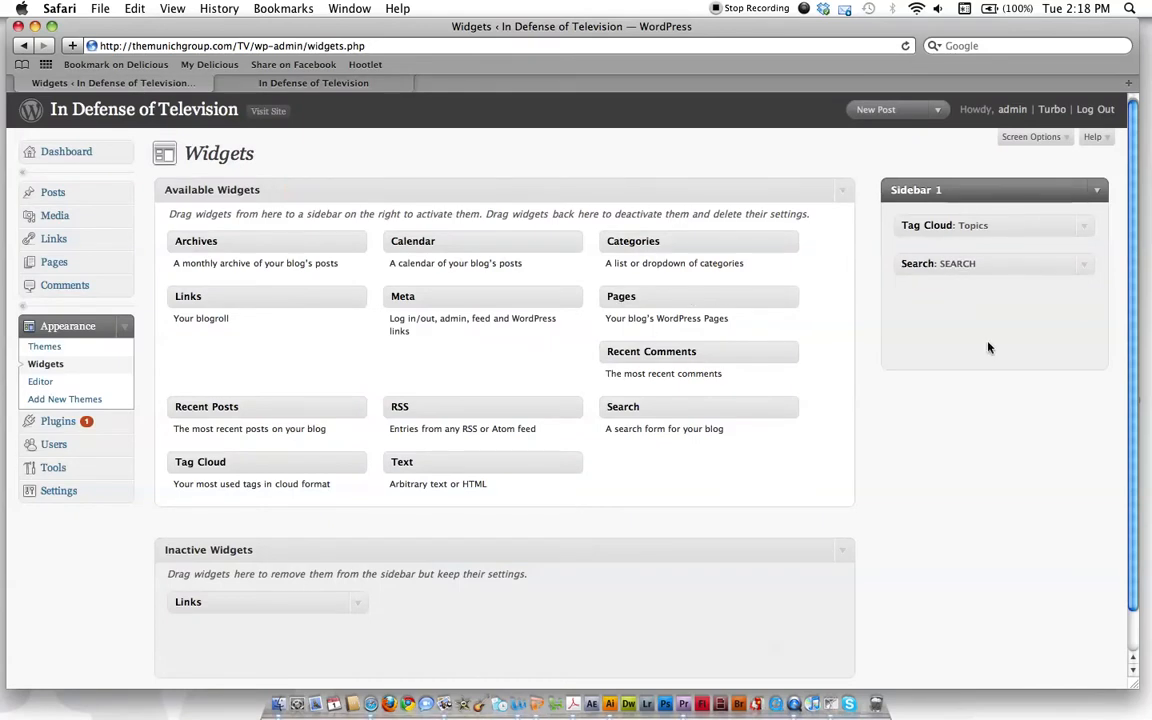
pyautogui.moveTo(402, 296); pyautogui.dragTo(1004, 320)
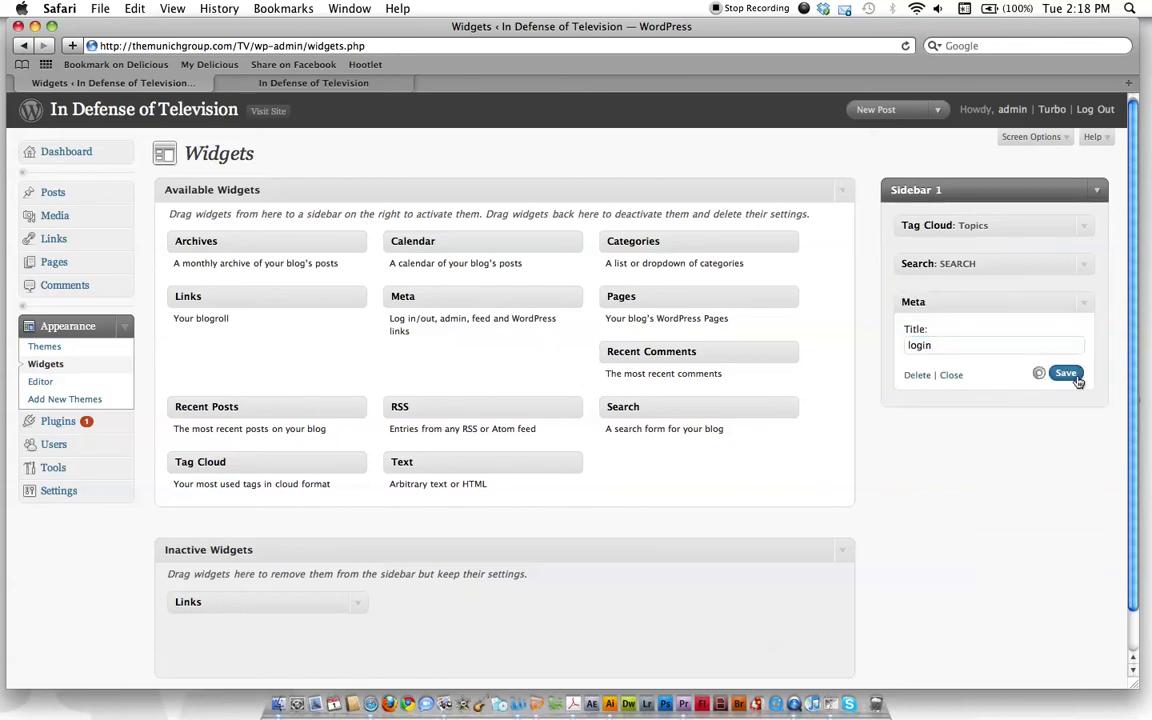
pyautogui.click(1064, 374)
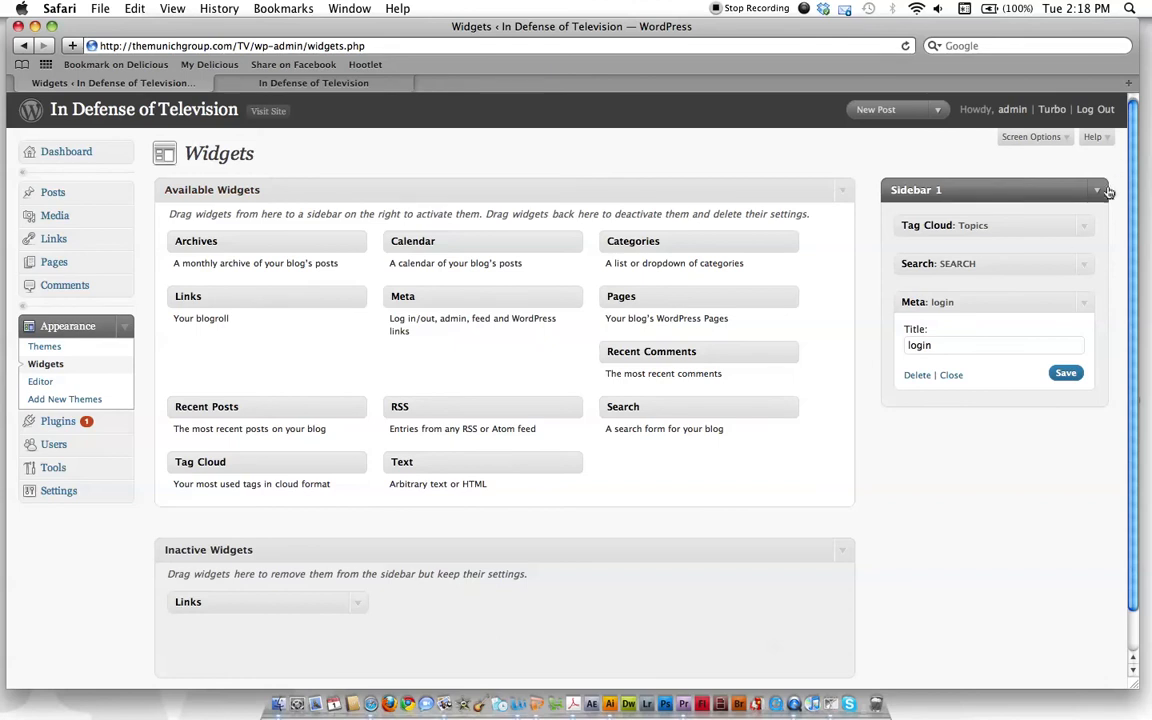
pyautogui.click(1084, 300)
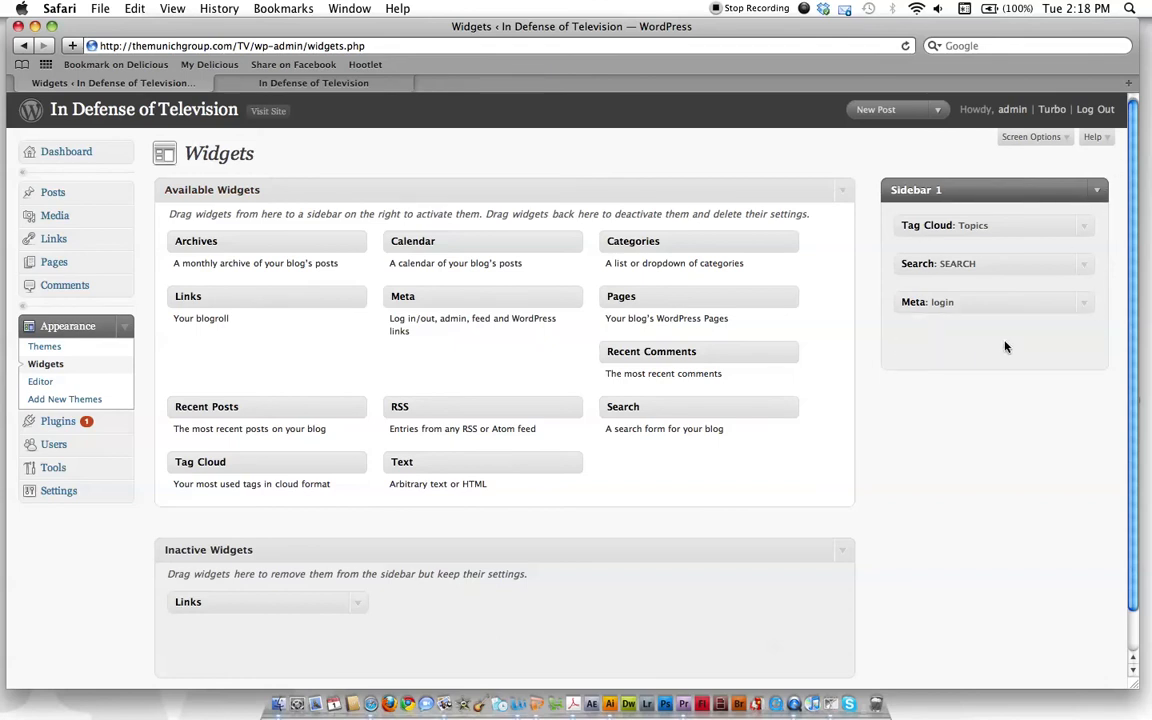
pyautogui.moveTo(484, 406)
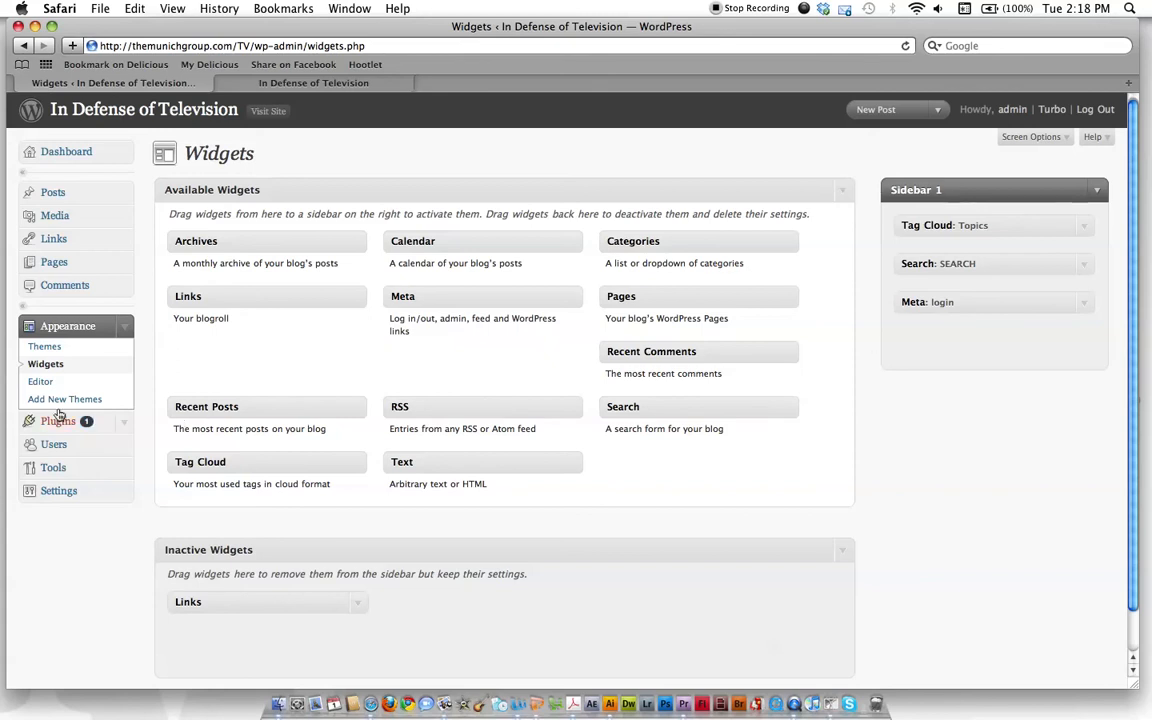
pyautogui.moveTo(44, 346)
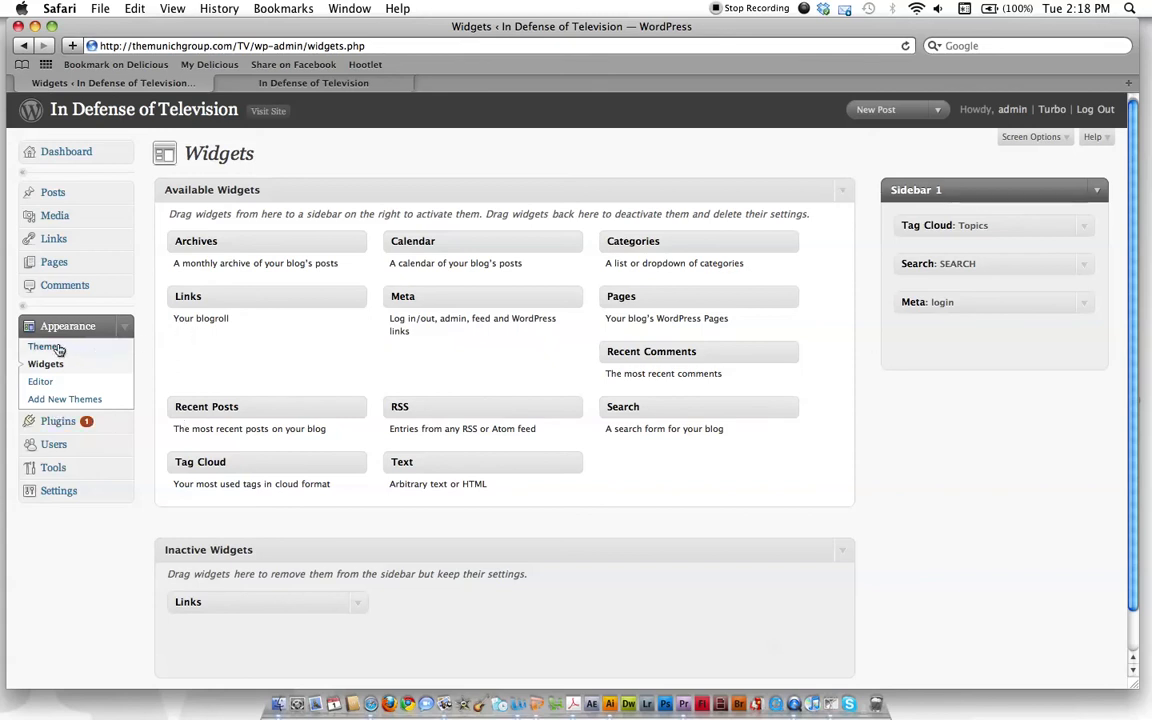
# Step: Go to the Installed Plugins list under Plugins
pyautogui.click(68, 326)
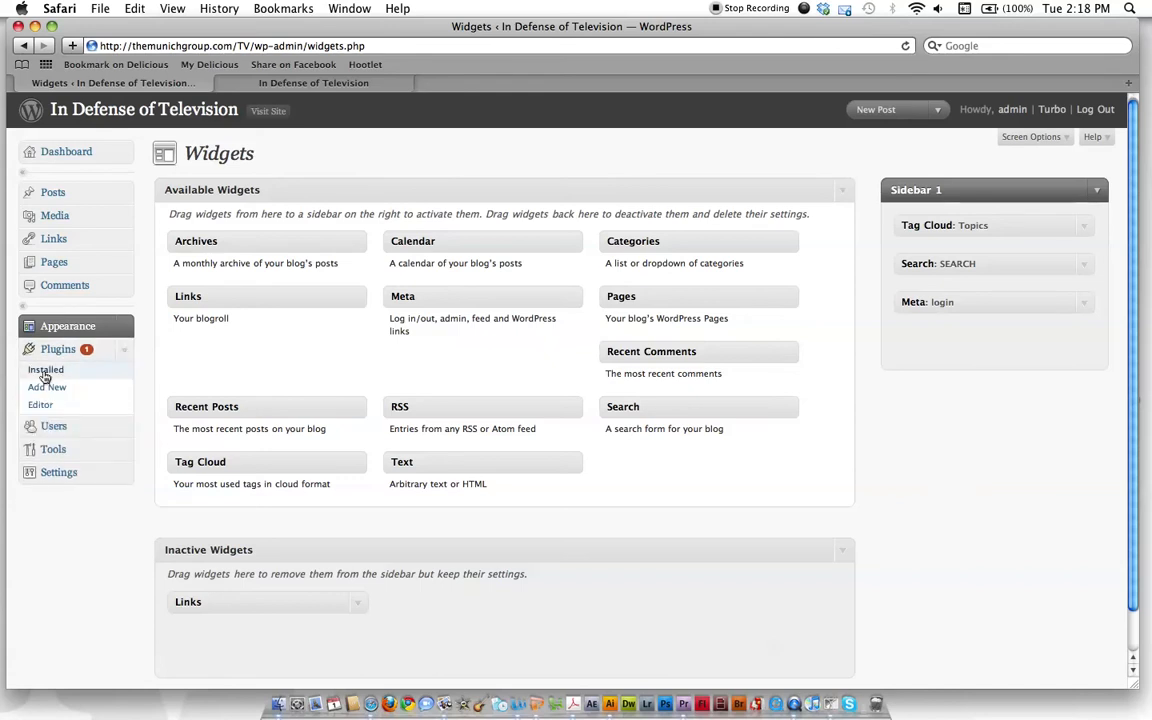
pyautogui.click(44, 368)
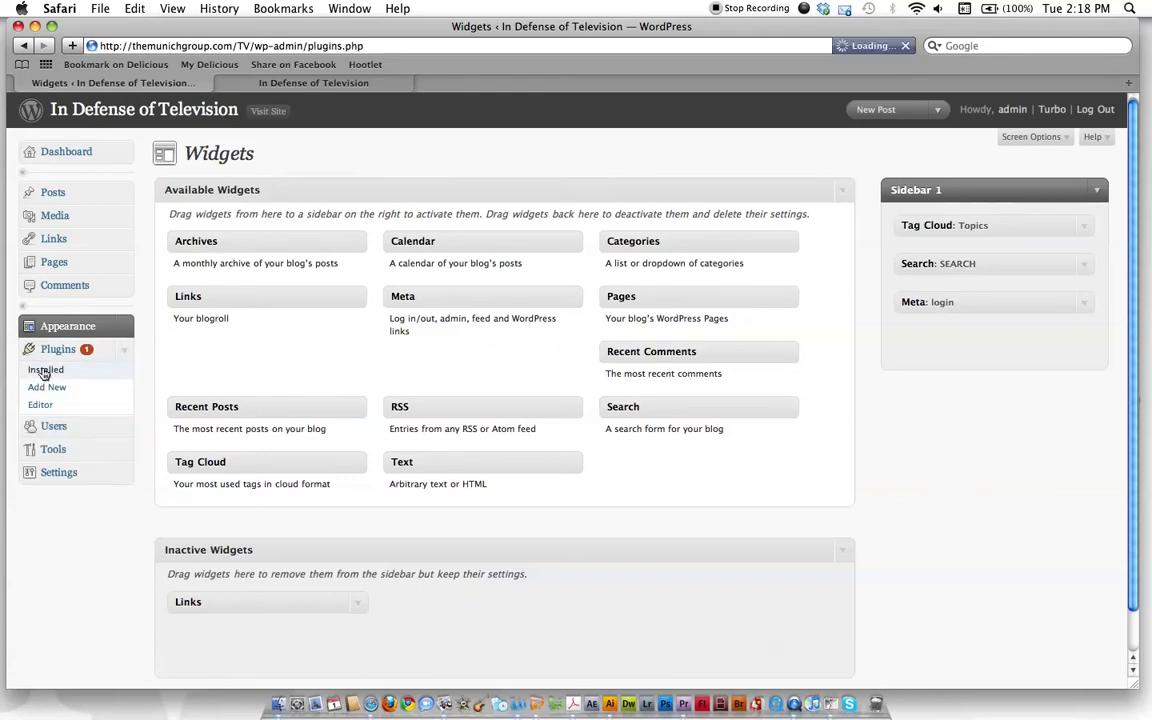
# Step: Search the plugin installer for twitter, listing Twitter Tools and other results
pyautogui.click(44, 370)
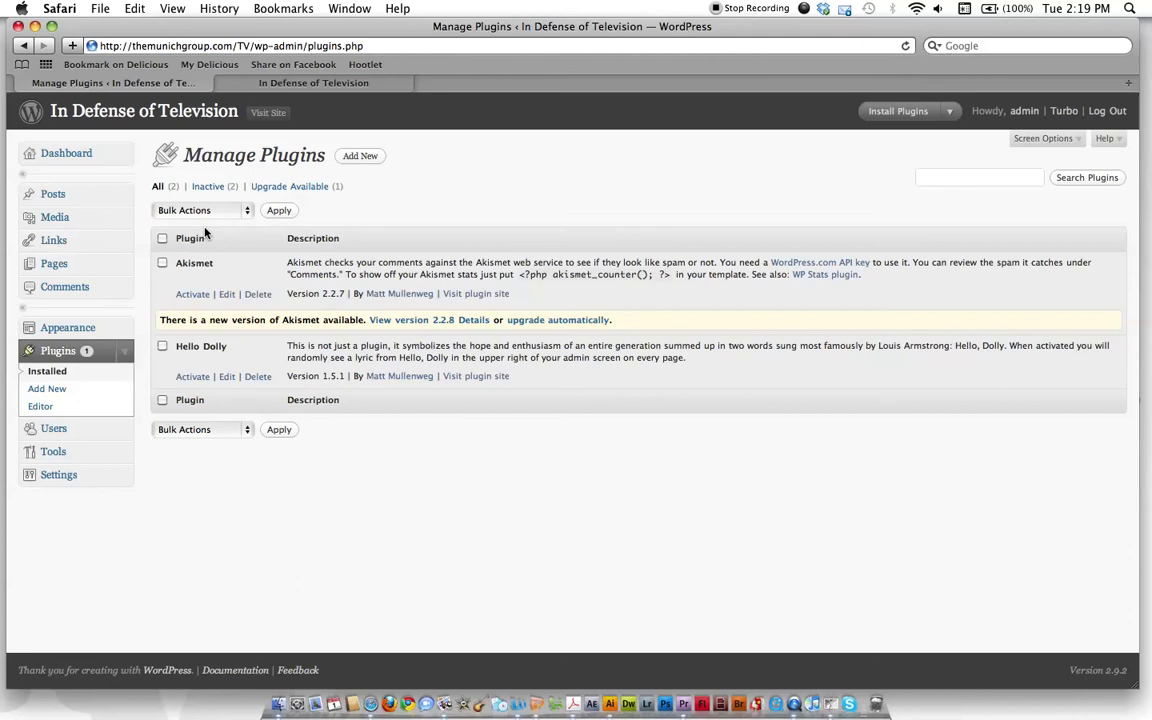
pyautogui.moveTo(224, 324)
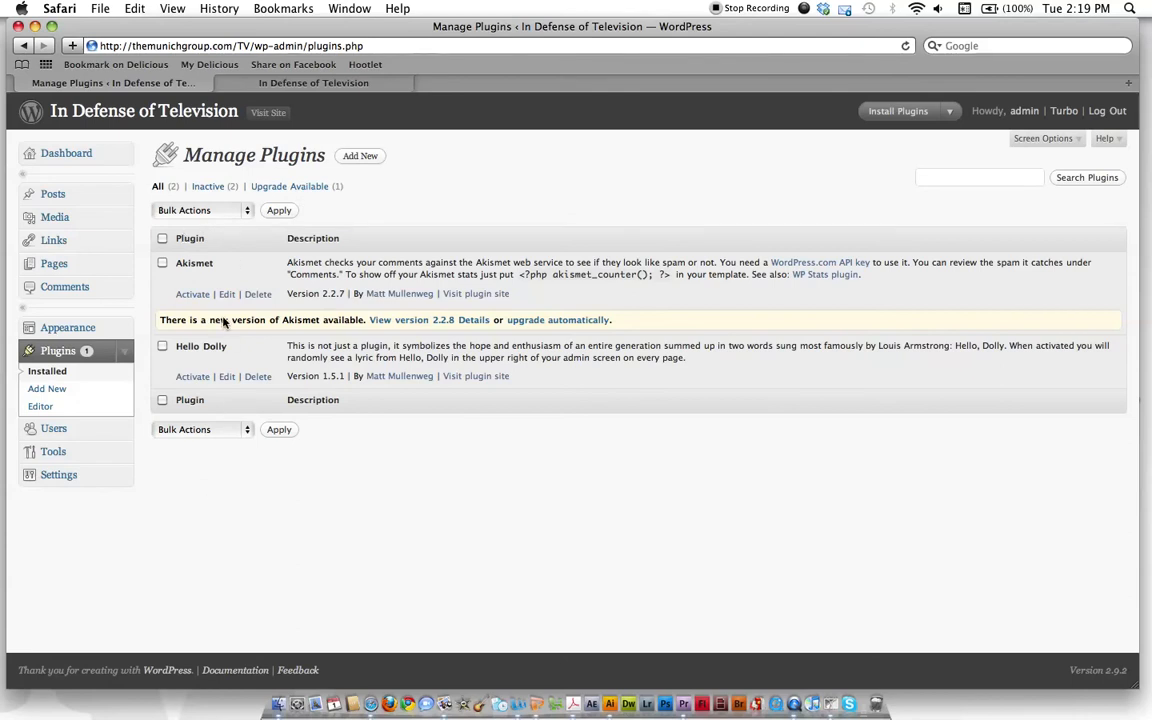
pyautogui.click(360, 156)
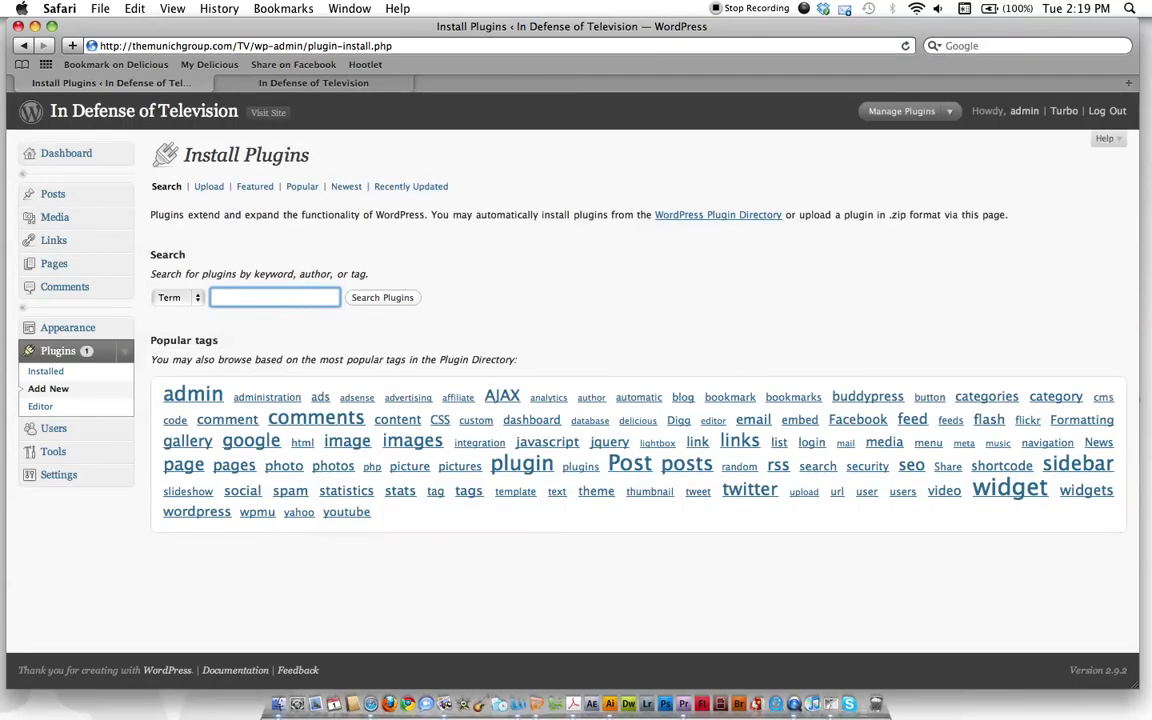
pyautogui.write('twitter')
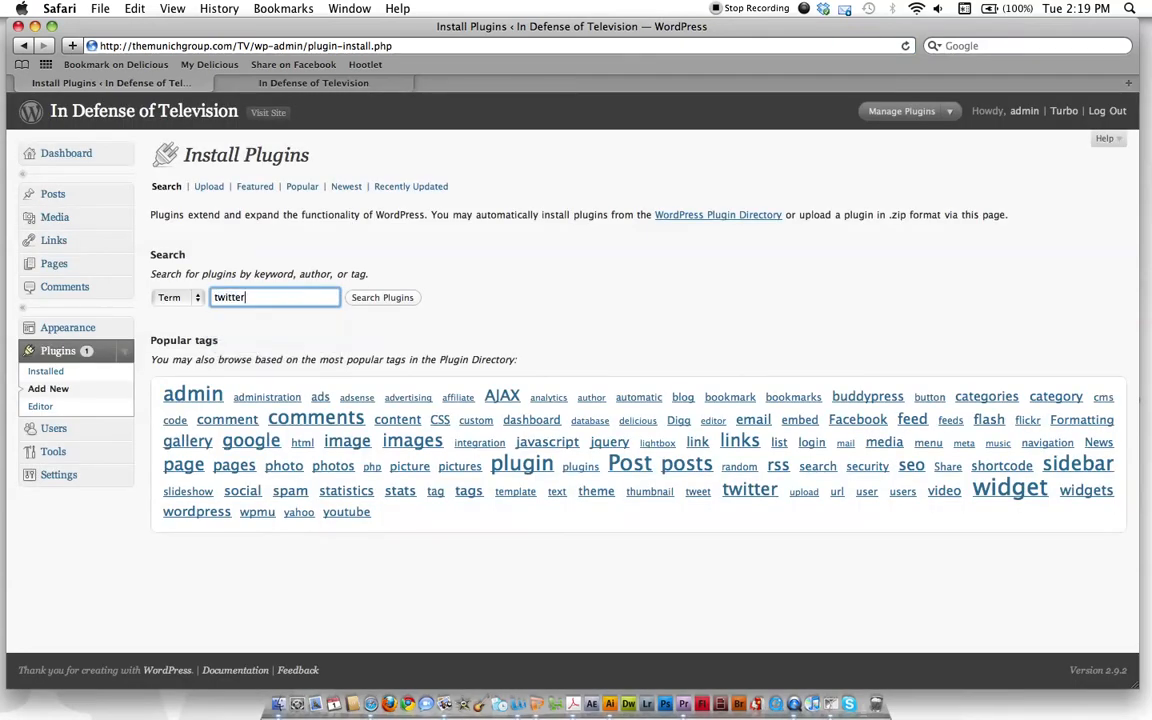
pyautogui.click(382, 296)
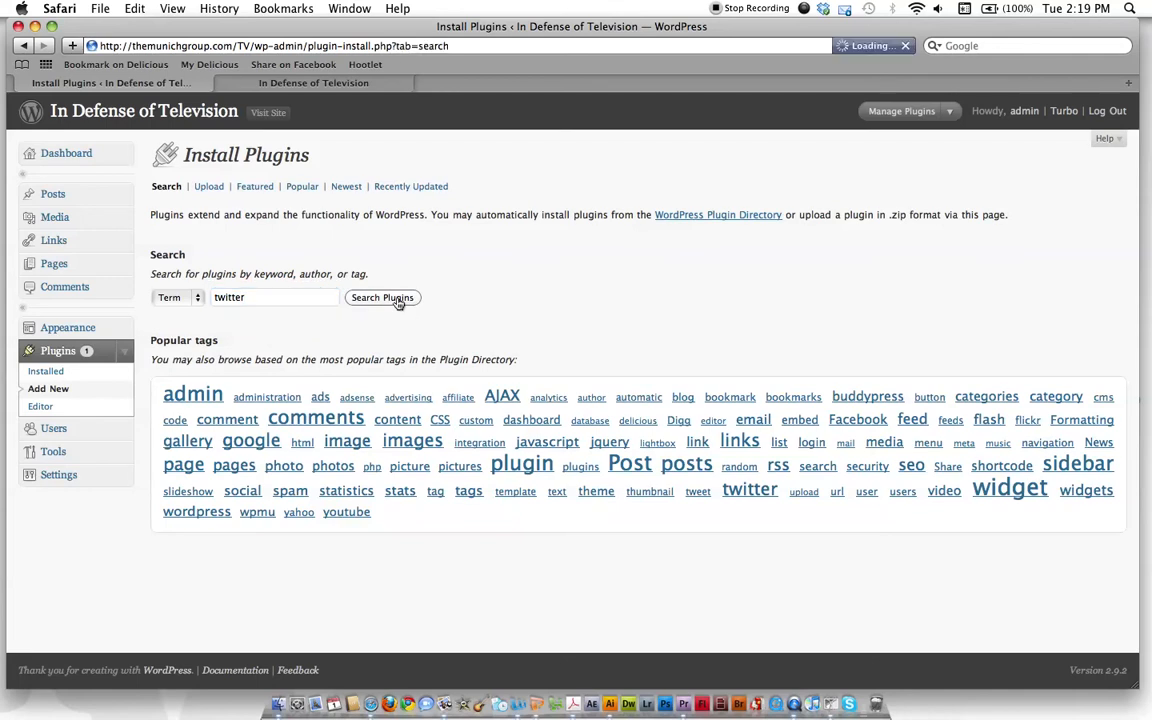
pyautogui.click(382, 296)
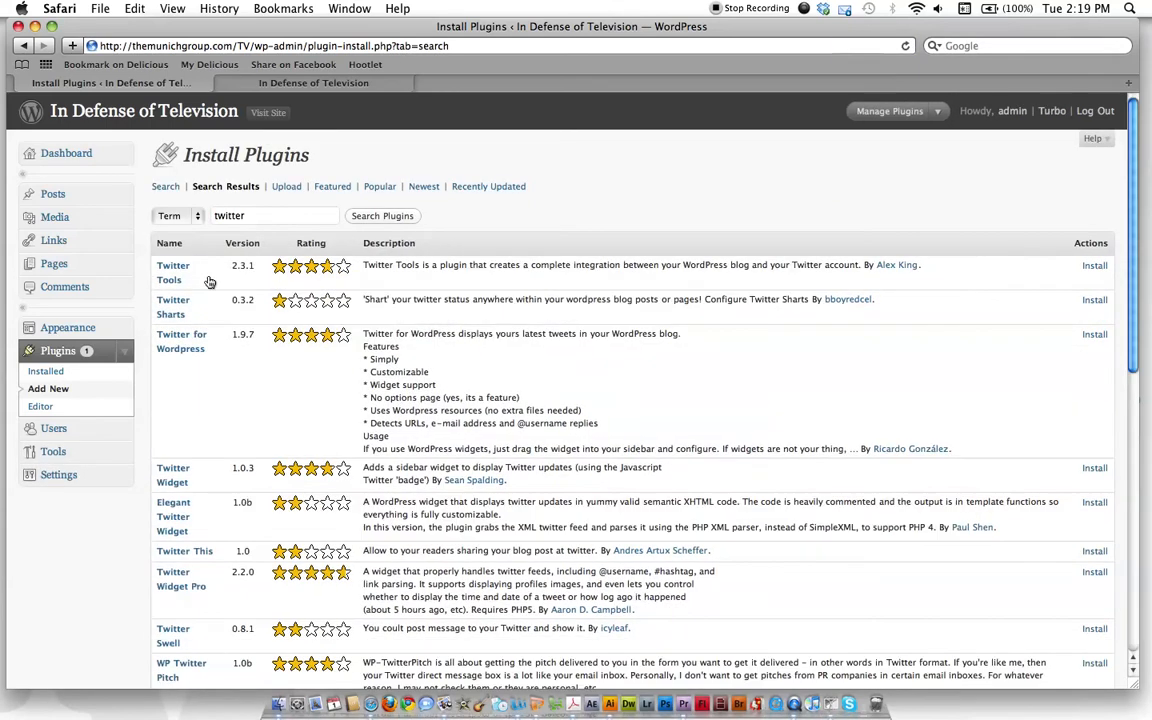
pyautogui.moveTo(186, 300)
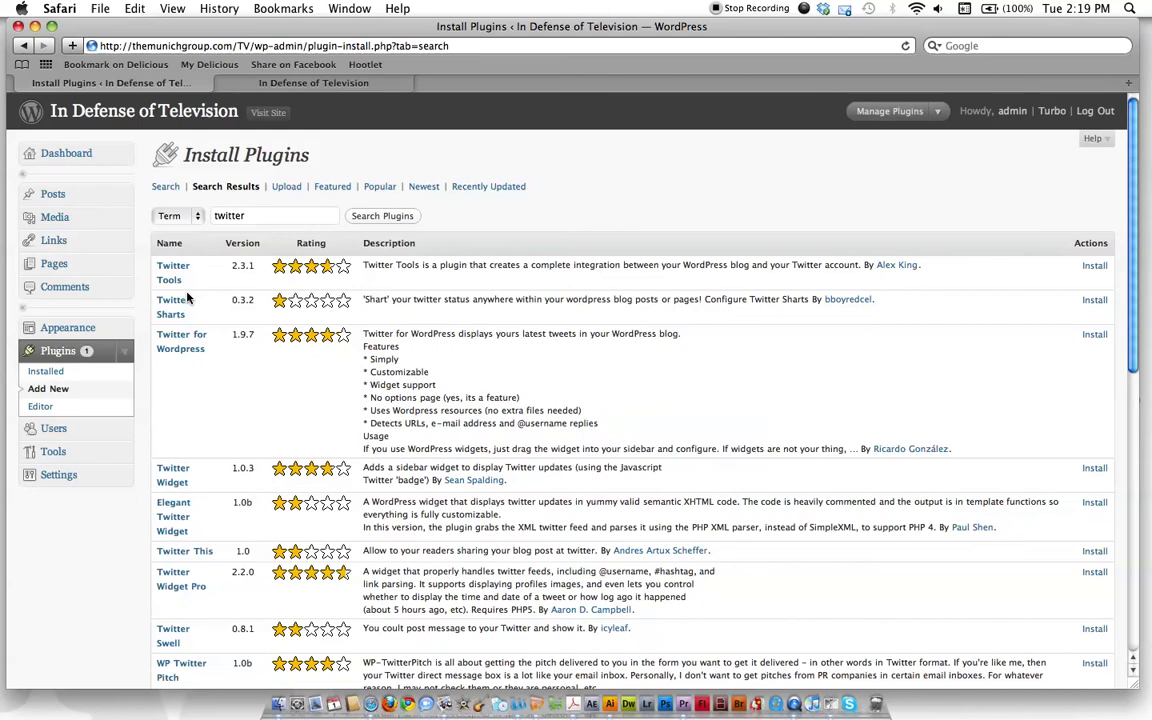
pyautogui.scroll(-3)
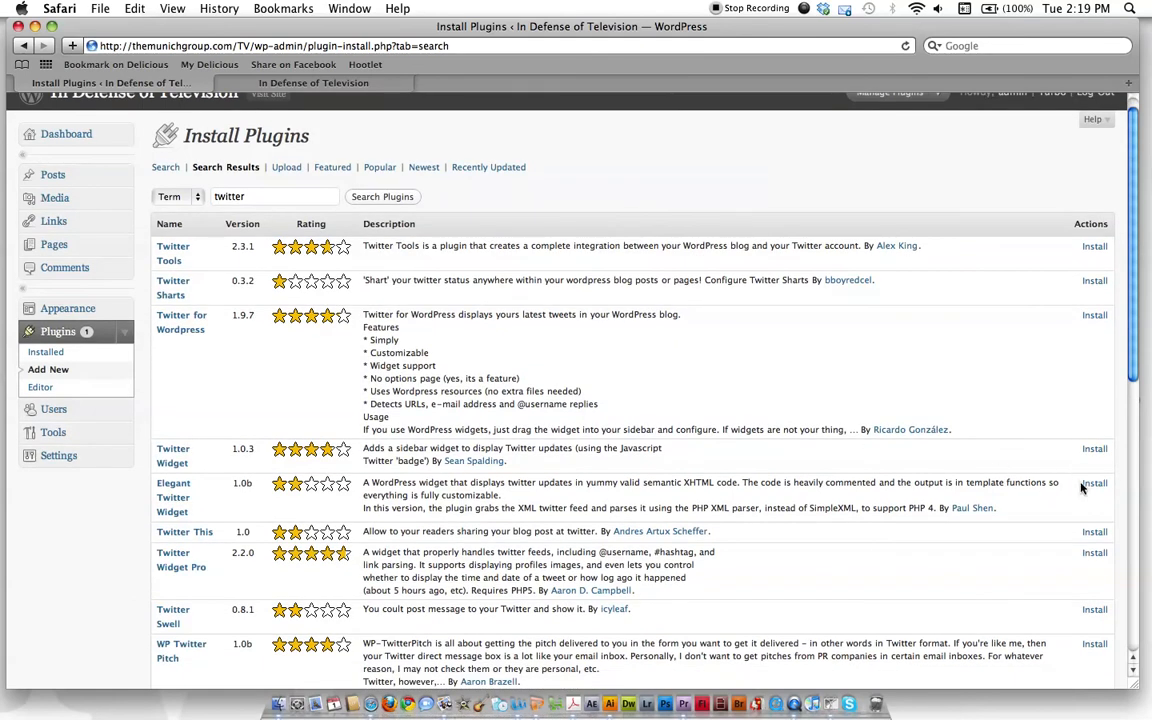
# Step: Install the Twitter Widget plugin from its install details page
pyautogui.click(1094, 484)
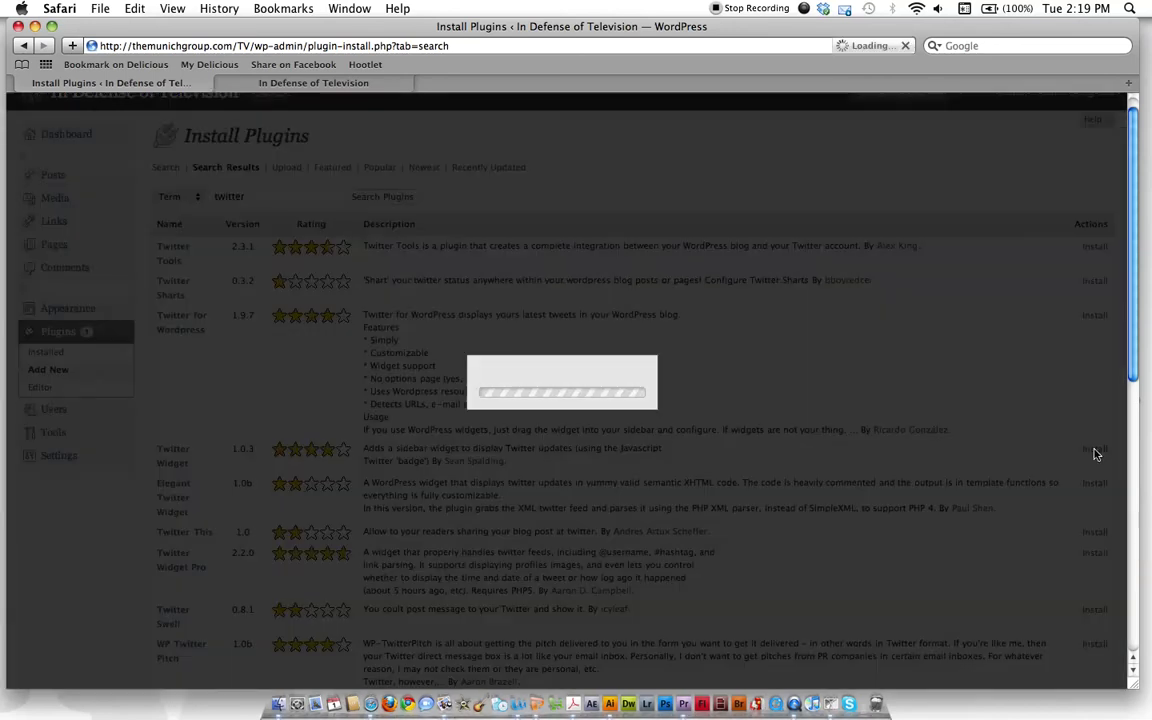
pyautogui.moveTo(586, 308)
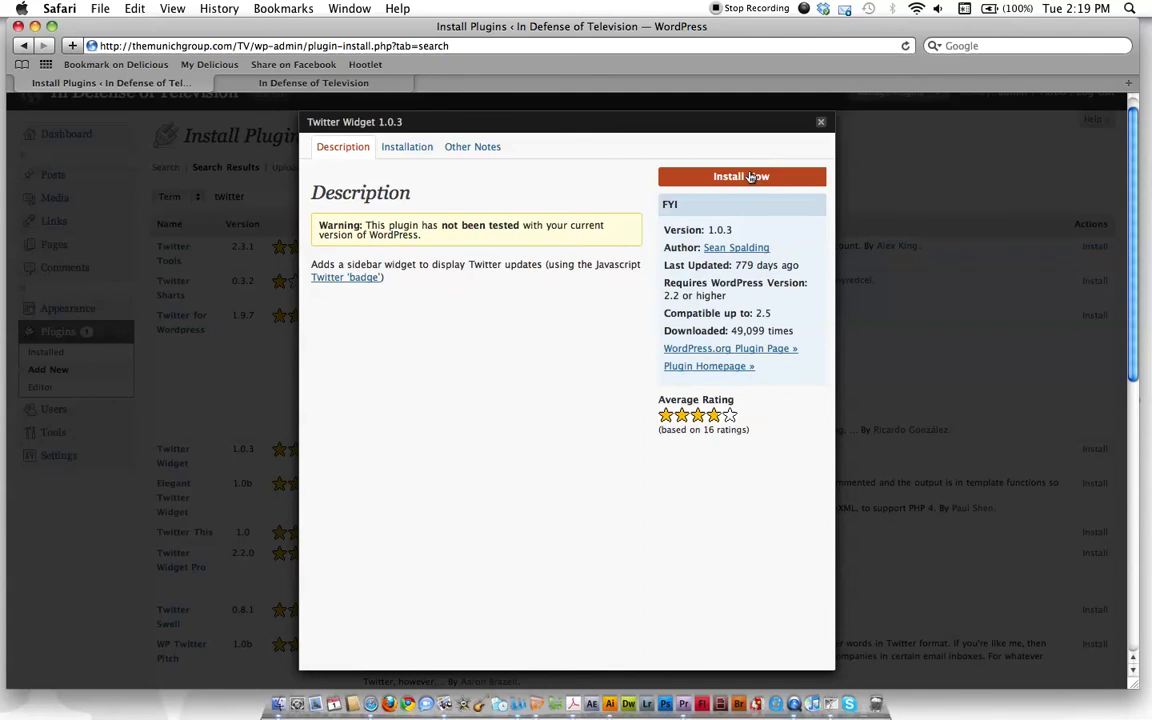
pyautogui.click(740, 176)
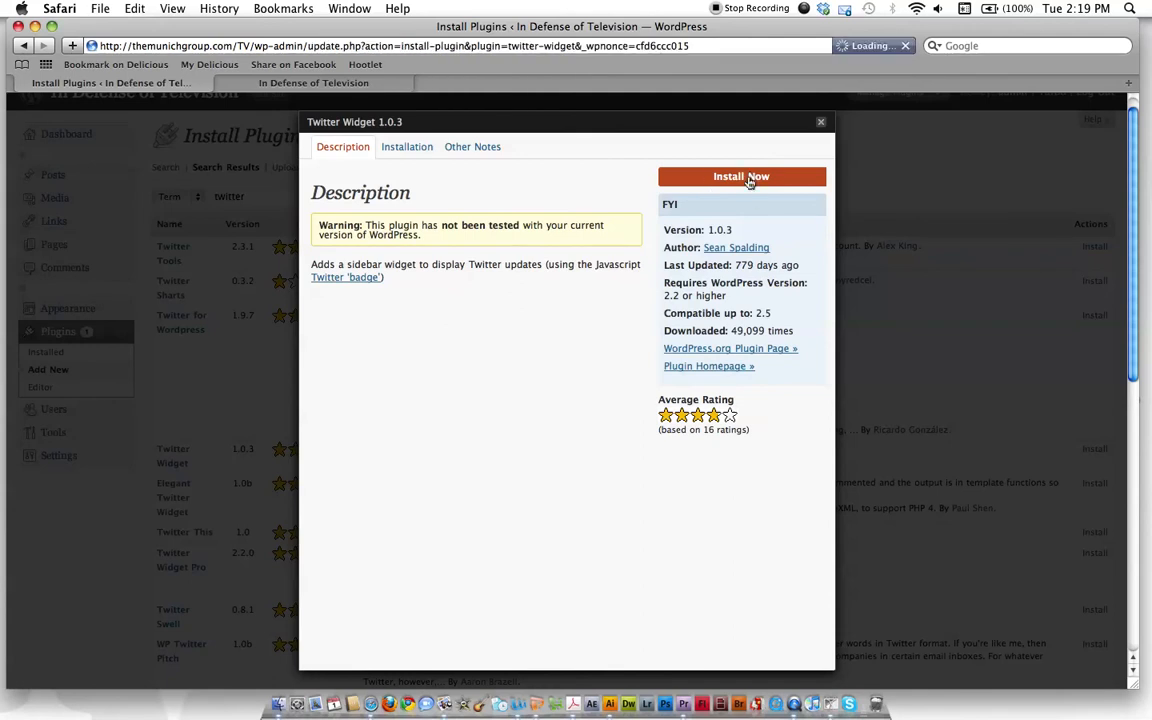
pyautogui.click(740, 176)
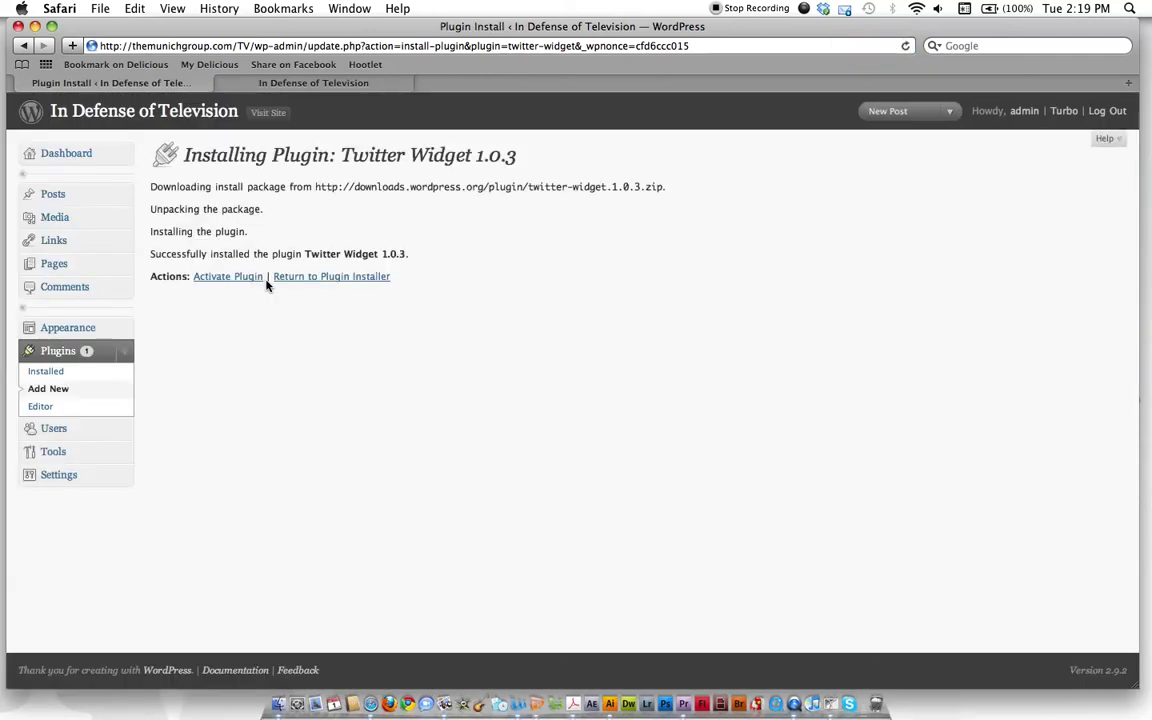
# Step: Activate the newly installed Twitter Widget 1.0.3 plugin
pyautogui.click(228, 276)
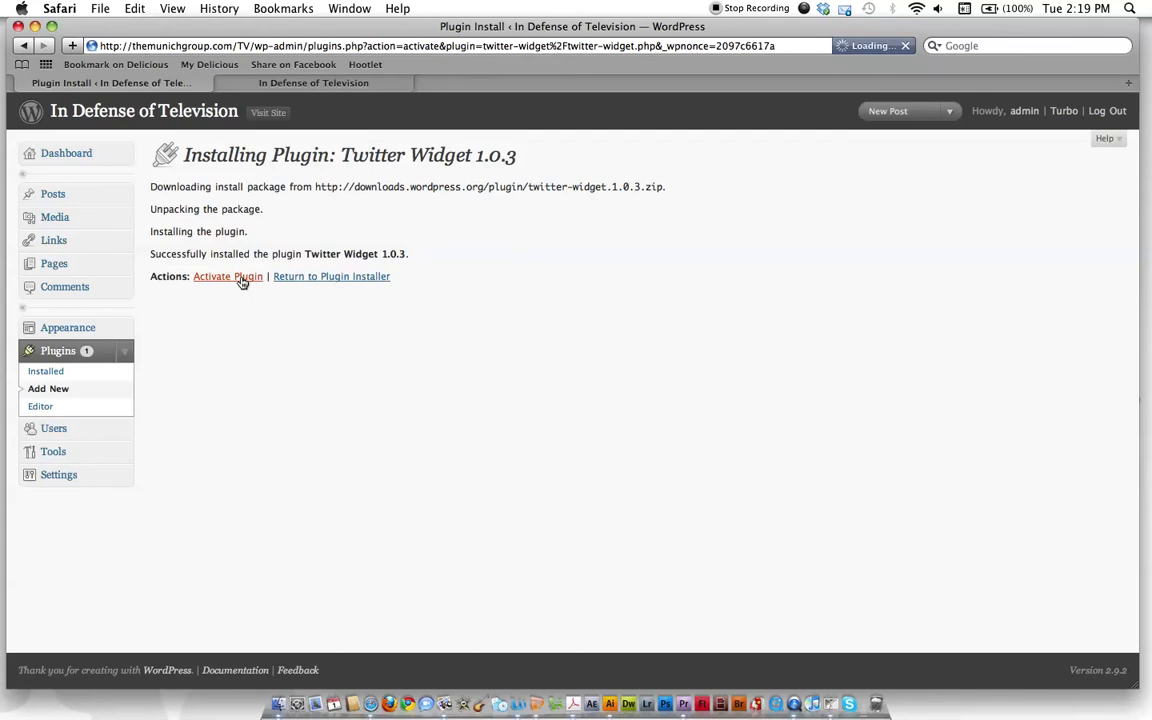
pyautogui.click(228, 276)
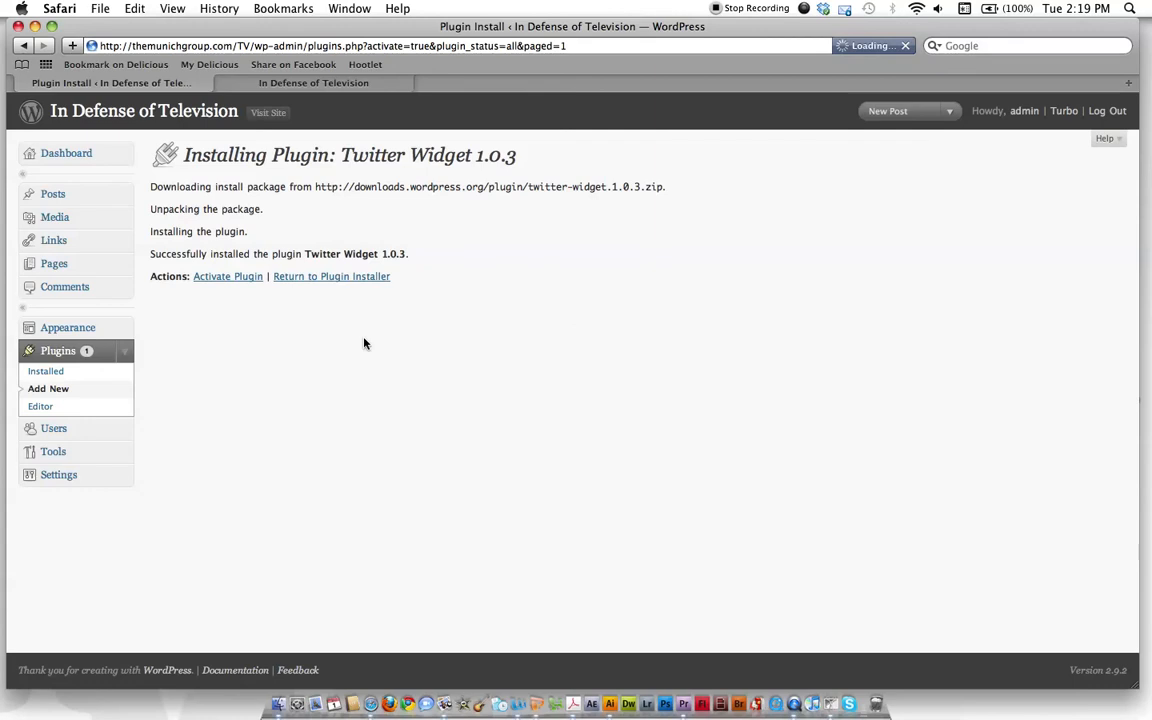
pyautogui.moveTo(380, 400)
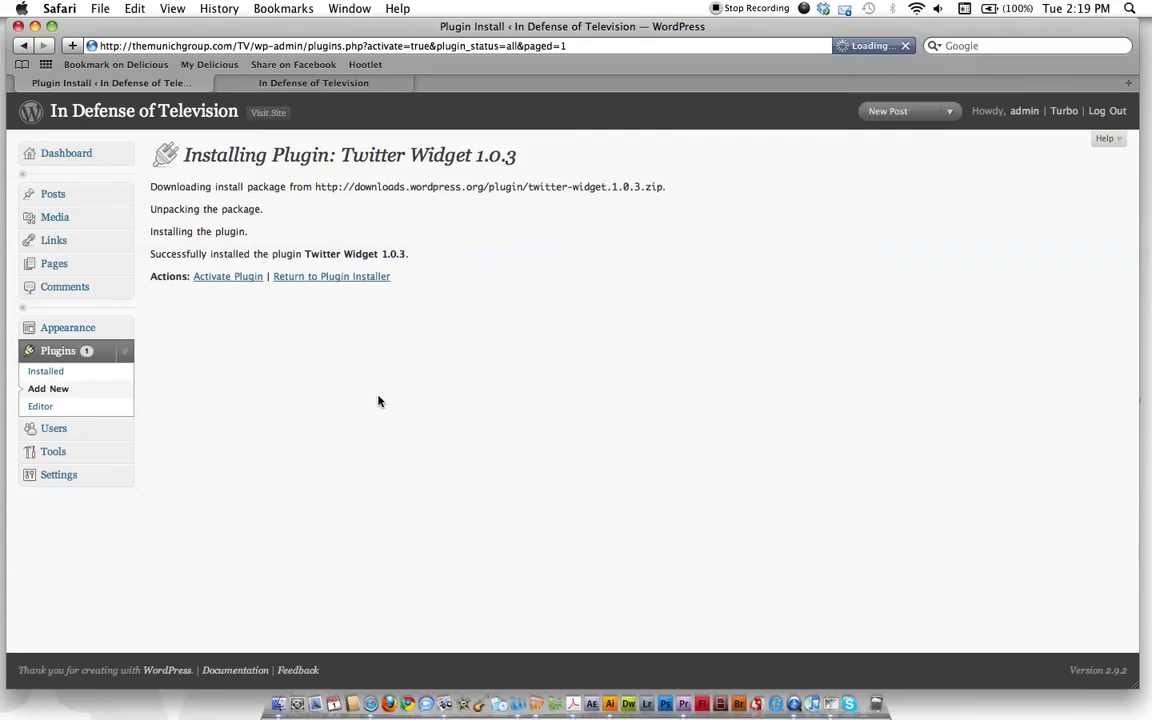
pyautogui.click(228, 276)
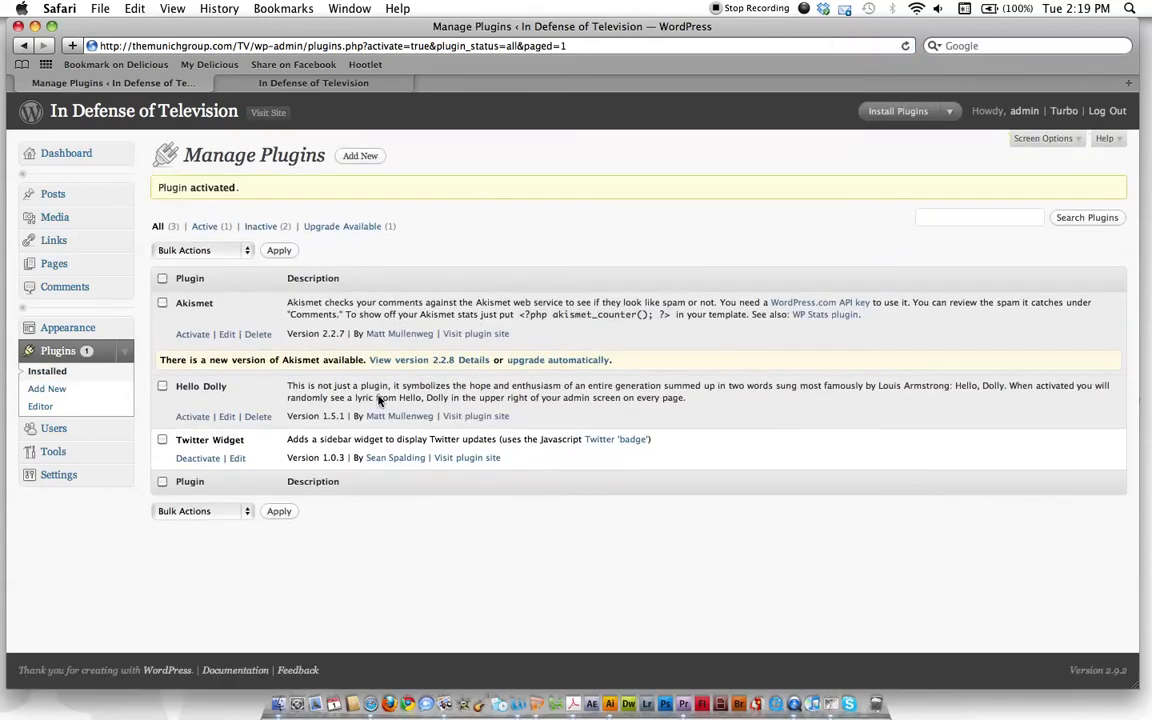
pyautogui.moveTo(240, 458)
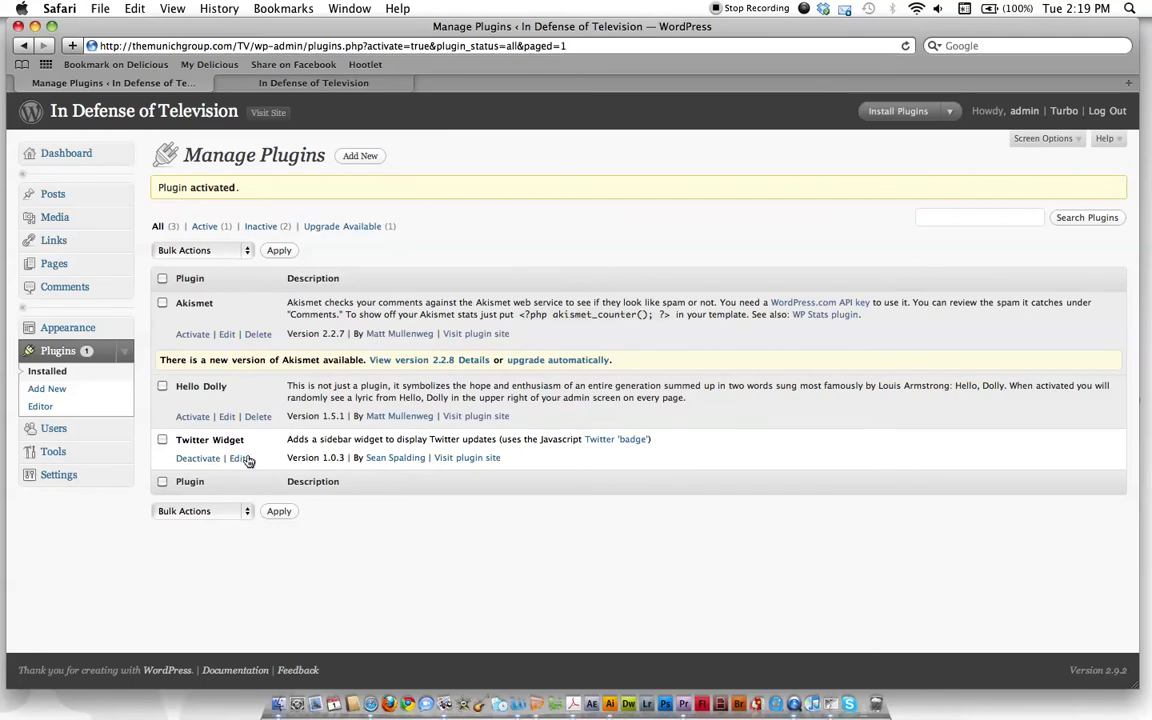
# Step: View the twitter-widget.php source in the plugin editor and skim the code
pyautogui.click(236, 458)
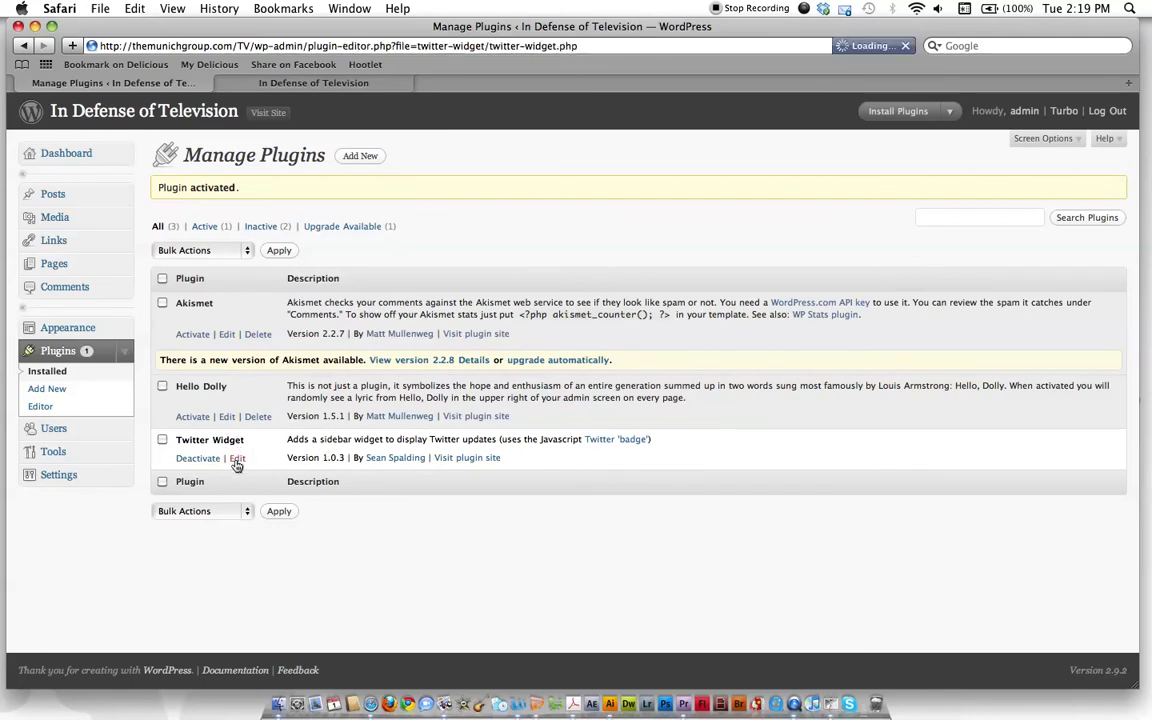
pyautogui.click(238, 458)
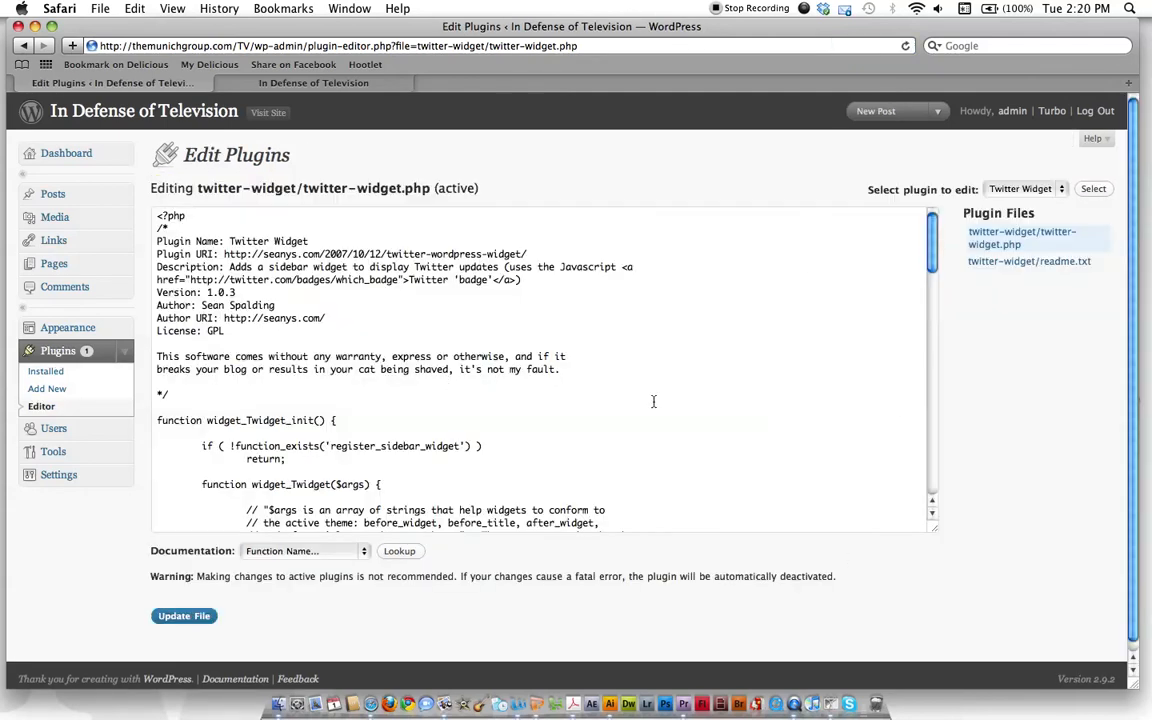
pyautogui.scroll(-3)
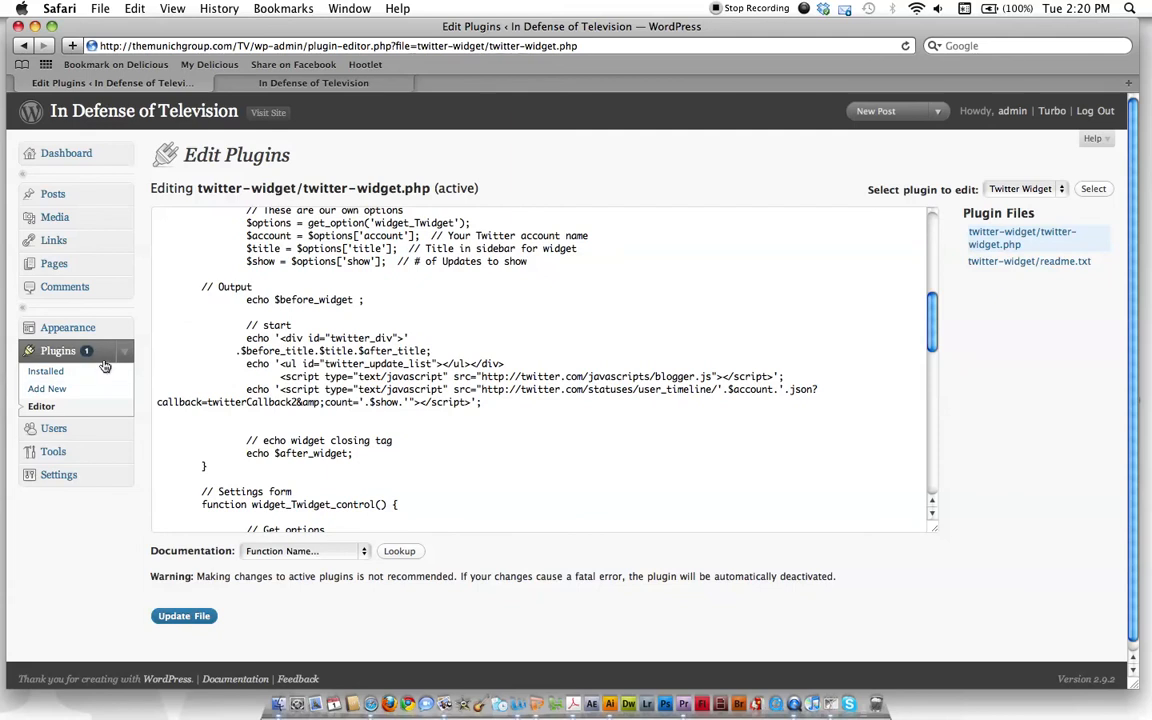
# Step: Expand the Settings, Tools and Appearance menus and go to the Widgets screen
pyautogui.click(58, 420)
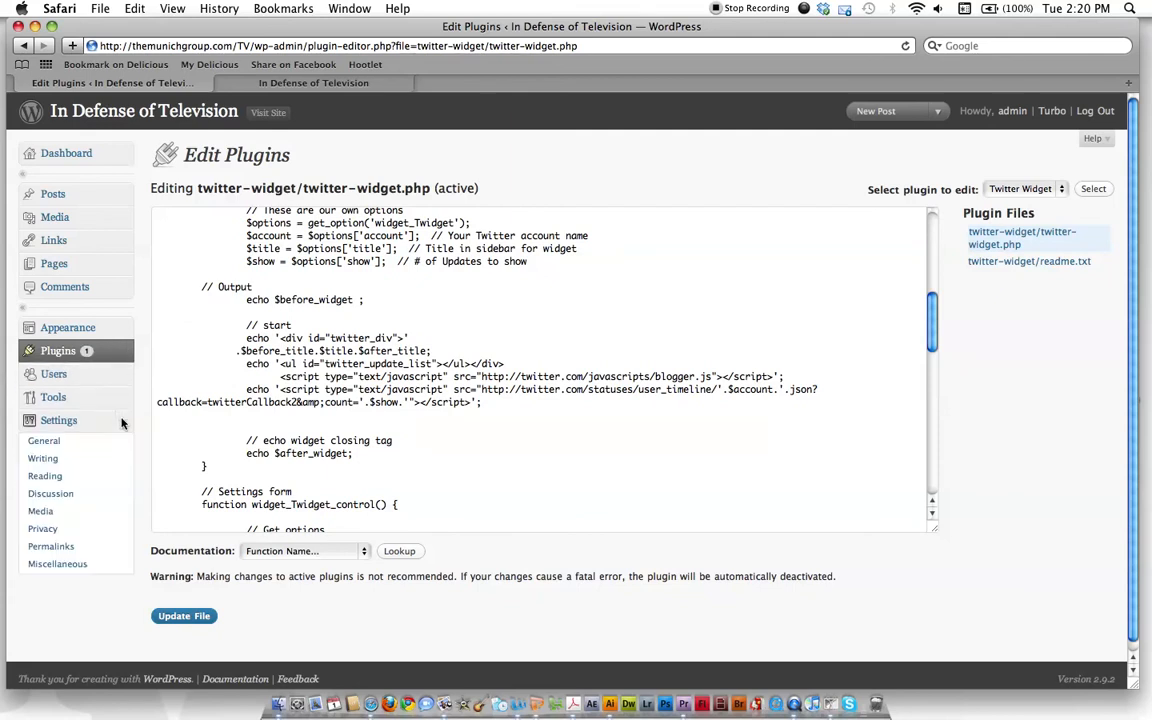
pyautogui.click(52, 396)
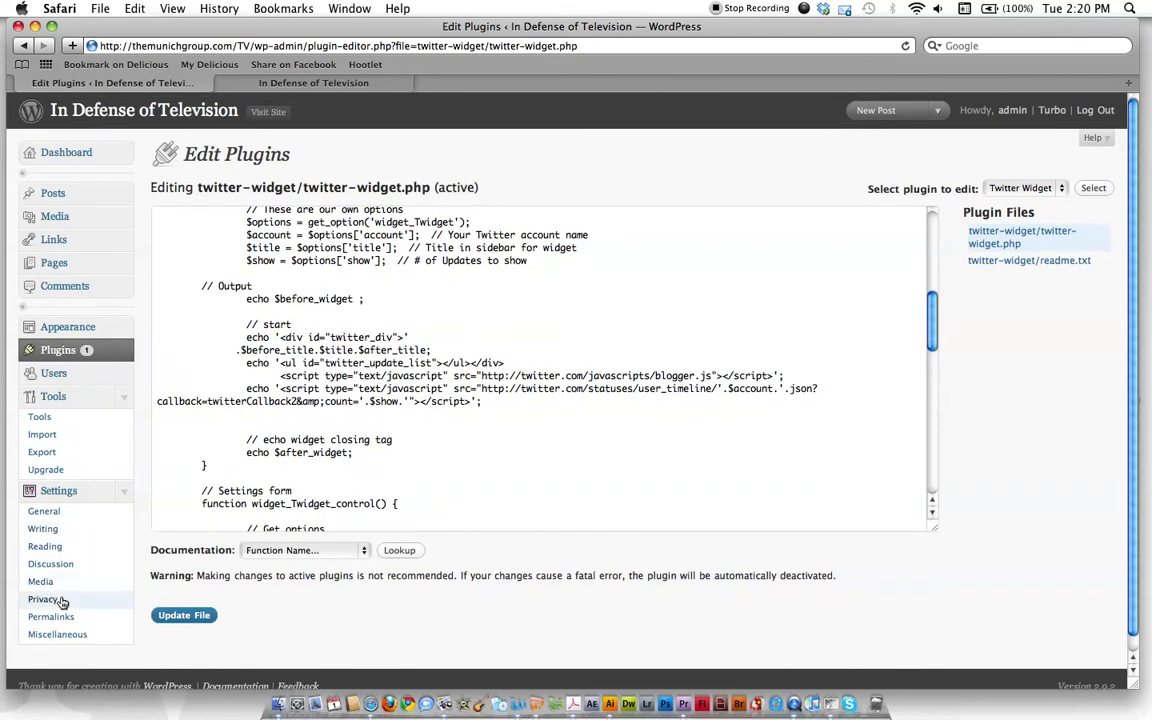
pyautogui.click(68, 328)
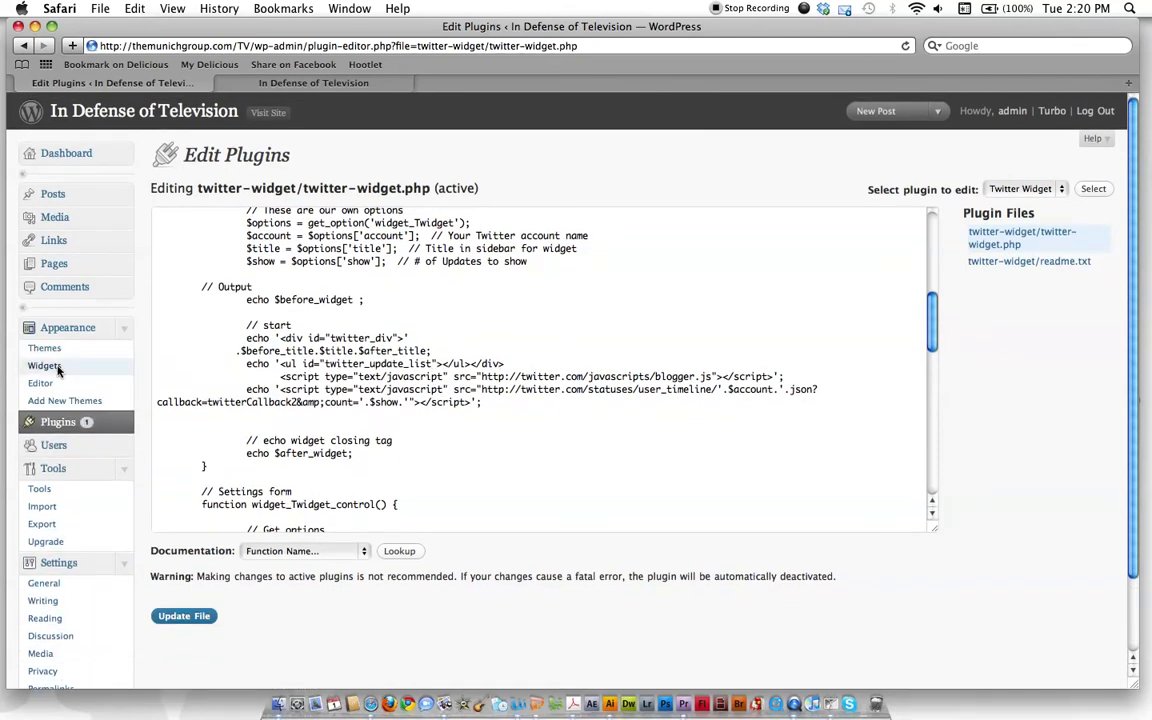
pyautogui.click(44, 364)
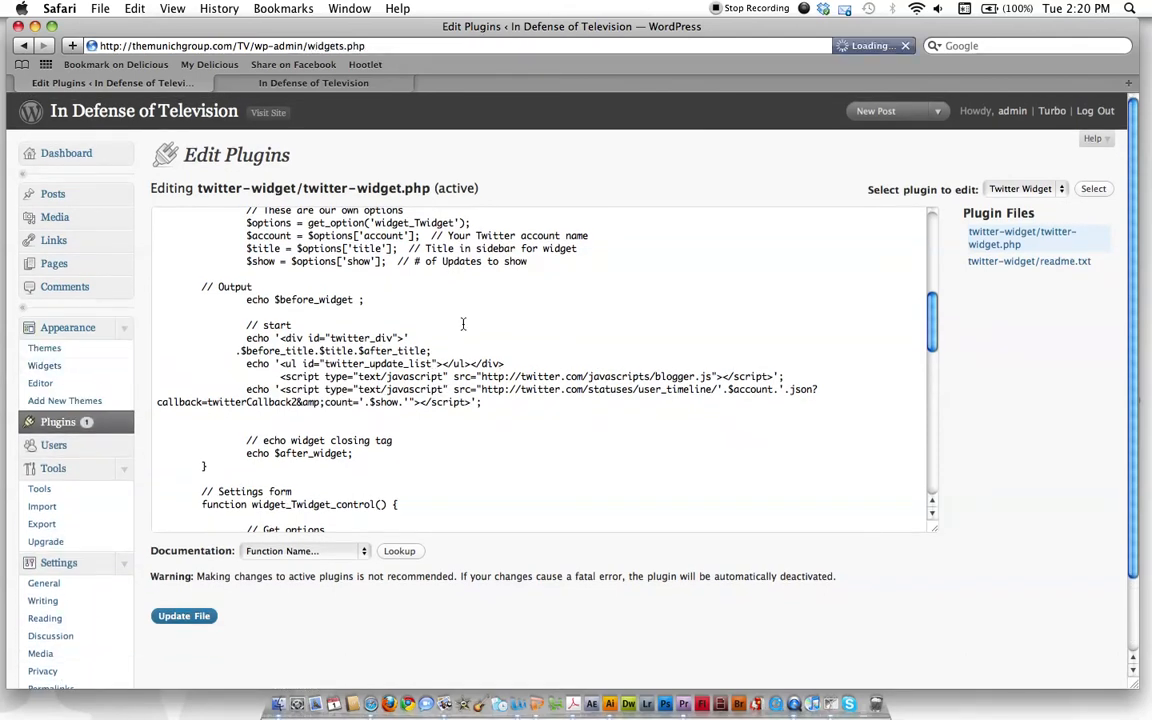
# Step: Set the sidebar Twitter widget to account munichgroup showing 7 tweets and save it
pyautogui.click(44, 364)
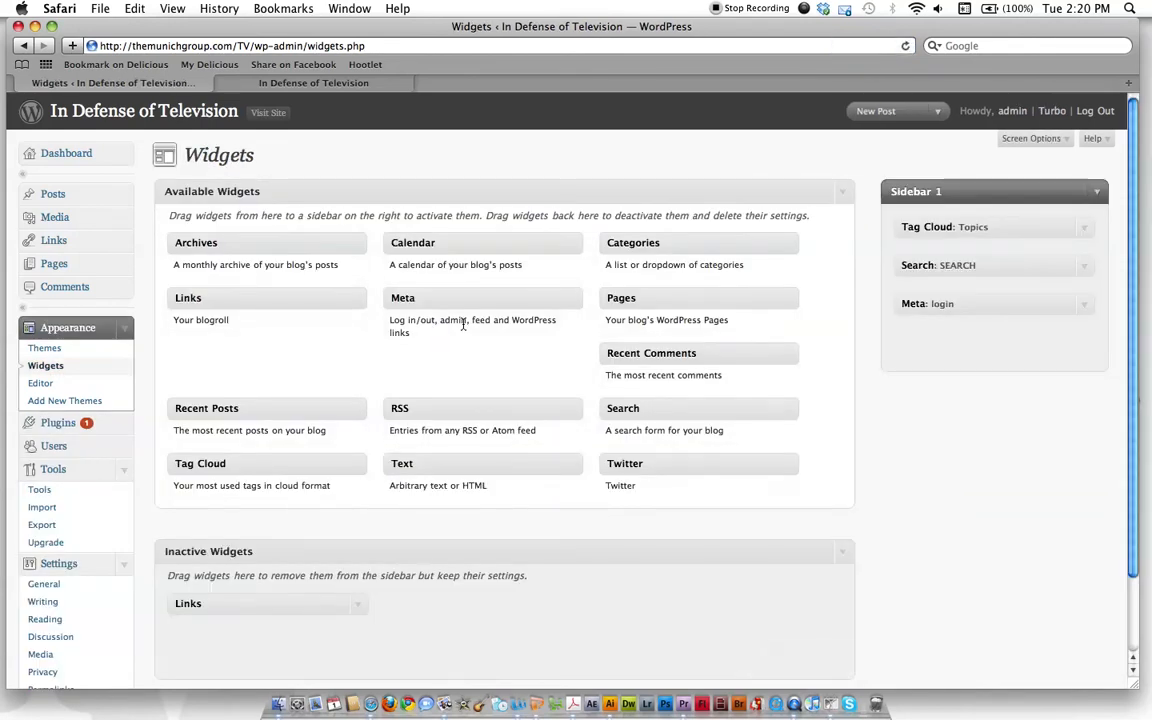
pyautogui.moveTo(648, 464)
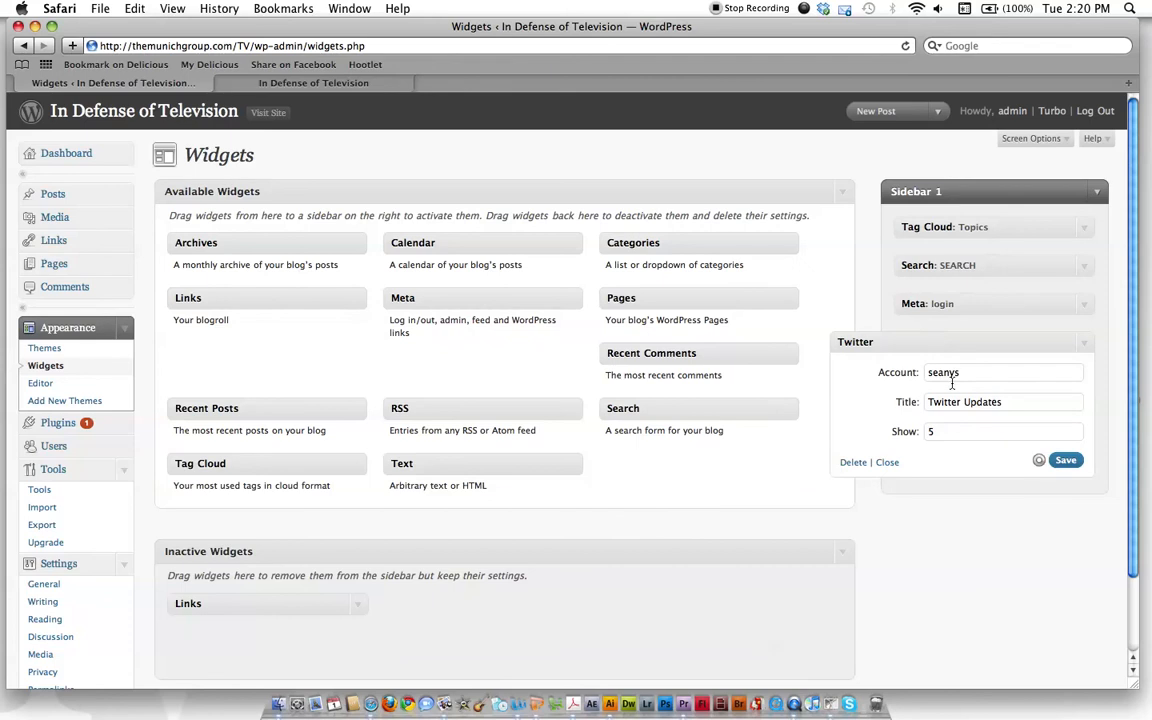
pyautogui.doubleClick(944, 372)
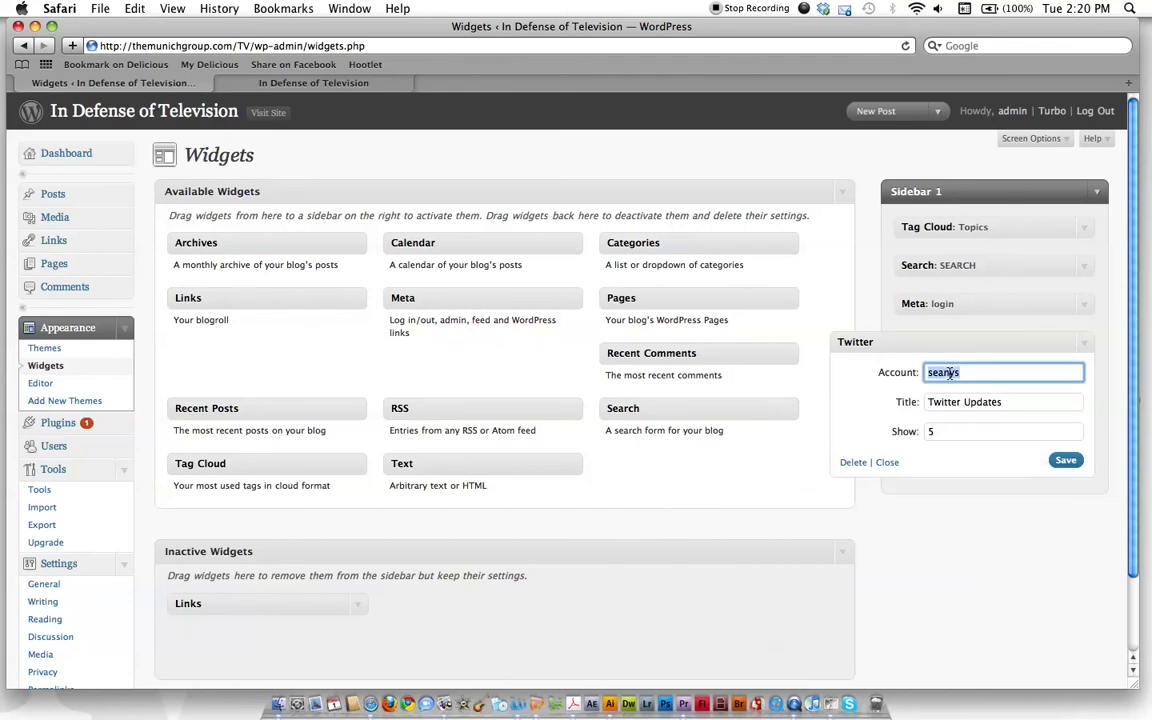
pyautogui.write('munichgr')
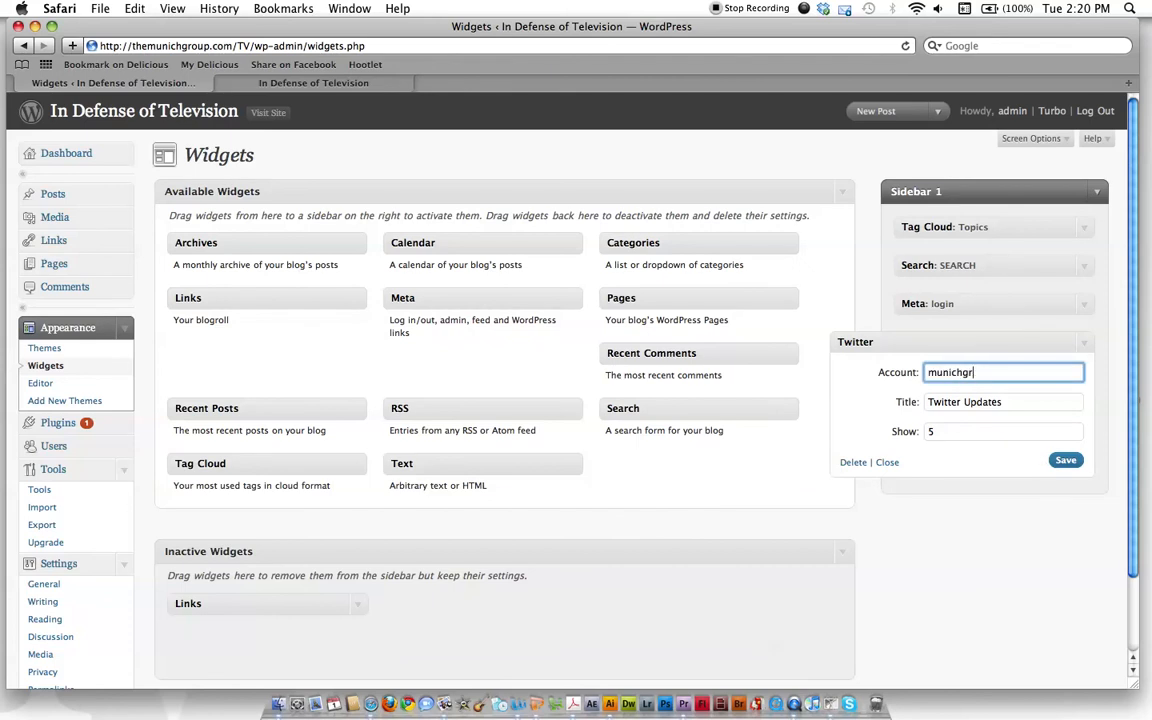
pyautogui.click(1002, 402)
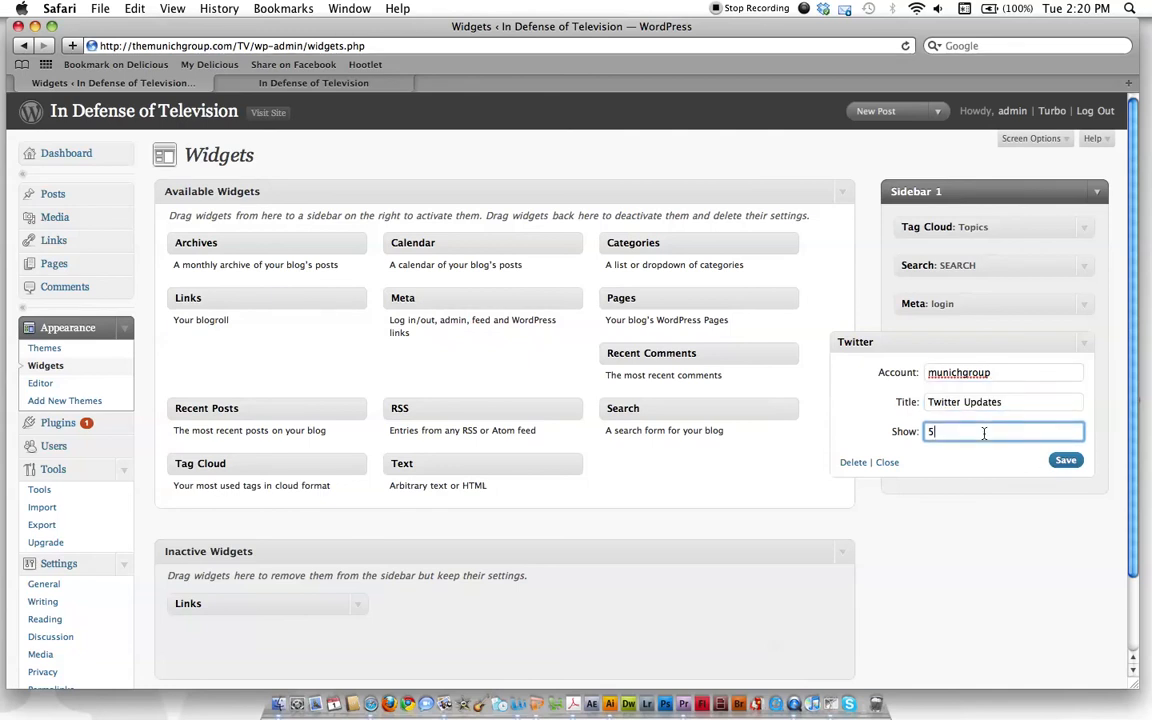
pyautogui.write('7')
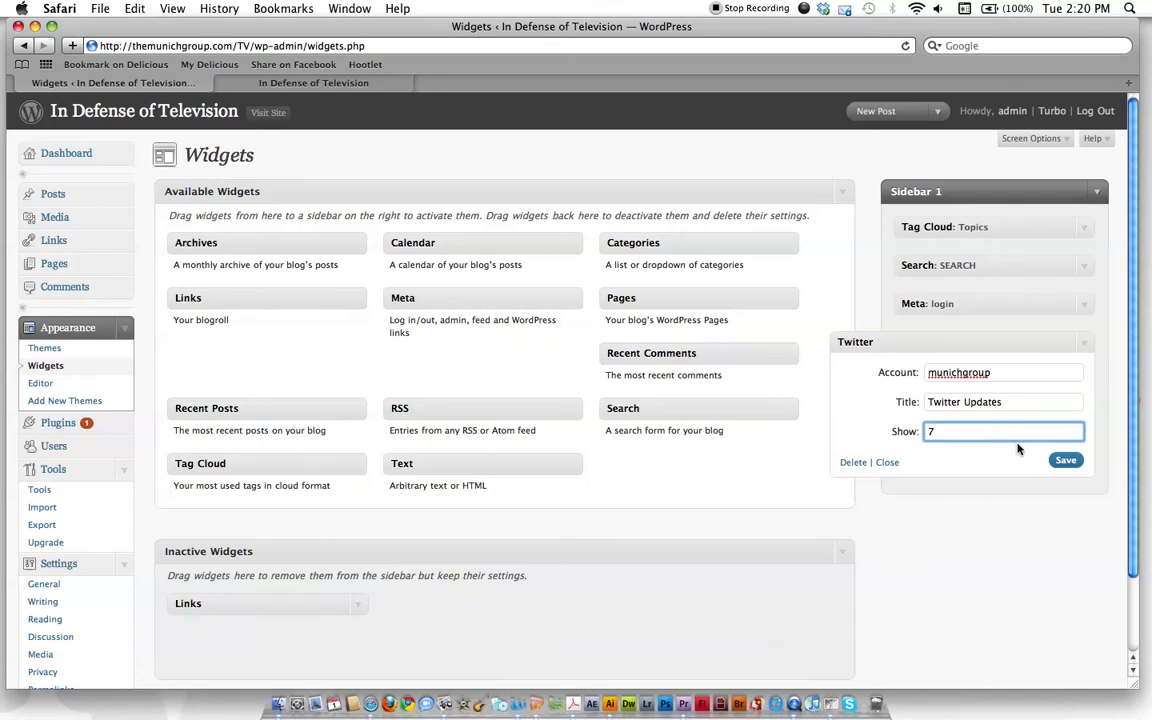
pyautogui.click(1072, 460)
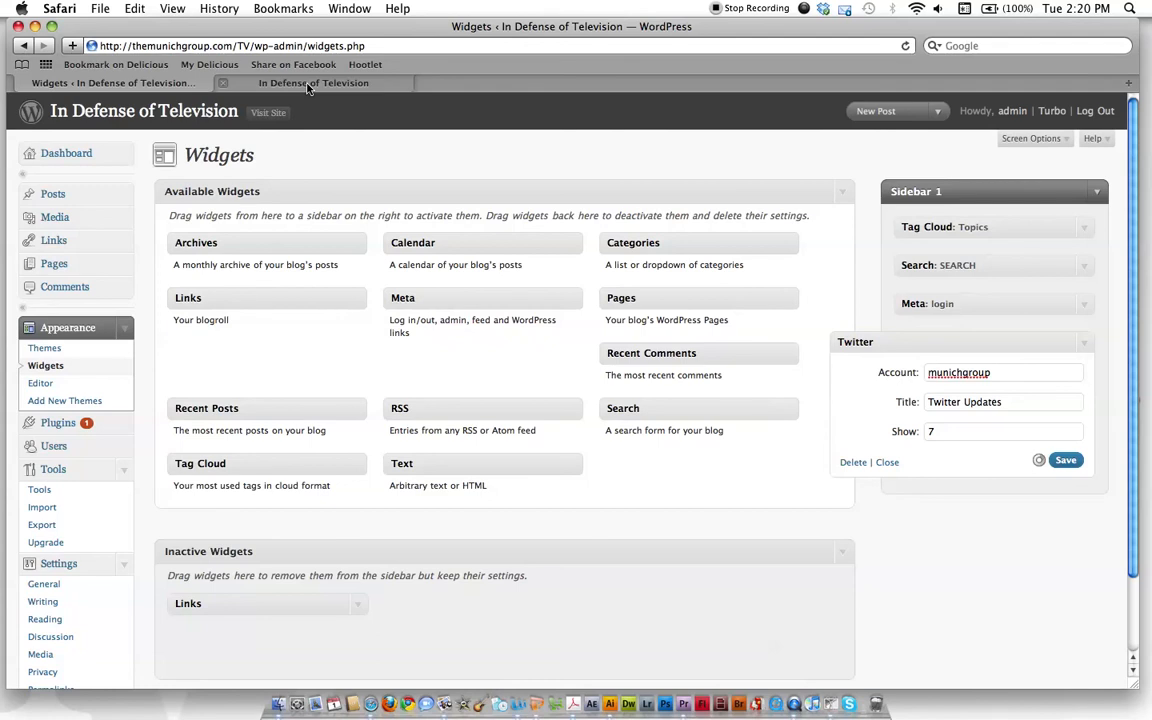
pyautogui.click(1074, 460)
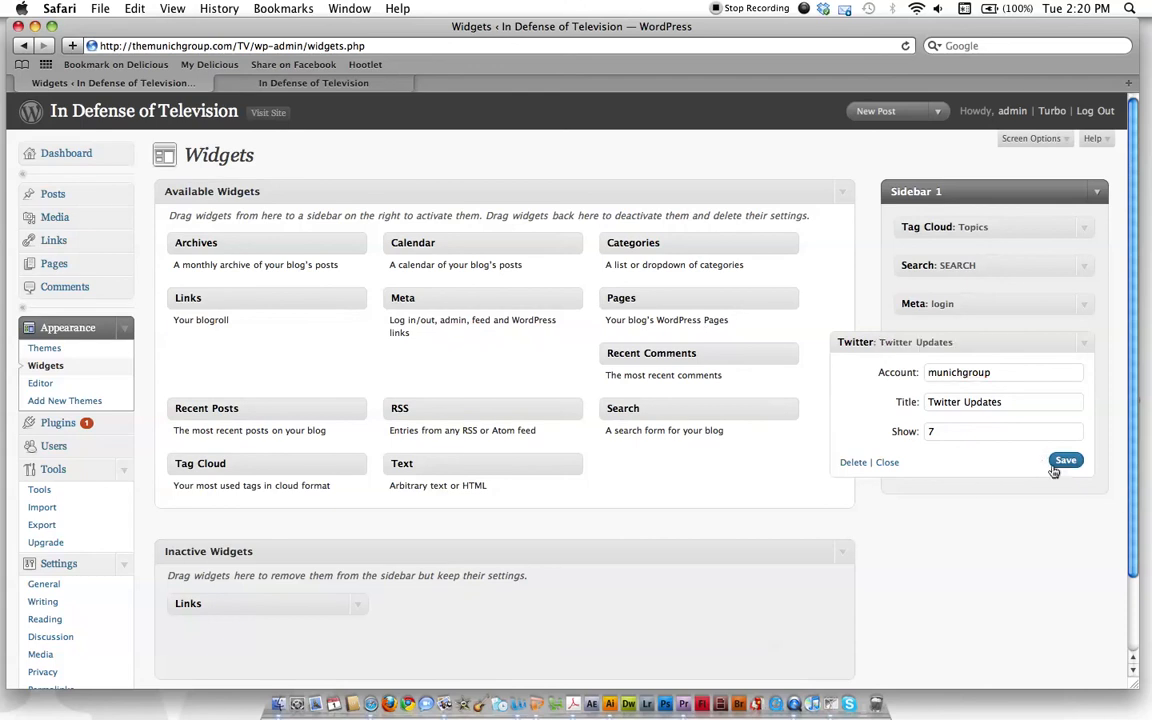
# Step: View the live blog in Safari to confirm the Twitter Updates box in the sidebar
pyautogui.click(312, 84)
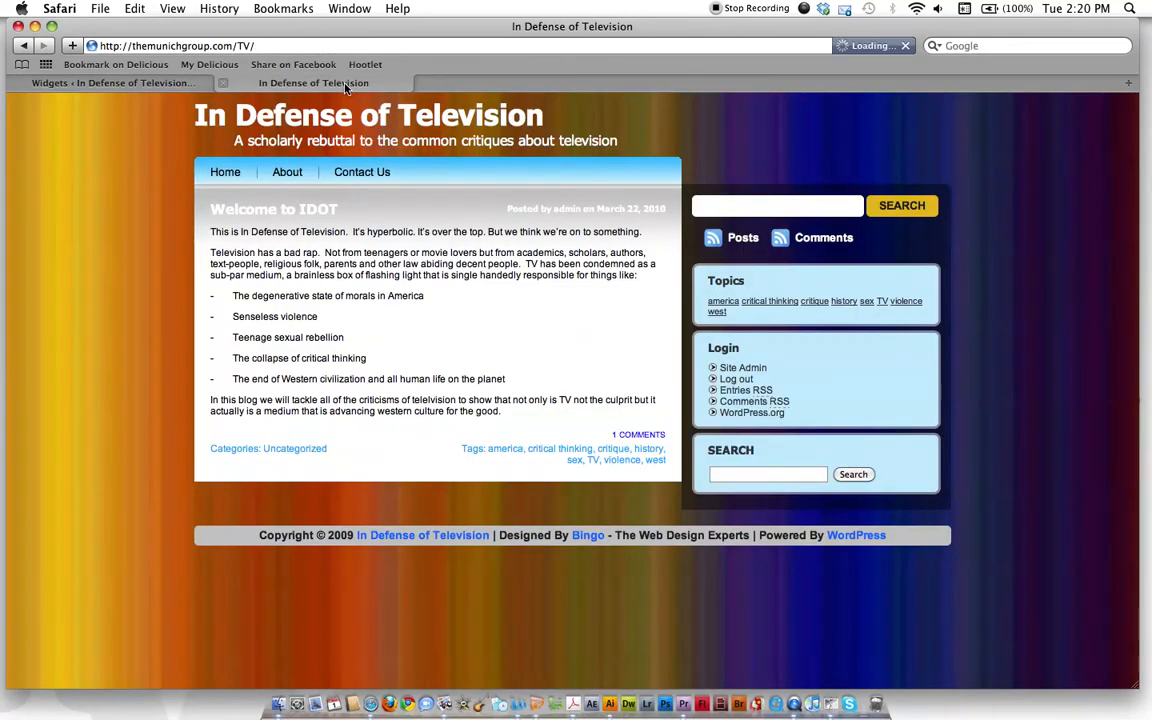
pyautogui.moveTo(1028, 374)
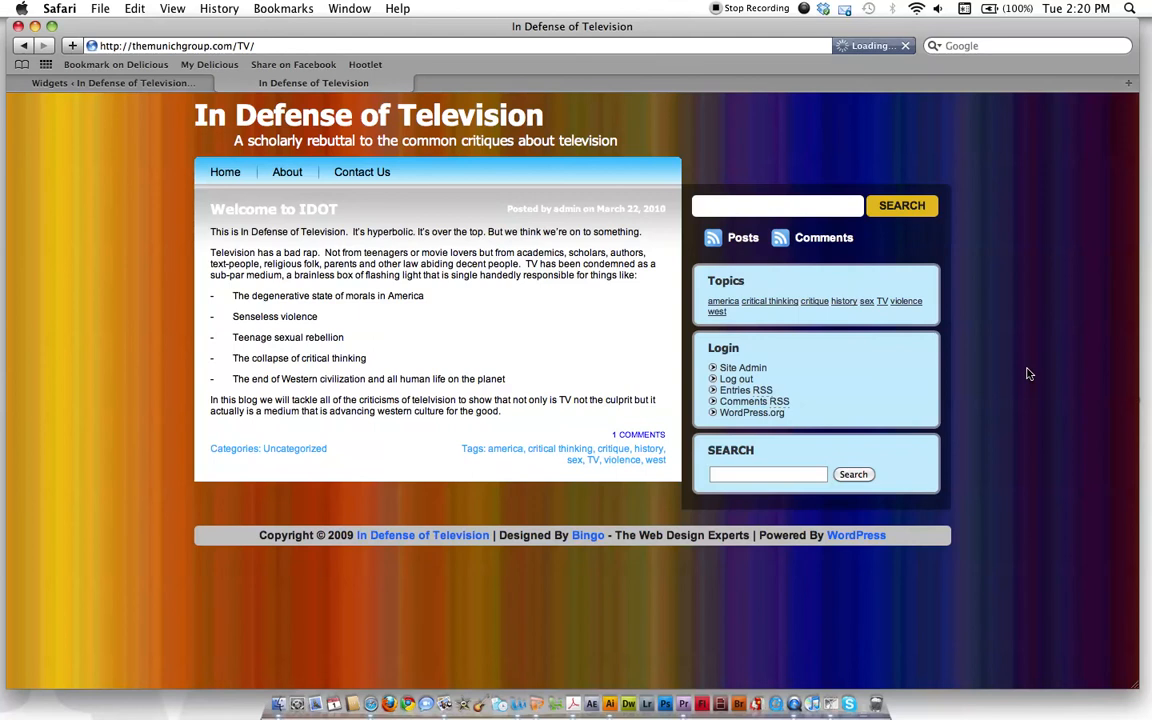
pyautogui.moveTo(978, 548)
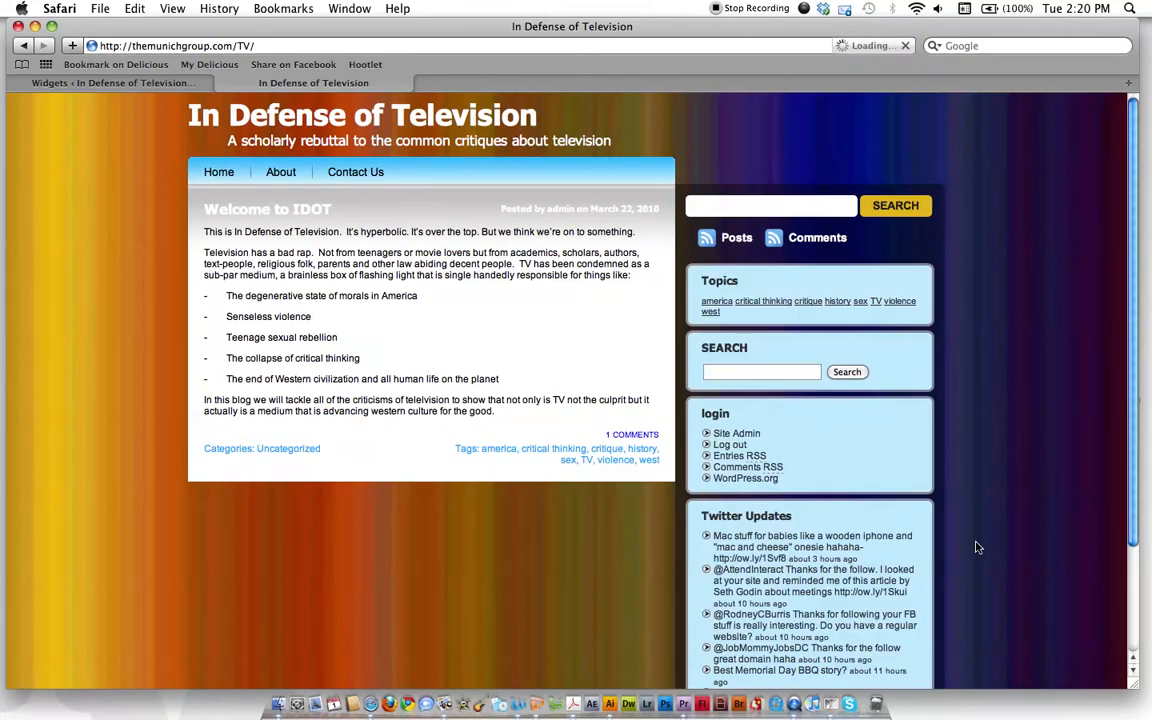
pyautogui.scroll(-3)
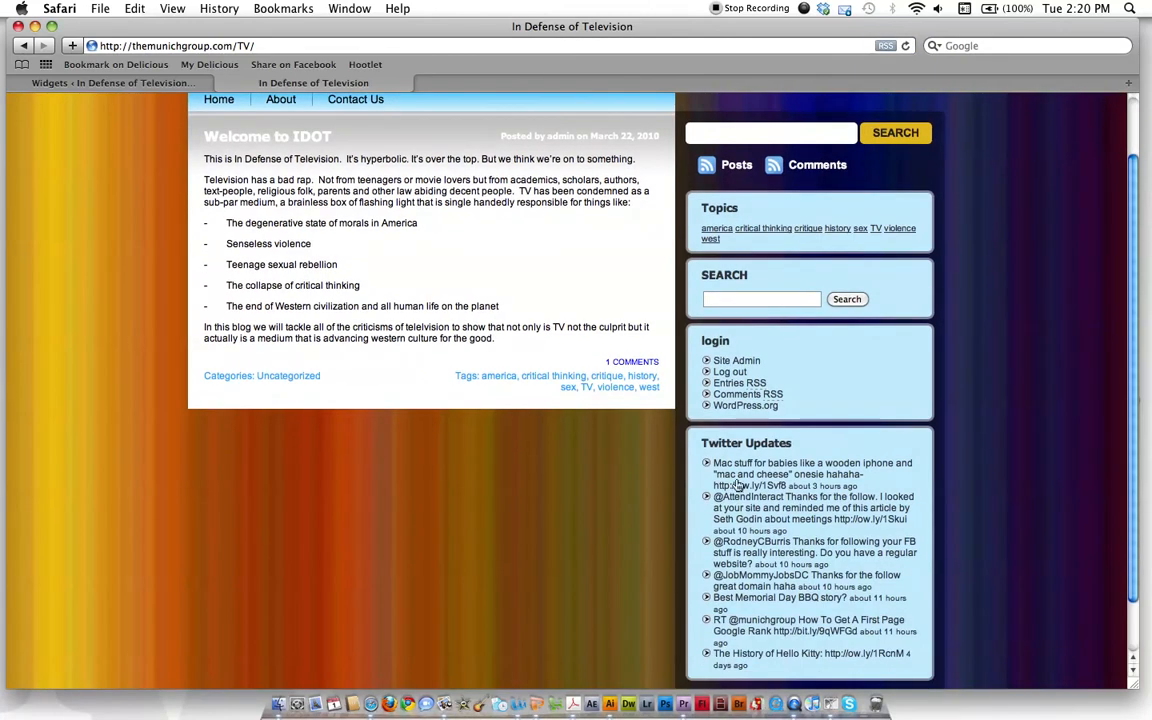
pyautogui.scroll(-3)
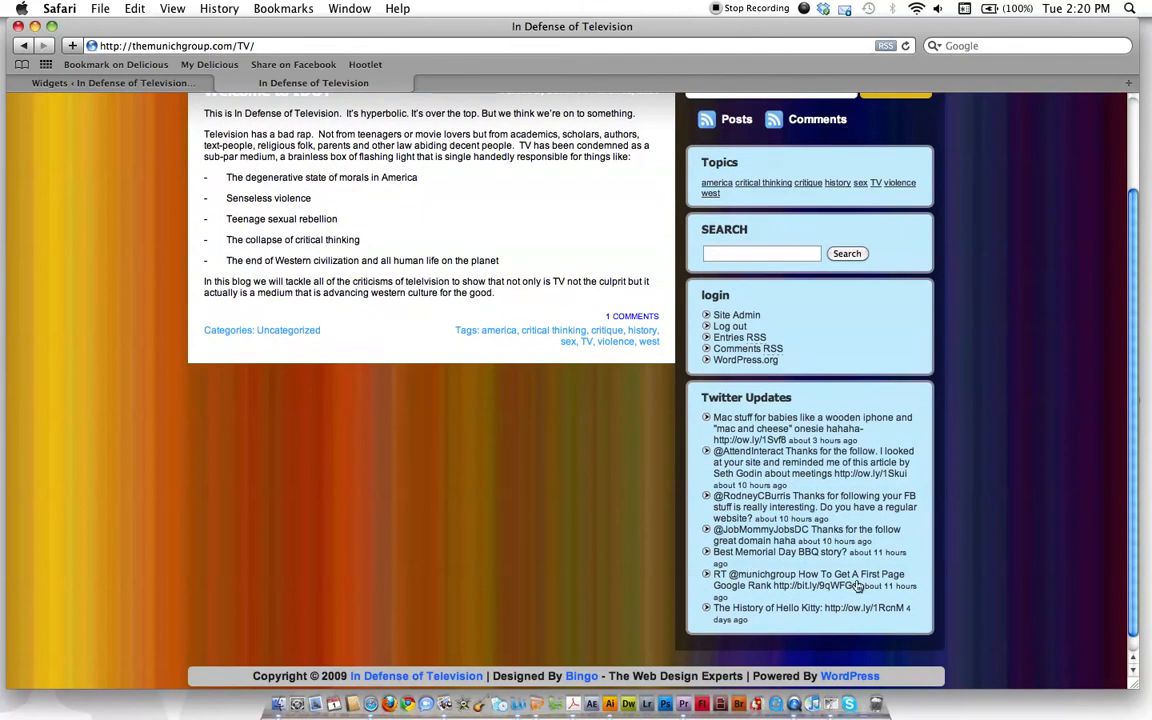
pyautogui.moveTo(708, 456)
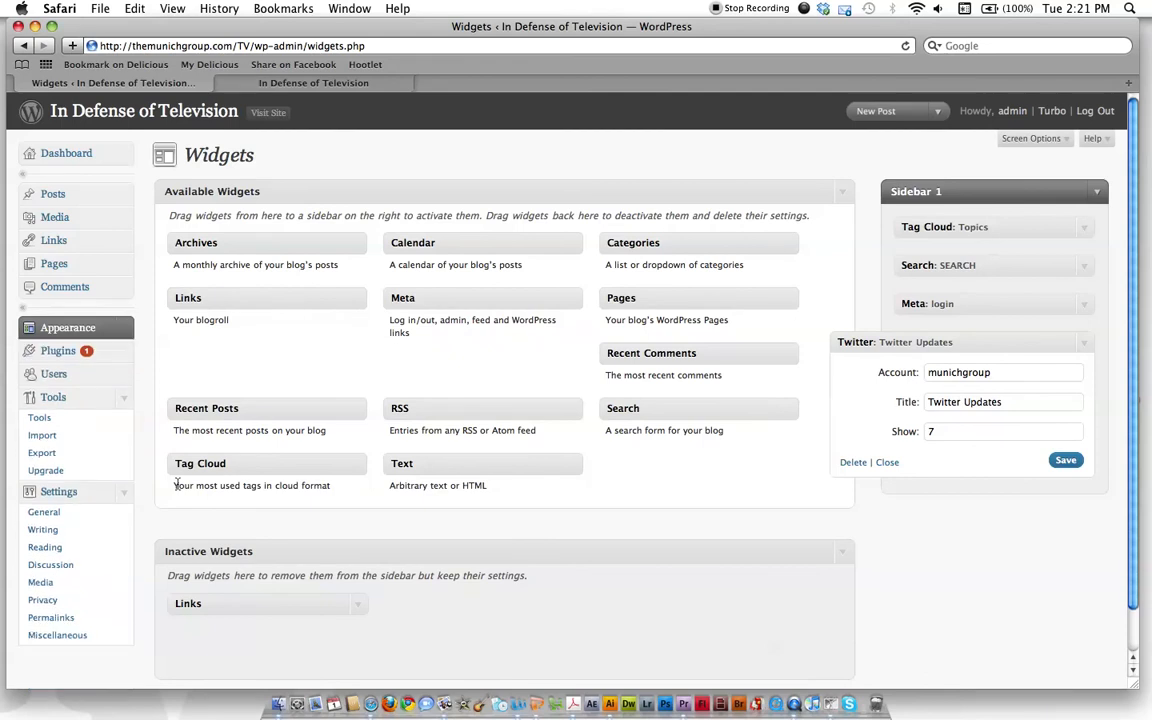
# Step: Show the Authors & Users list with its single Administrator and check the Change role dropdown
pyautogui.scroll(-3)
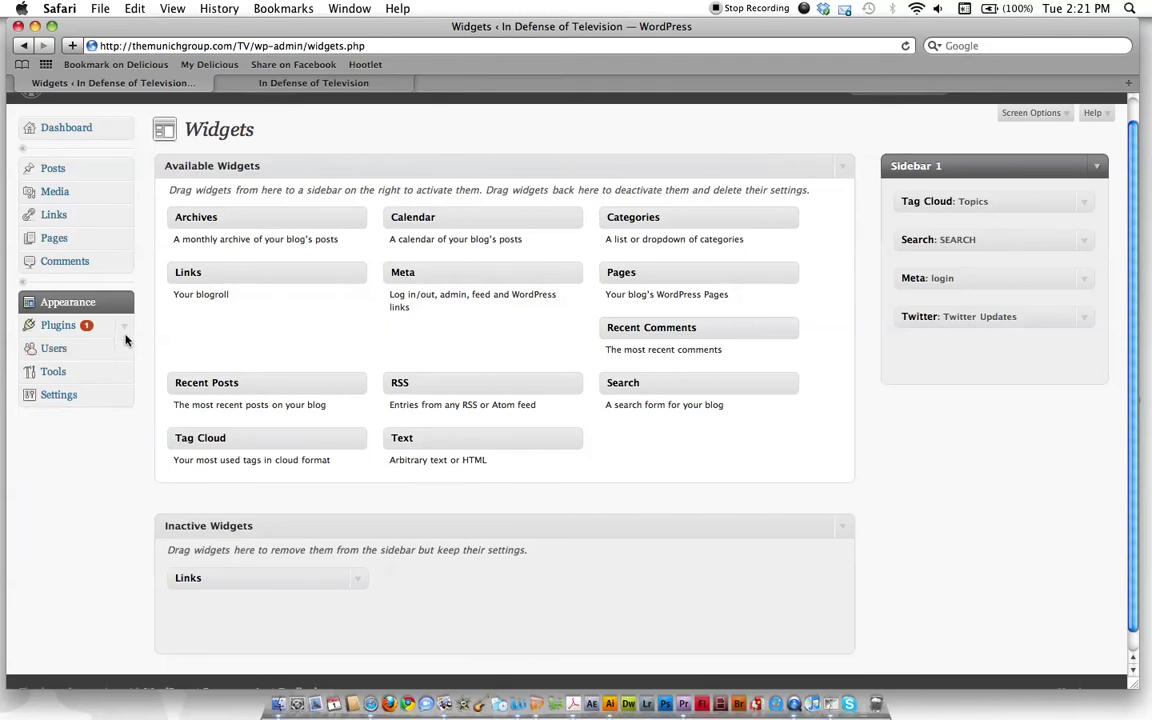
pyautogui.click(58, 324)
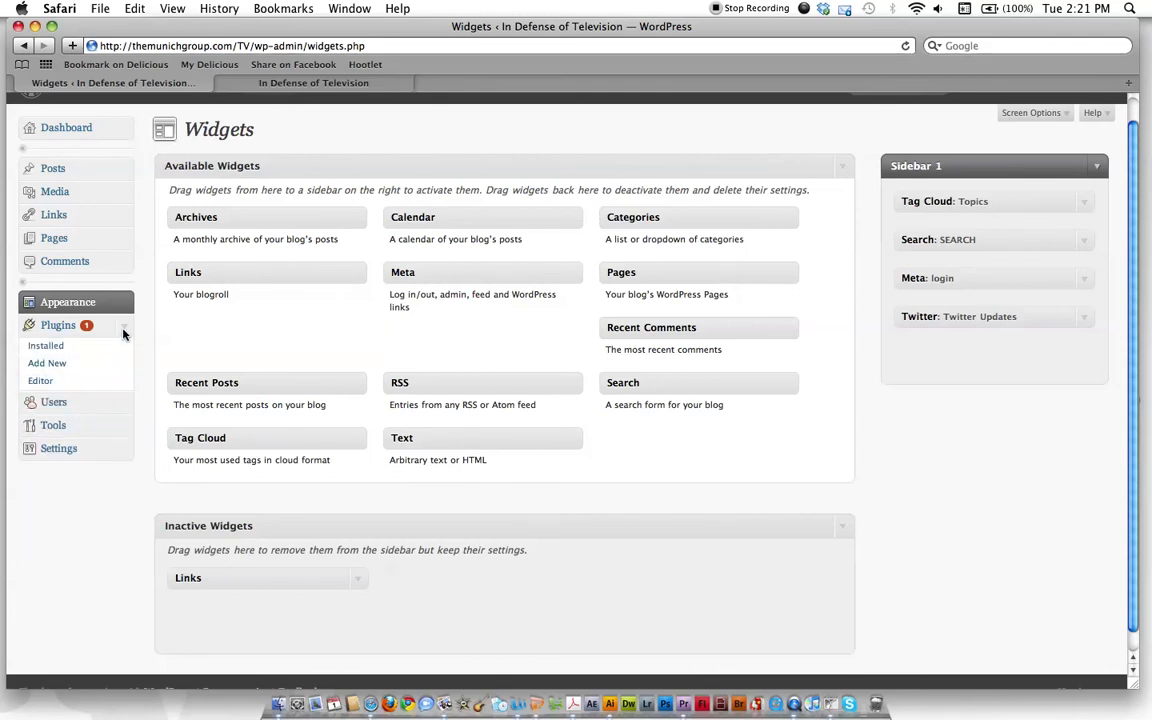
pyautogui.click(52, 348)
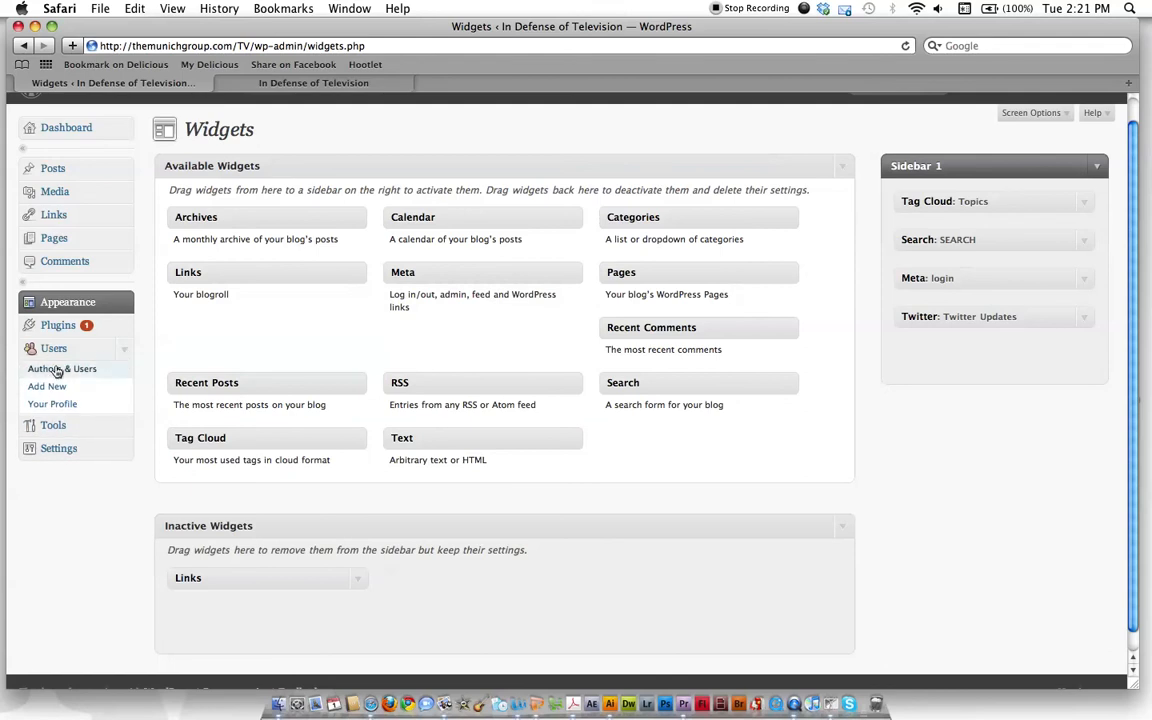
pyautogui.click(62, 368)
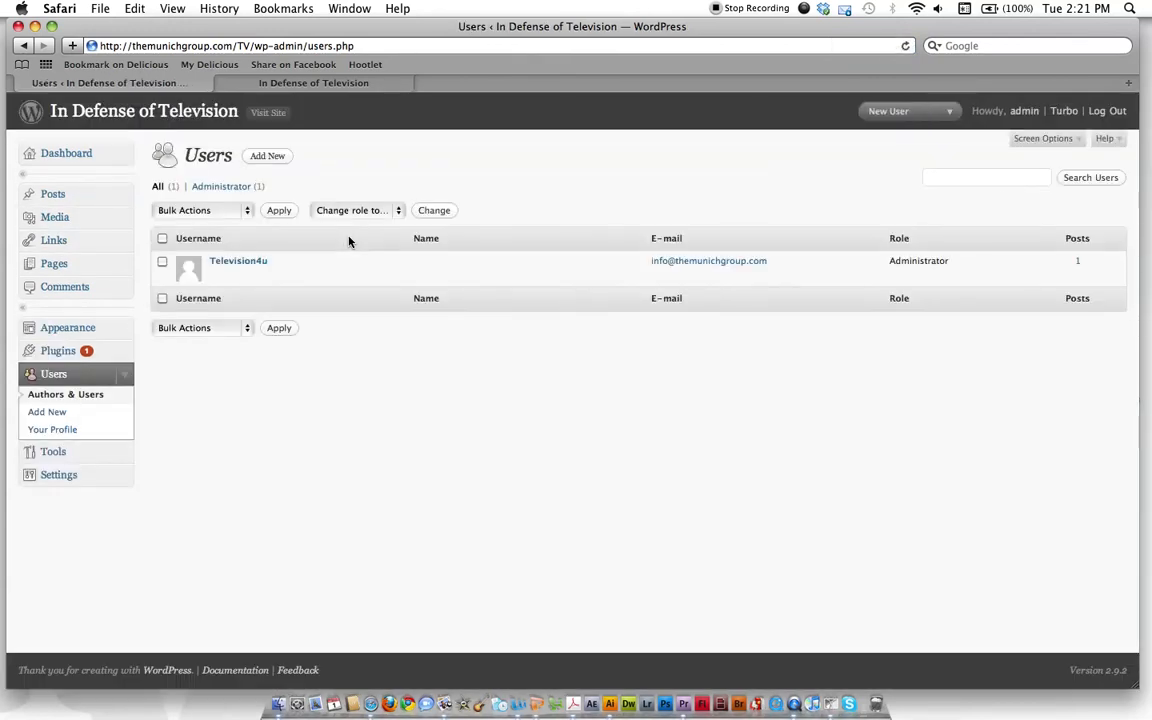
pyautogui.moveTo(216, 282)
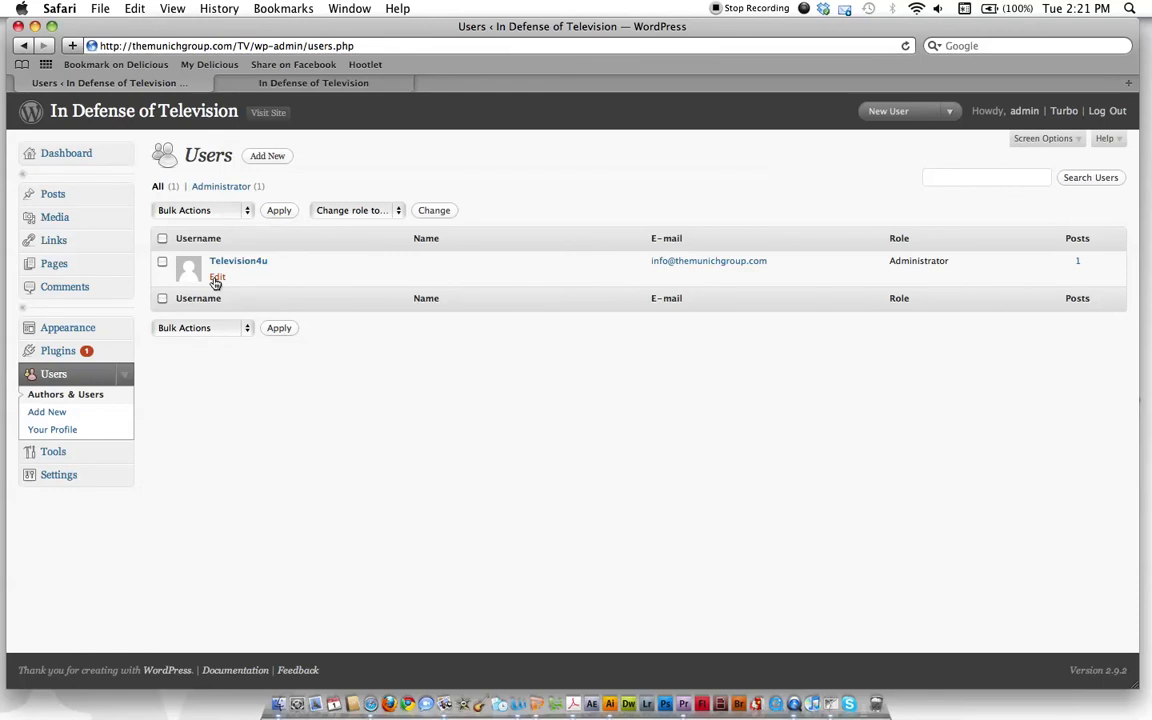
pyautogui.moveTo(912, 272)
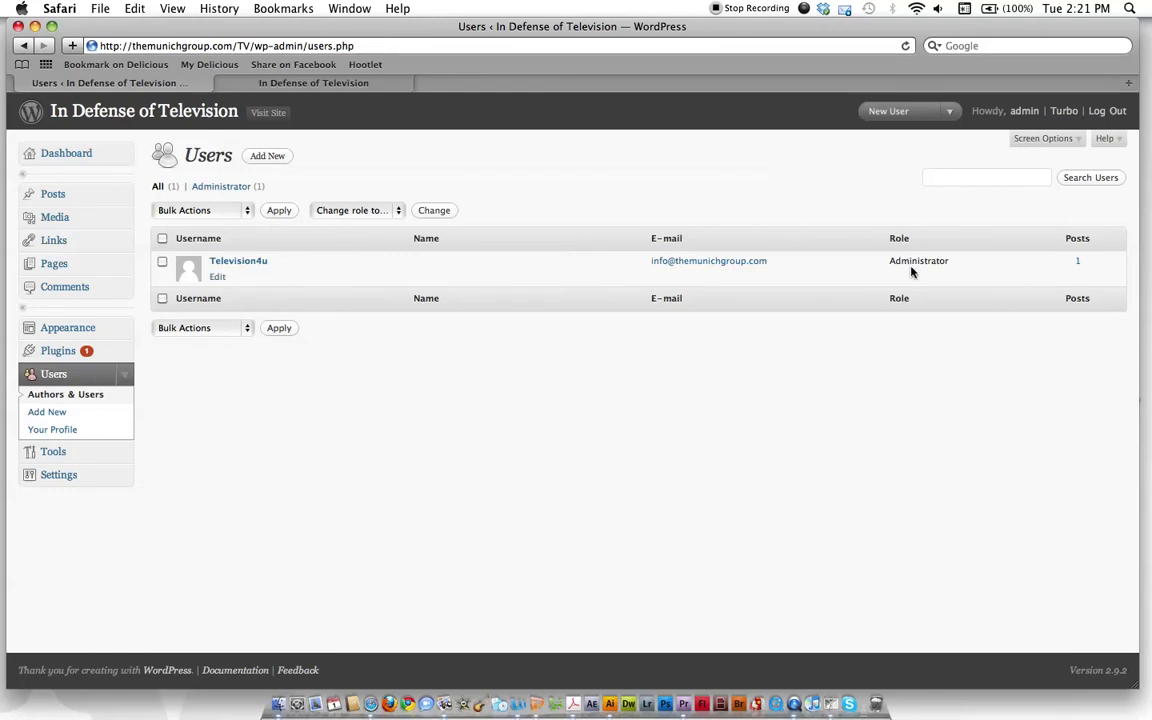
pyautogui.click(352, 210)
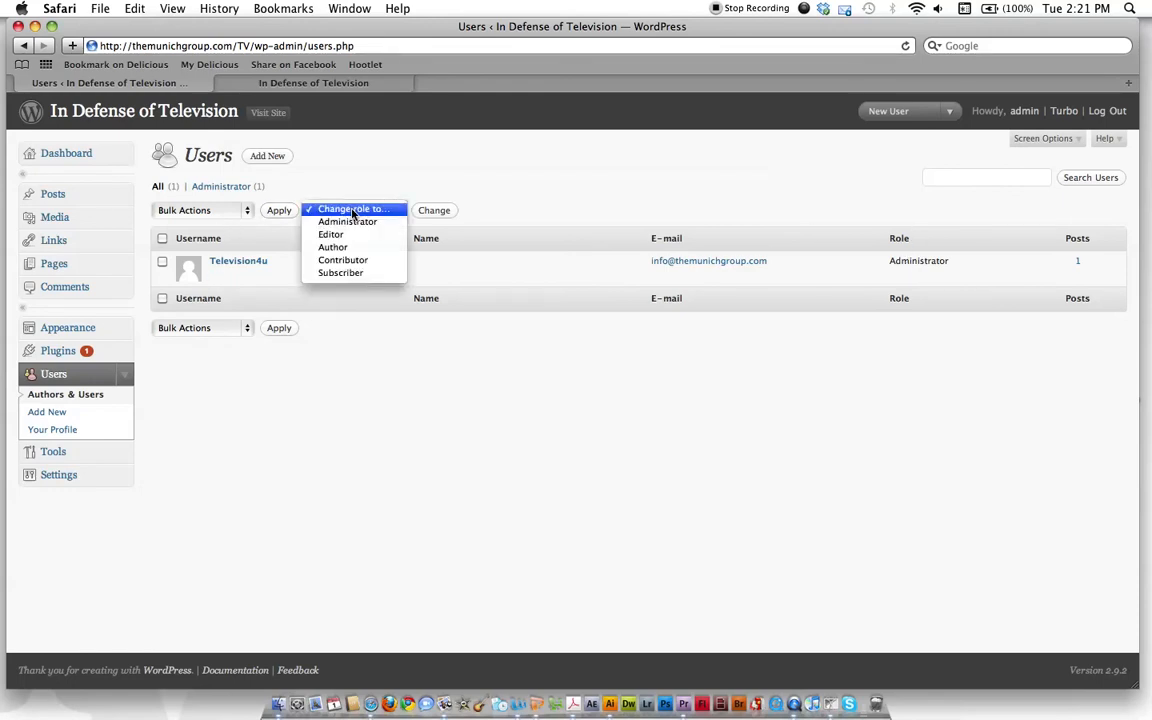
pyautogui.moveTo(378, 220)
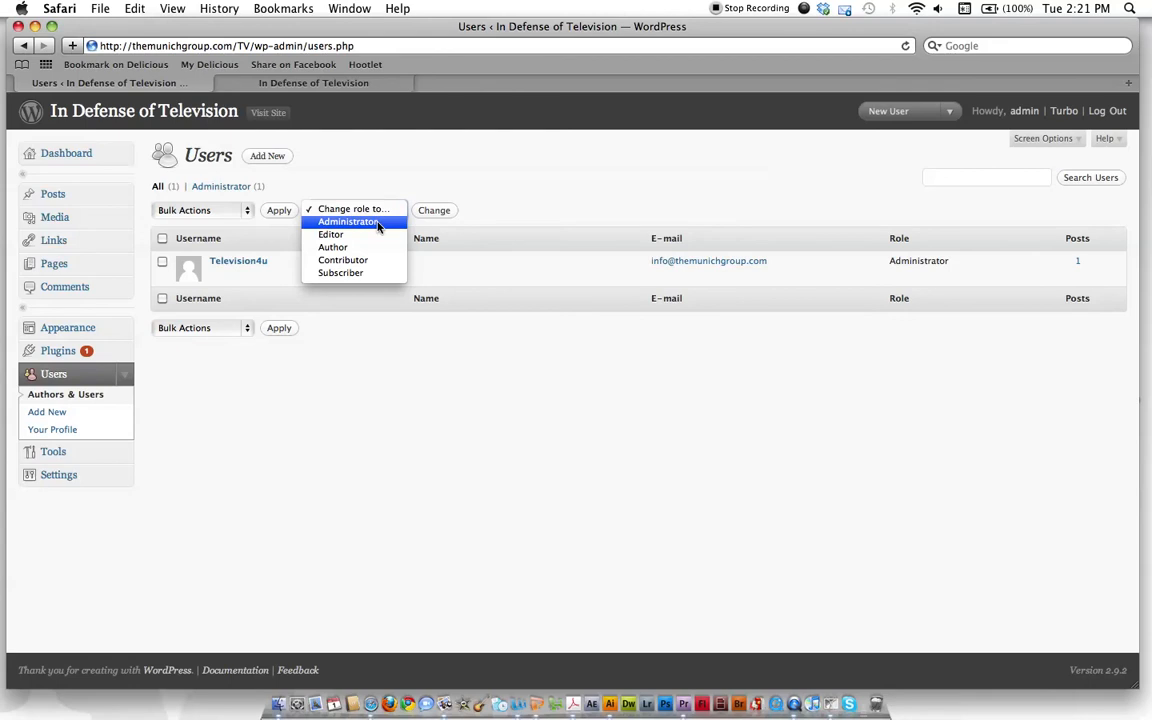
pyautogui.moveTo(340, 272)
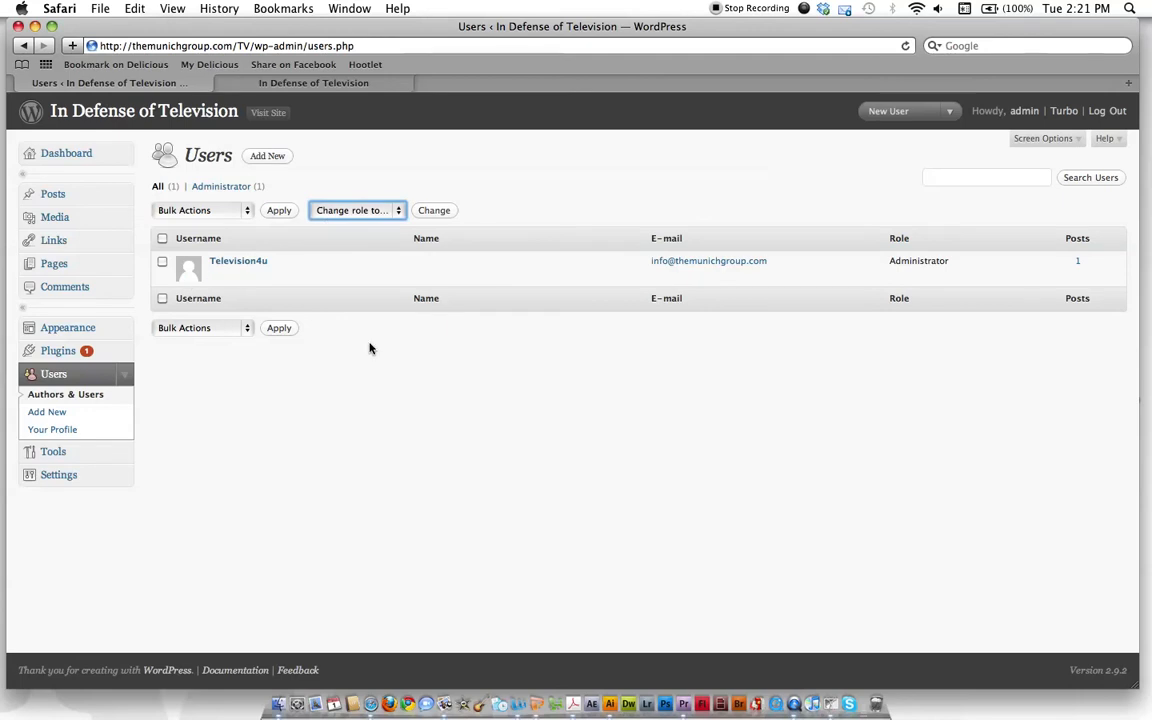
pyautogui.moveTo(96, 432)
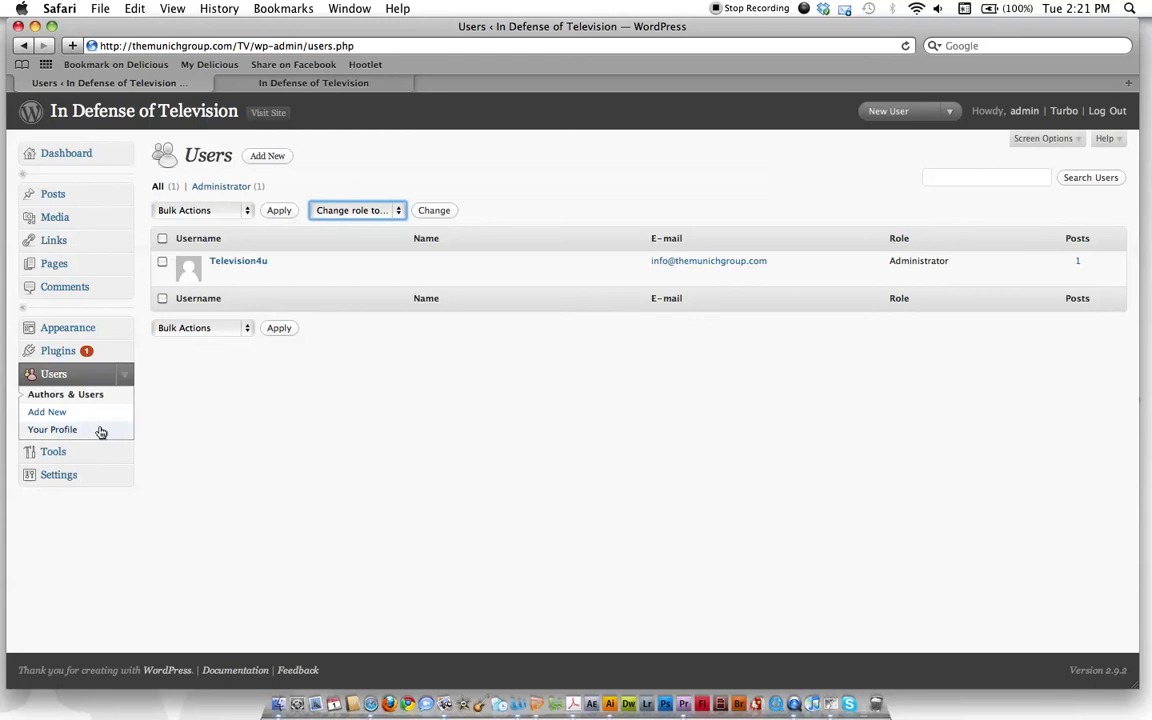
pyautogui.click(52, 396)
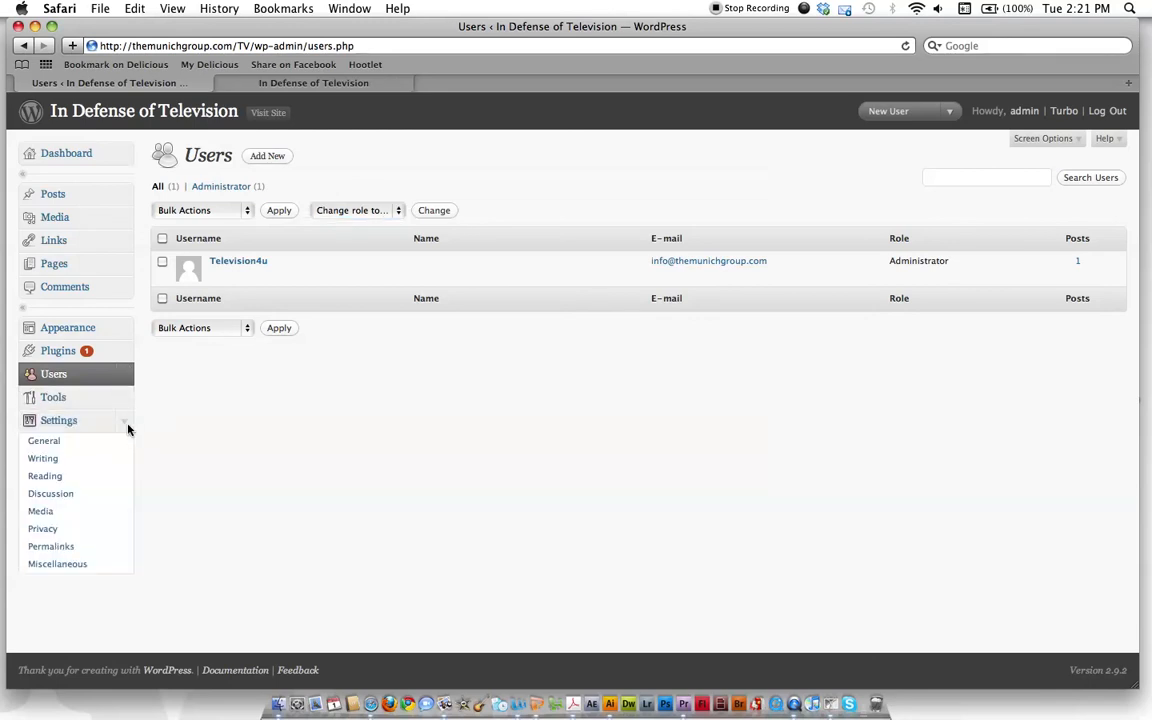
# Step: Review the General Settings for In Defense of Television, then head to the Posts menu
pyautogui.click(44, 442)
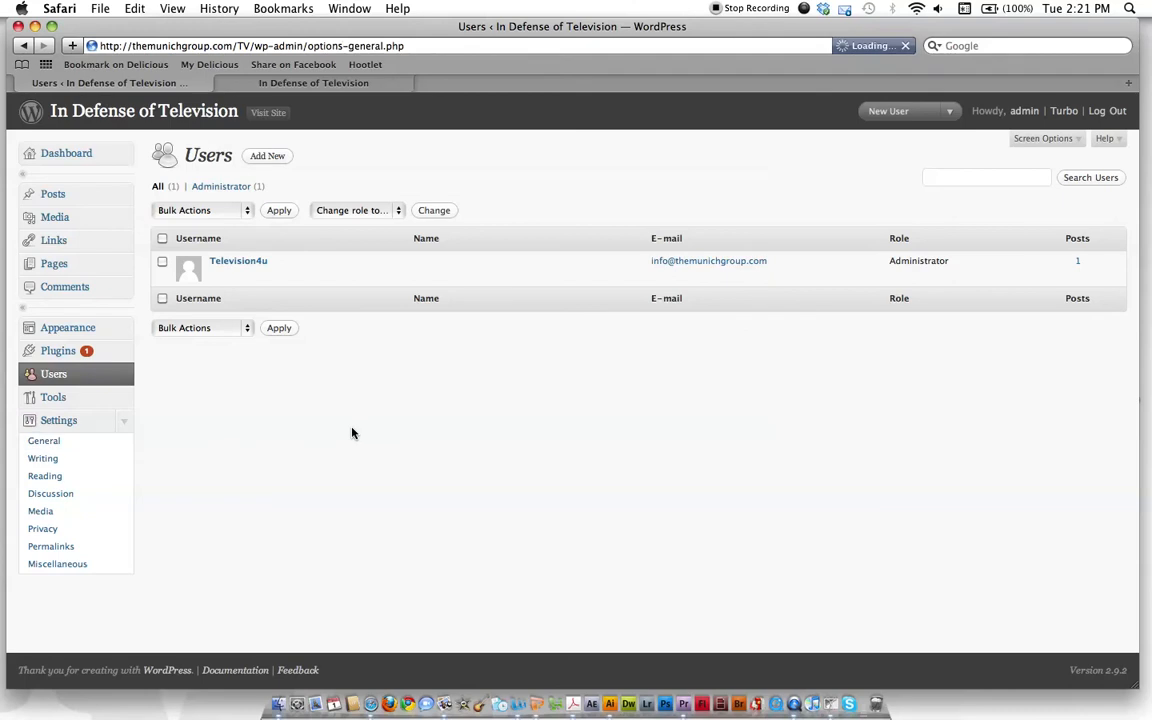
pyautogui.moveTo(296, 364)
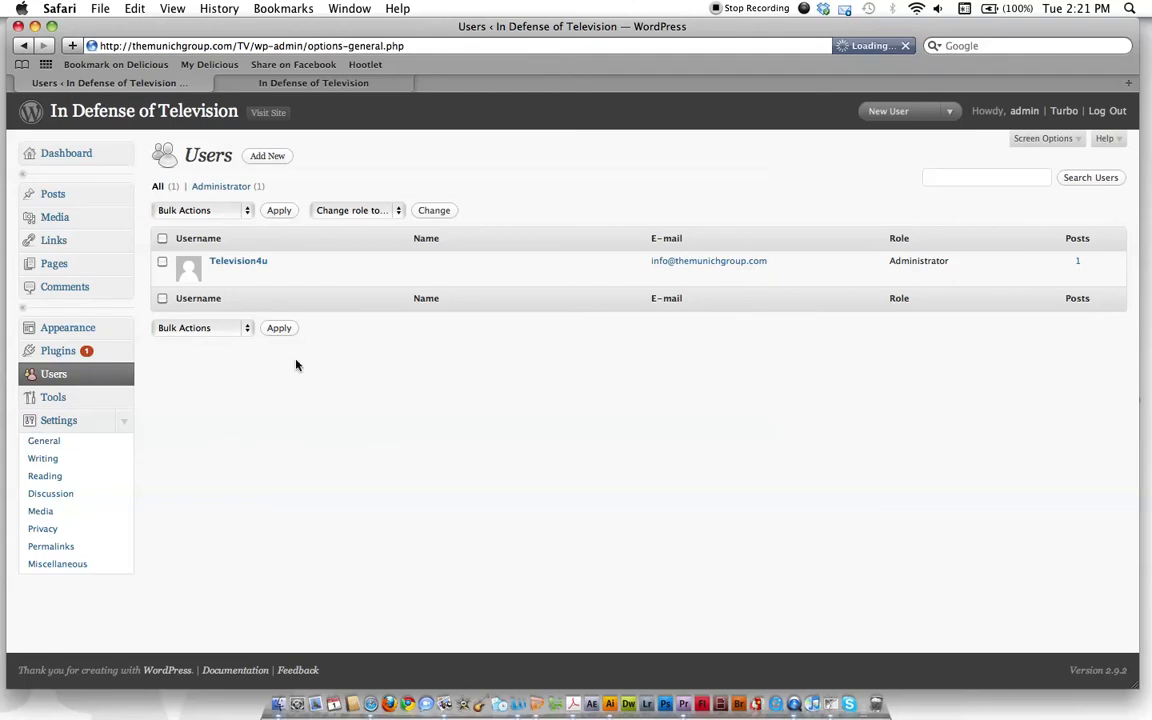
pyautogui.click(44, 440)
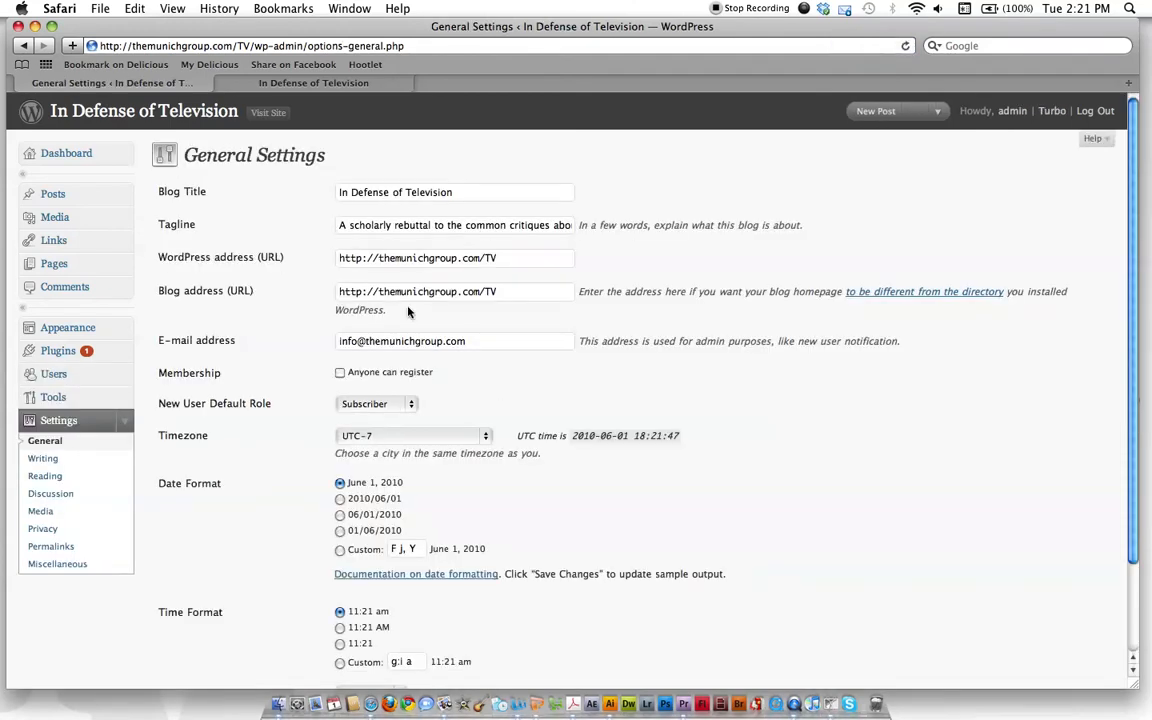
pyautogui.scroll(-3)
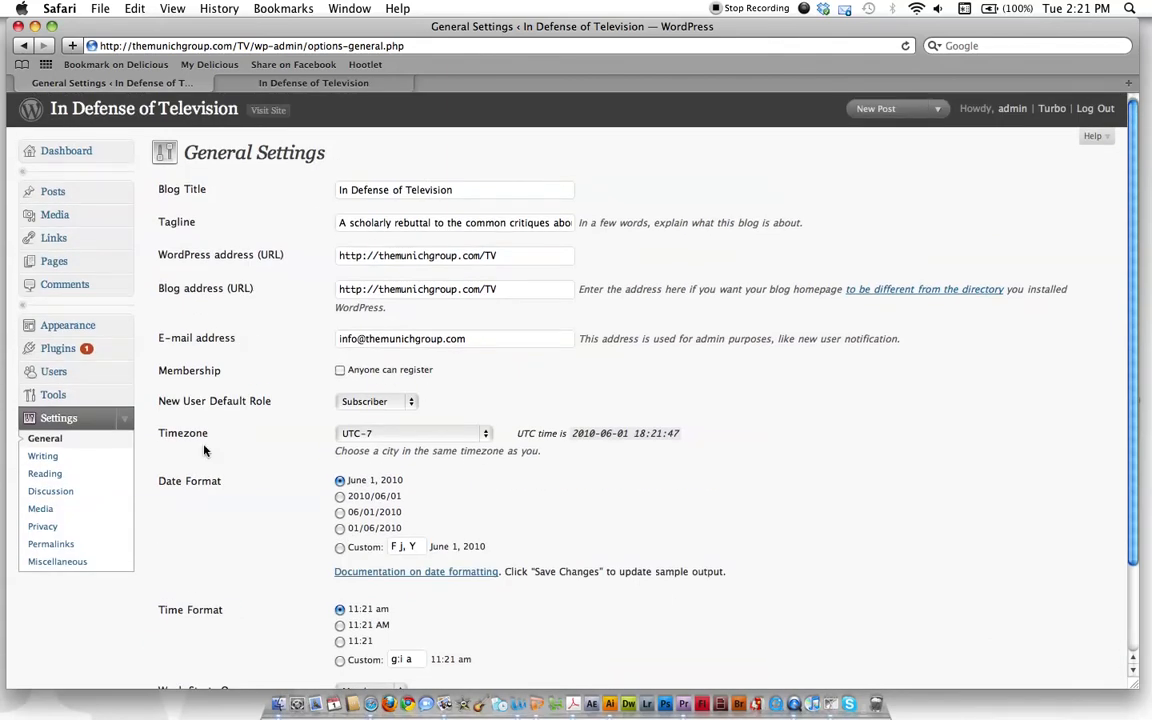
pyautogui.moveTo(88, 576)
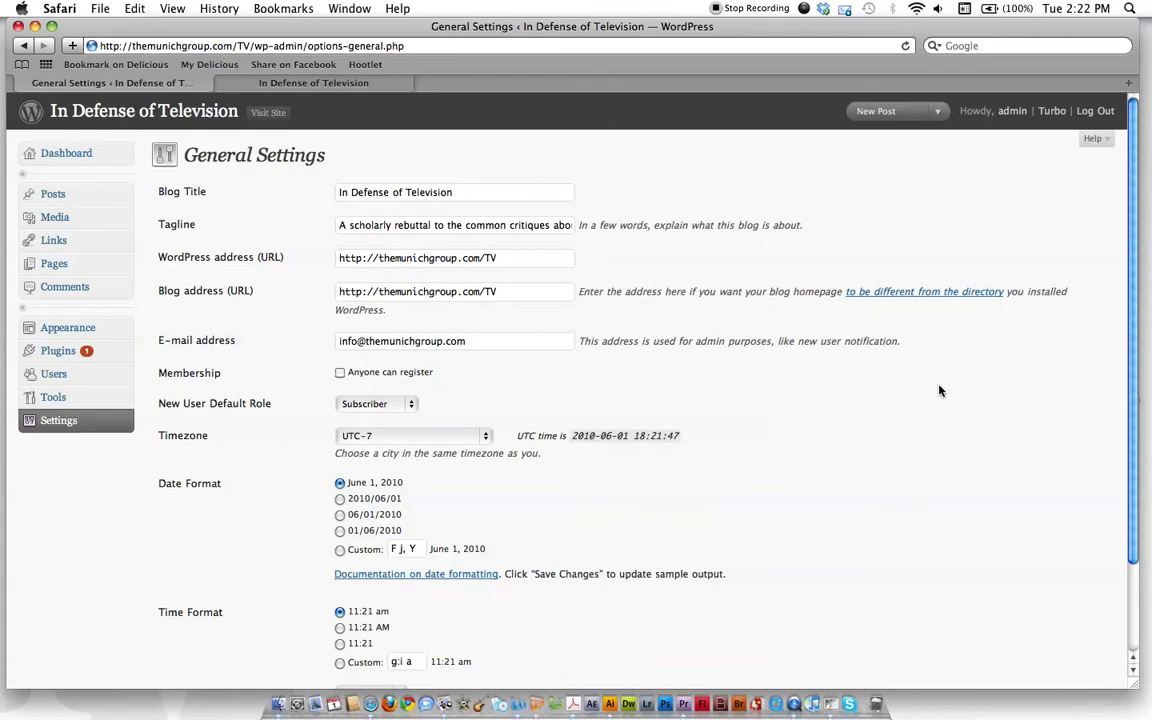
pyautogui.click(52, 192)
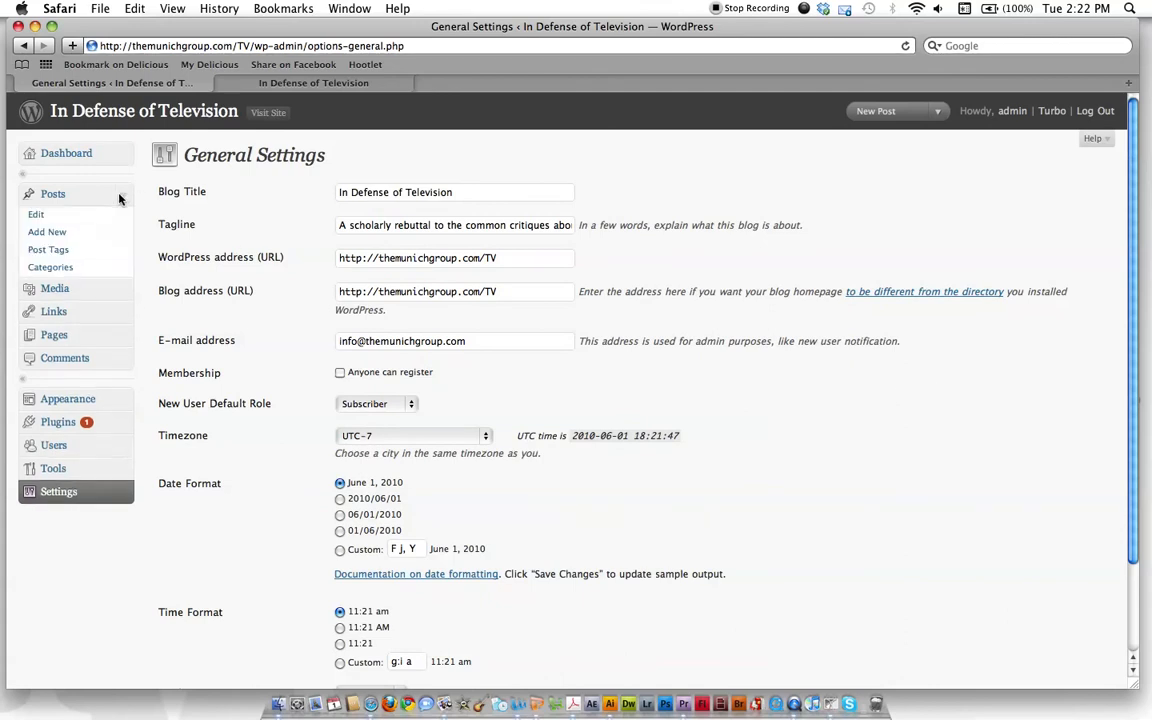
pyautogui.click(36, 214)
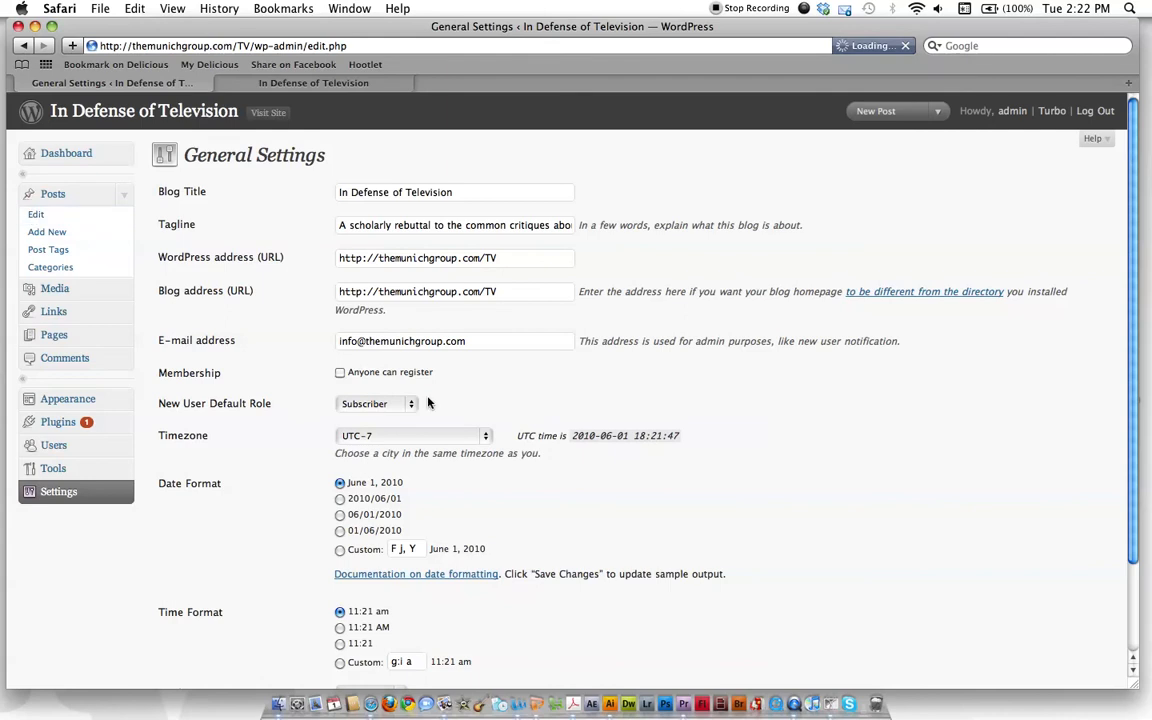
pyautogui.moveTo(92, 336)
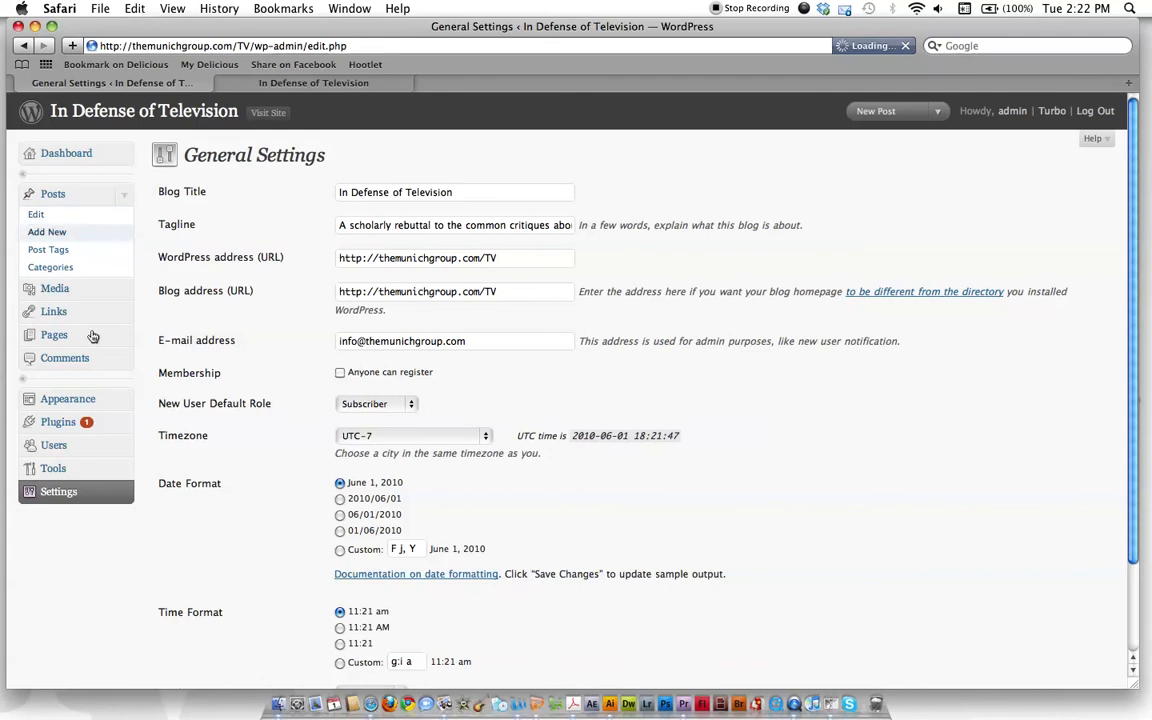
# Step: Show the Edit Posts list of the admin author's draft posts
pyautogui.click(36, 214)
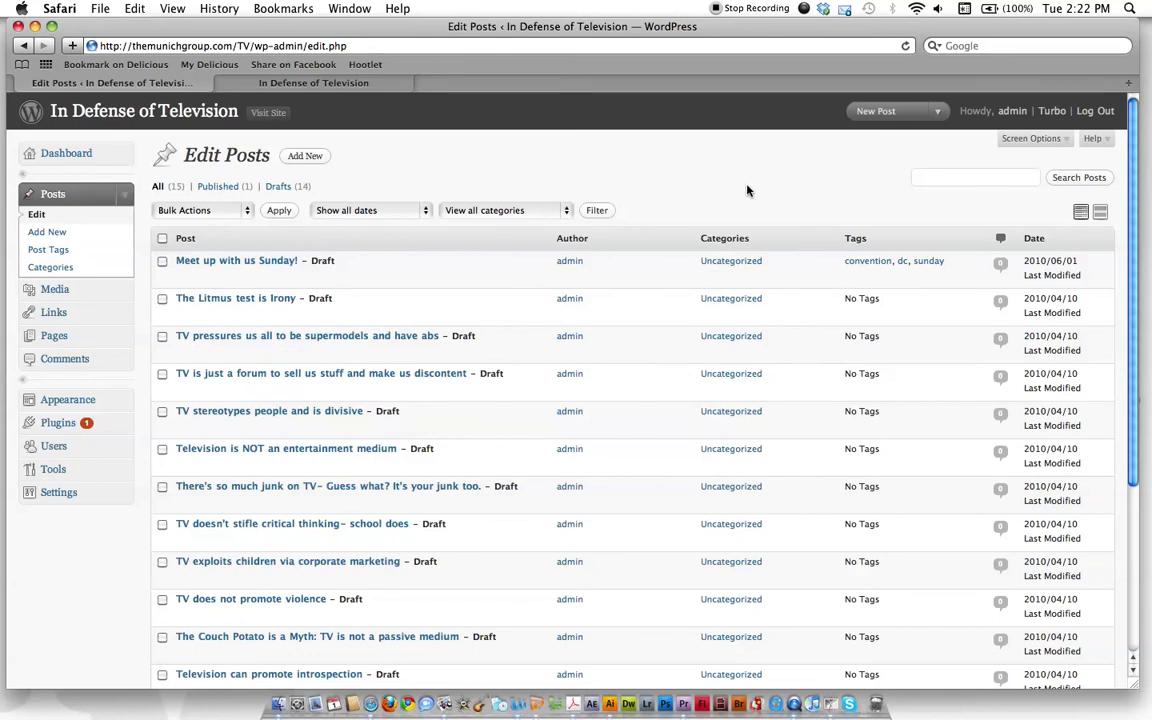
pyautogui.moveTo(554, 192)
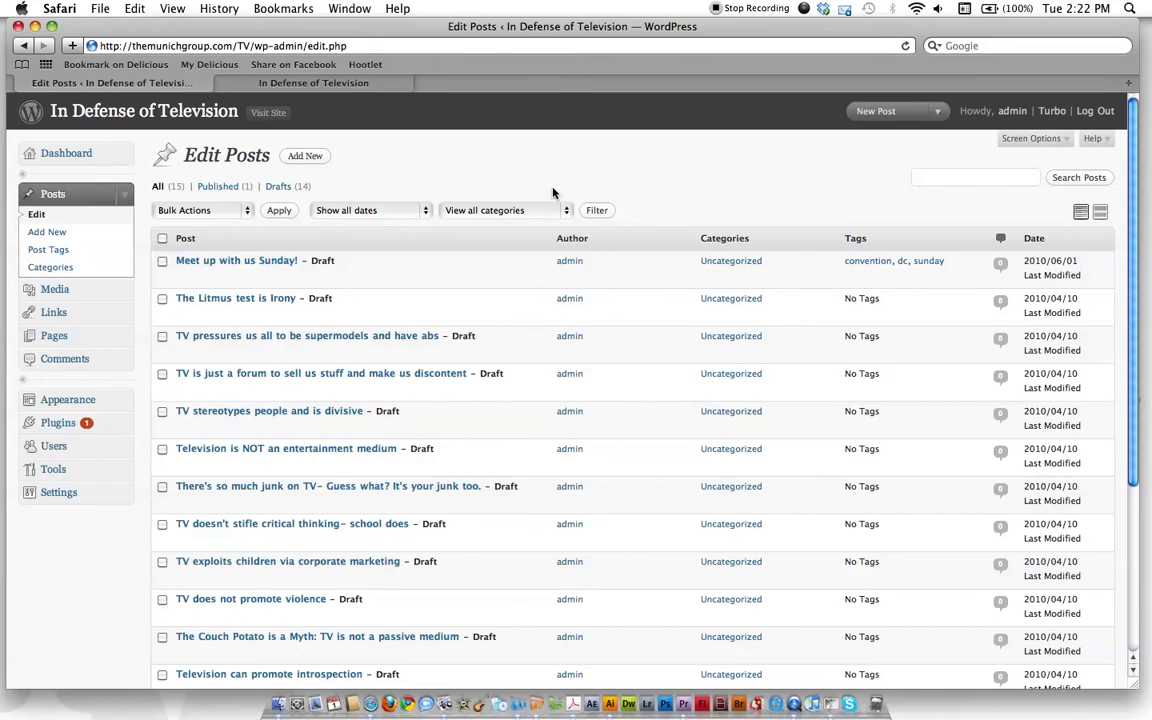